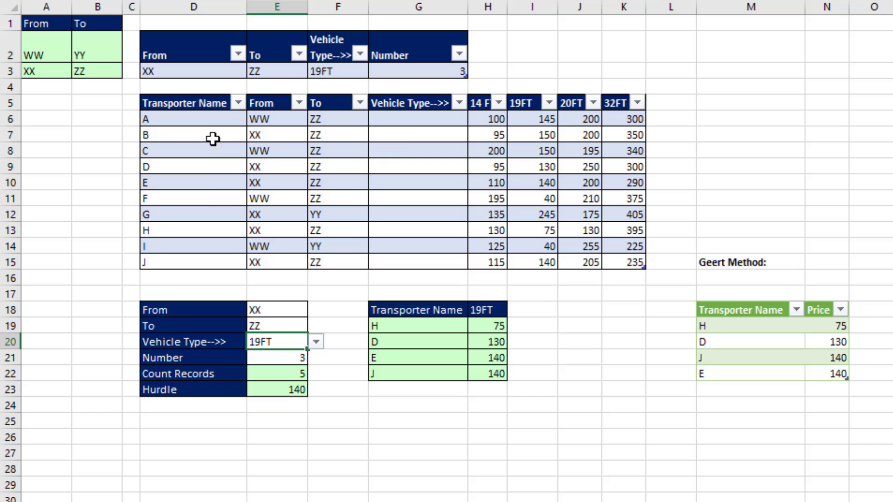
pyautogui.moveTo(533, 234)
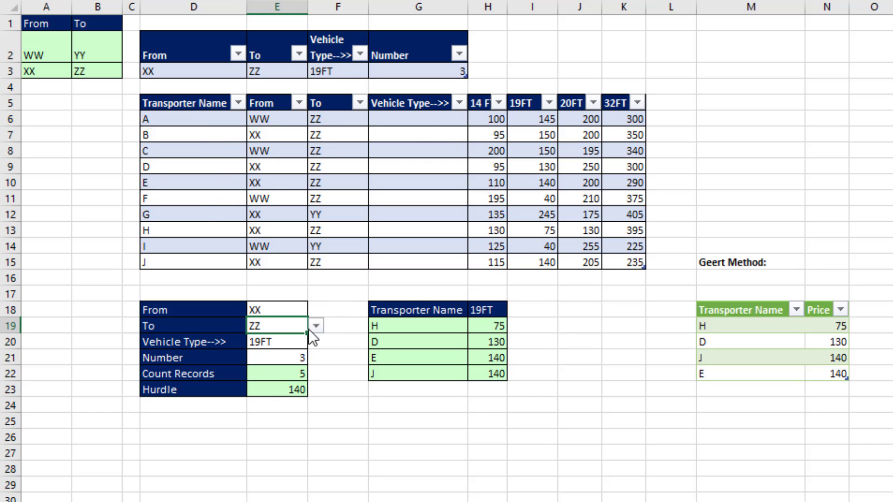
# Load the criteria table into Power Query via Get Data from Sheet as CriteriaTable.
pyautogui.click(316, 325)
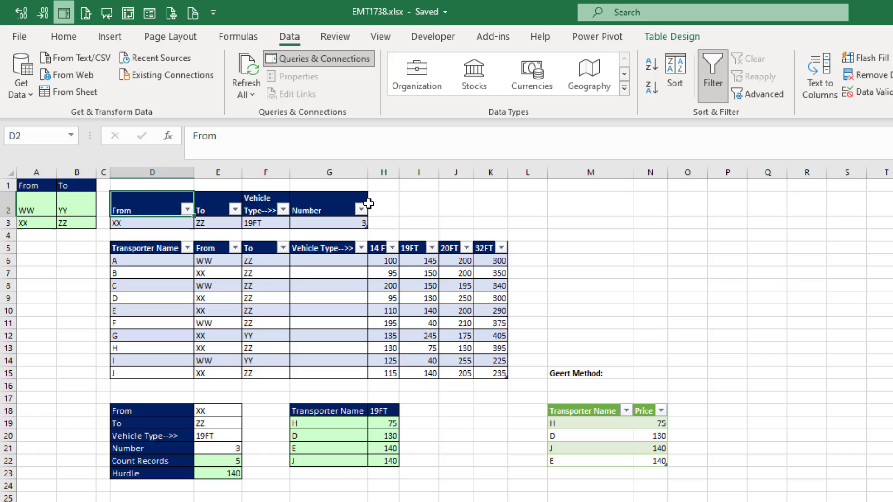
pyautogui.moveTo(420, 238)
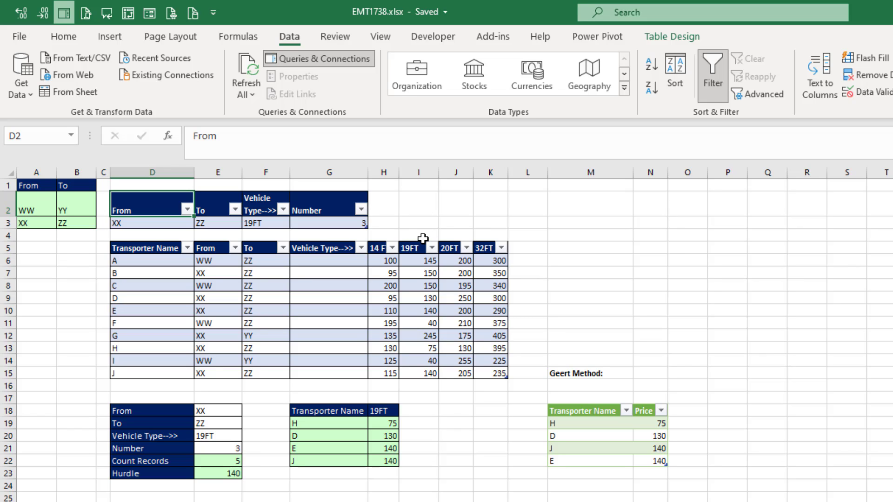
pyautogui.moveTo(268, 226)
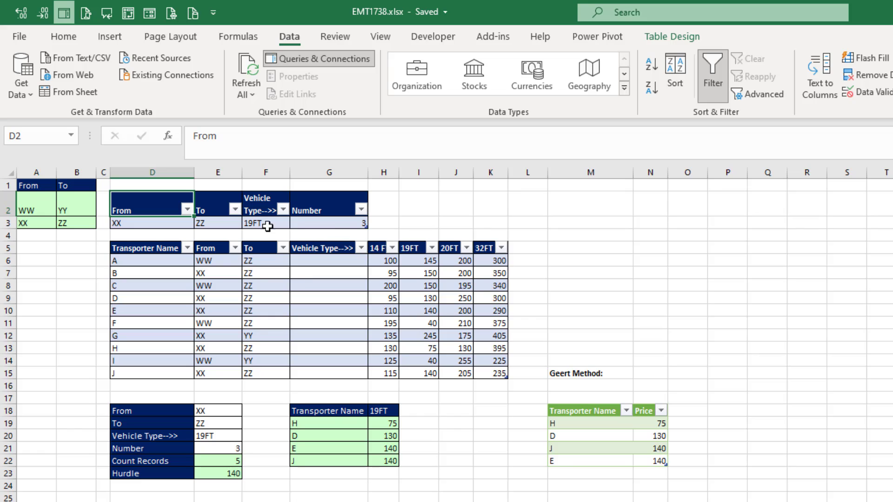
pyautogui.moveTo(136, 220)
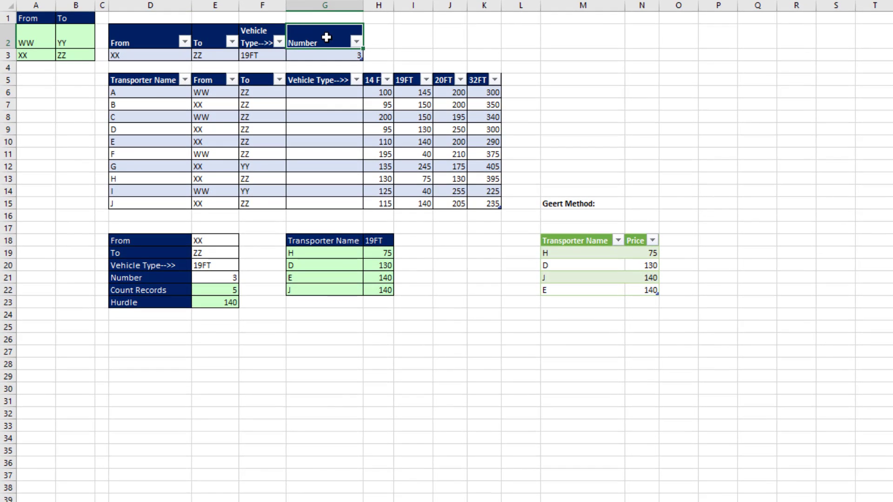
pyautogui.rightClick(323, 42)
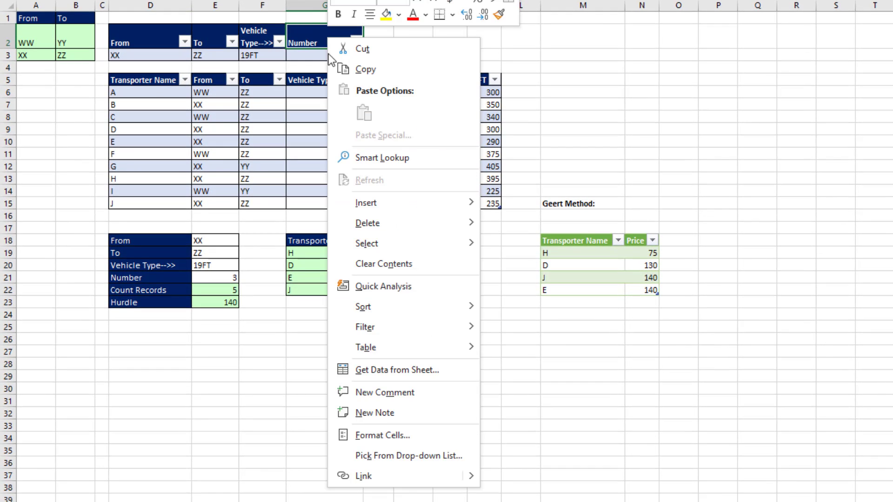
pyautogui.moveTo(448, 383)
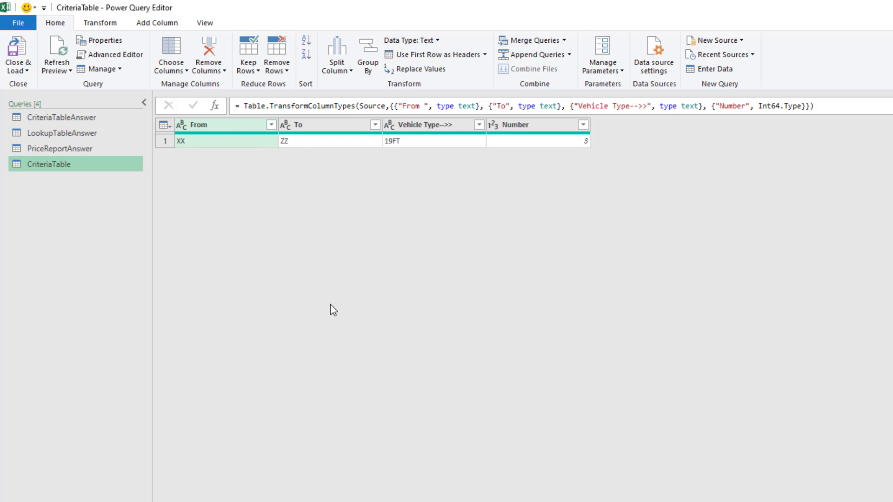
pyautogui.moveTo(585, 148)
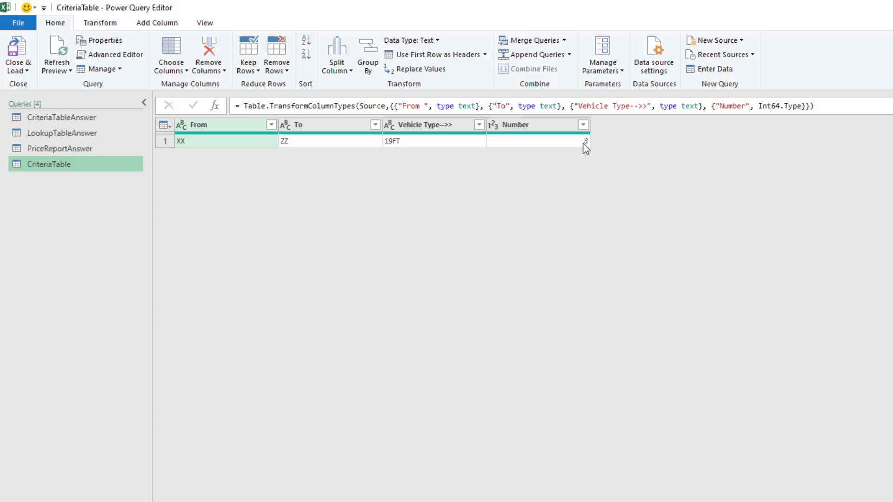
# Close & Load CriteriaTable with Only Create Connection, no table in the workbook.
pyautogui.click(18, 59)
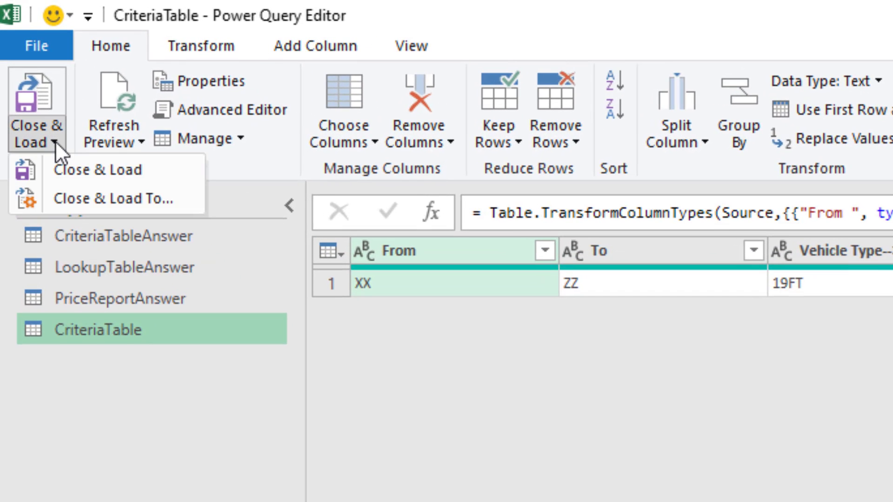
pyautogui.moveTo(100, 198)
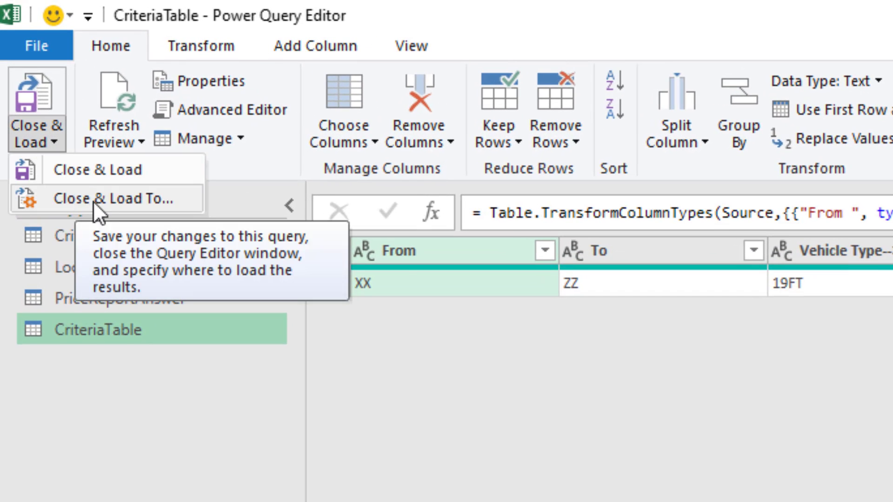
pyautogui.press('alt')
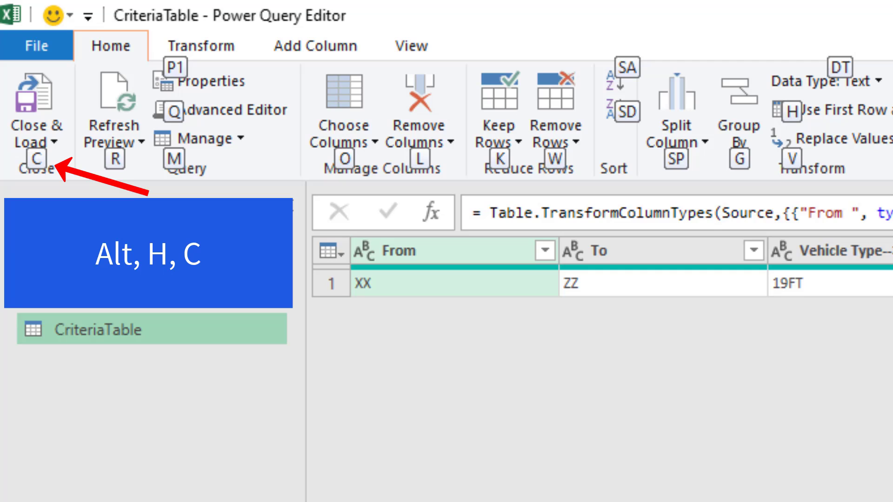
pyautogui.click(36, 122)
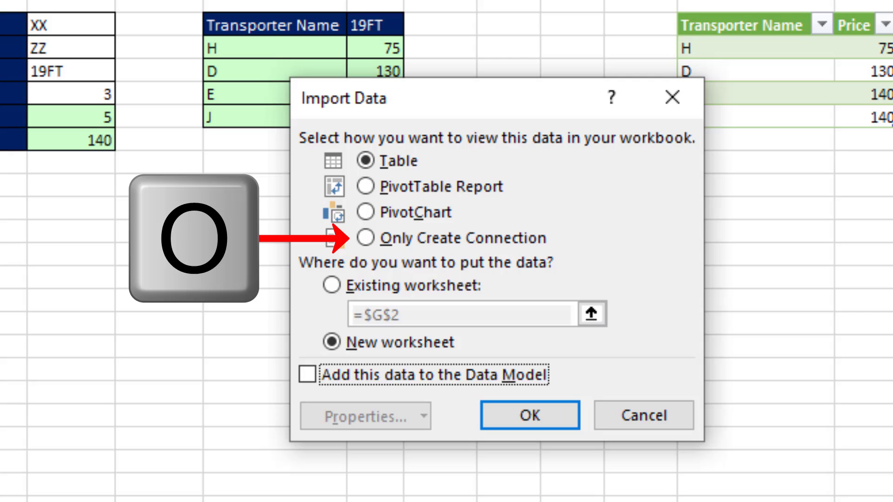
pyautogui.click(364, 238)
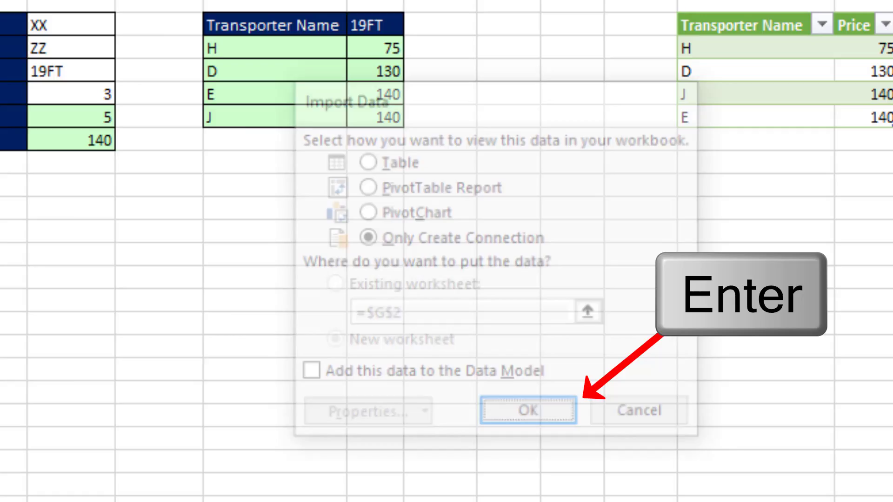
pyautogui.click(526, 410)
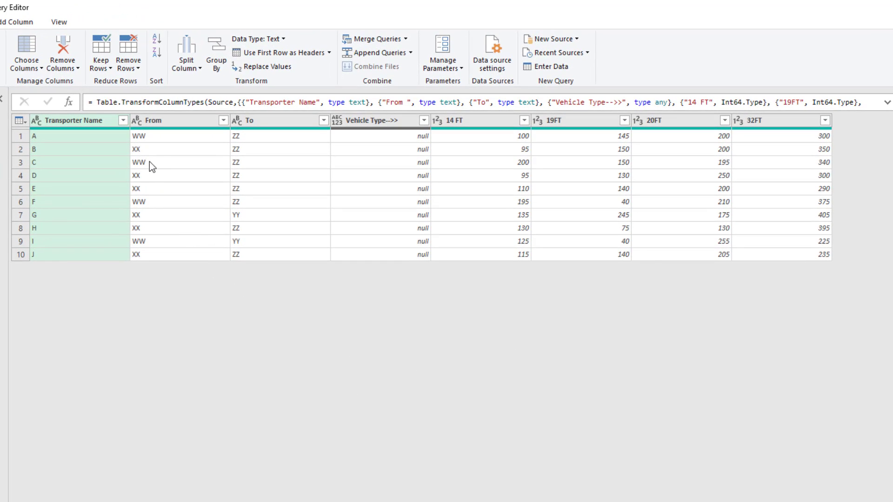
# Load the transporter price table as LookupTable and check both queries in the Queries pane.
pyautogui.click(138, 136)
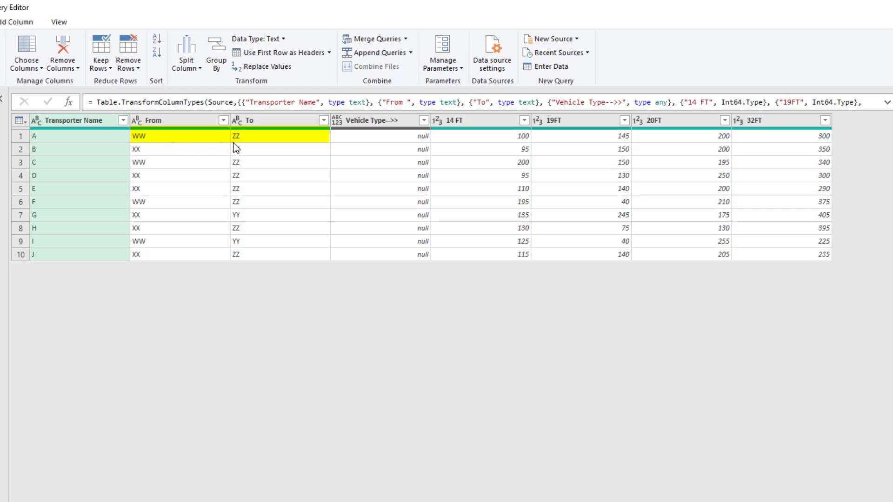
pyautogui.click(481, 135)
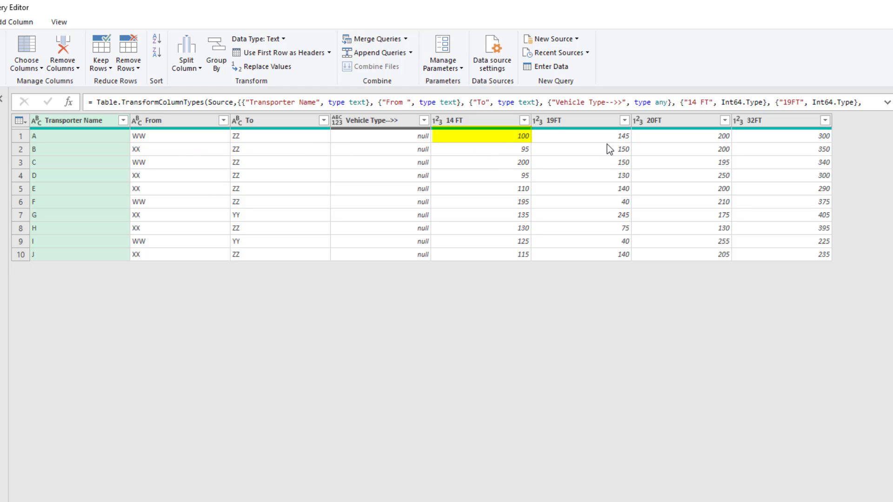
pyautogui.click(820, 136)
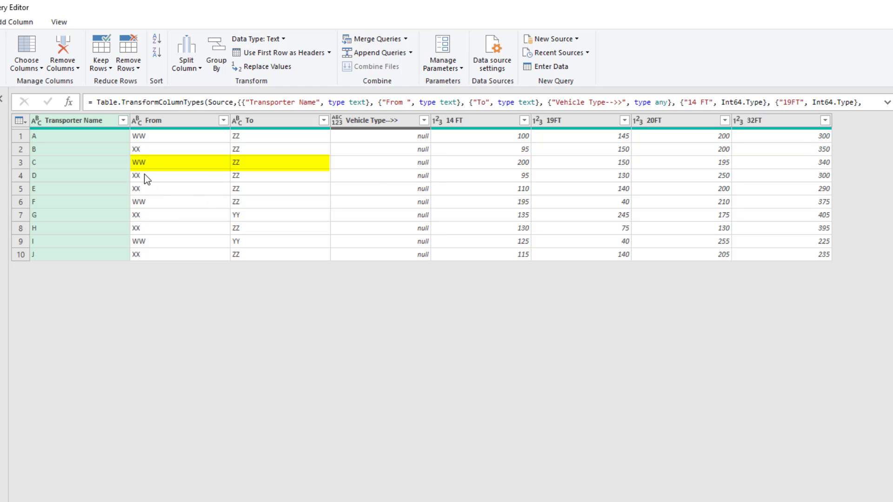
pyautogui.click(522, 161)
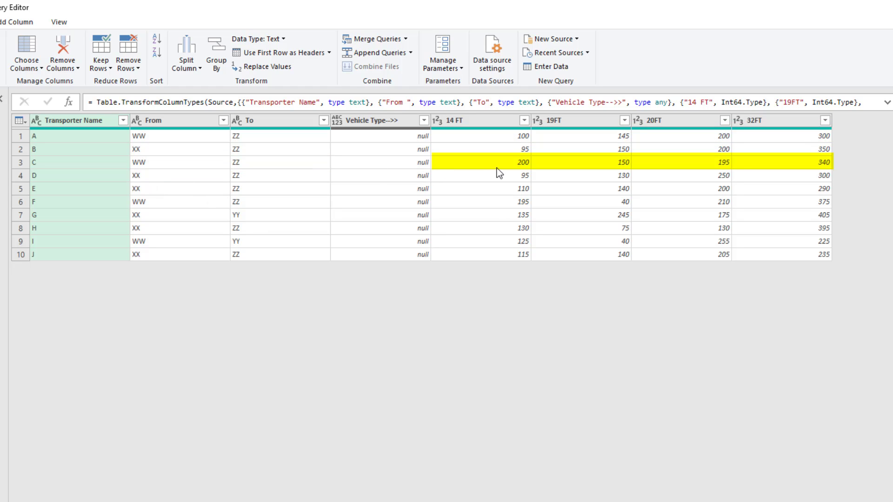
pyautogui.moveTo(816, 174)
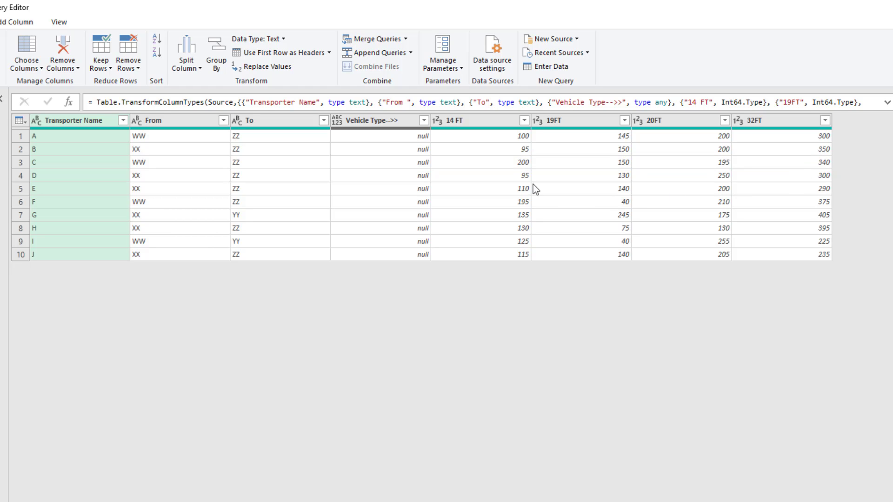
pyautogui.moveTo(145, 172)
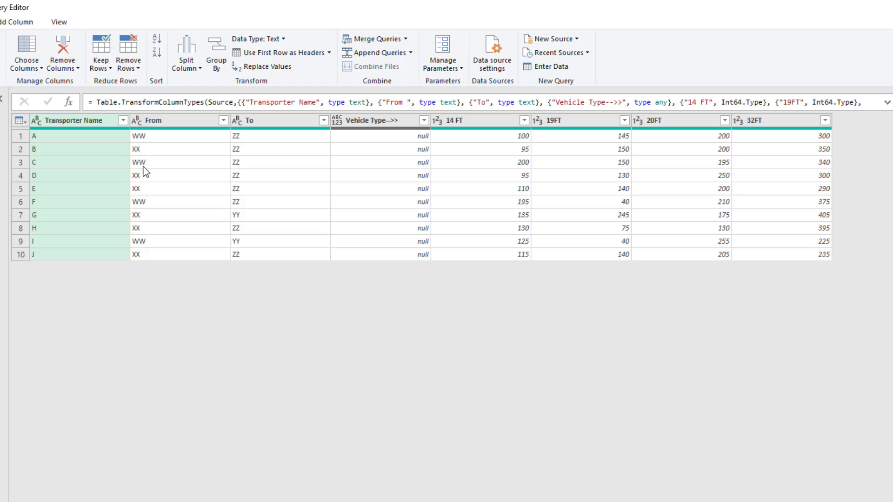
pyautogui.moveTo(360, 177)
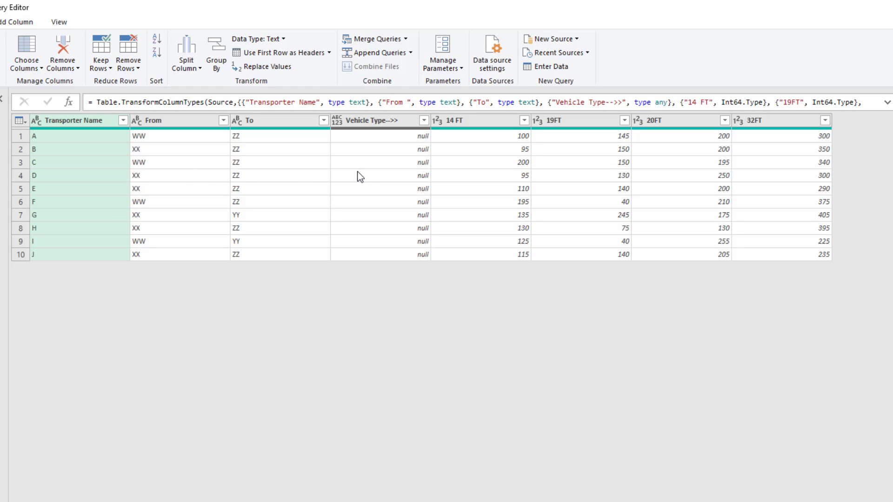
pyautogui.moveTo(660, 179)
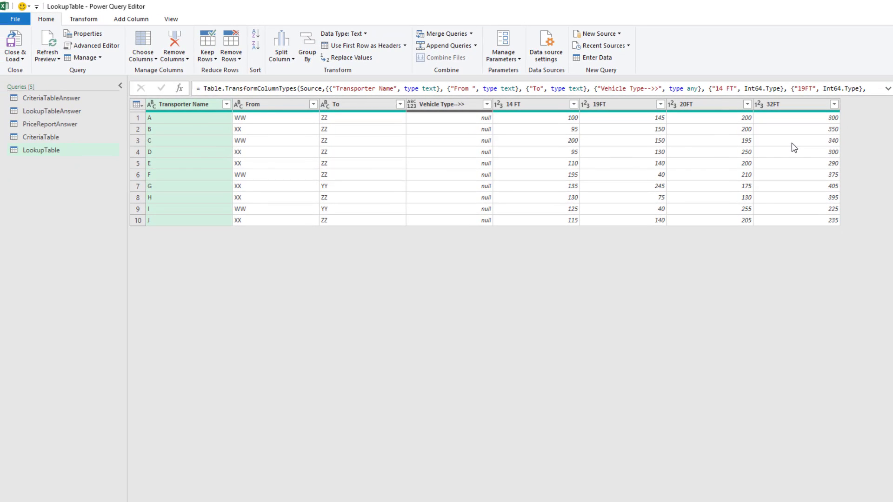
pyautogui.click(41, 136)
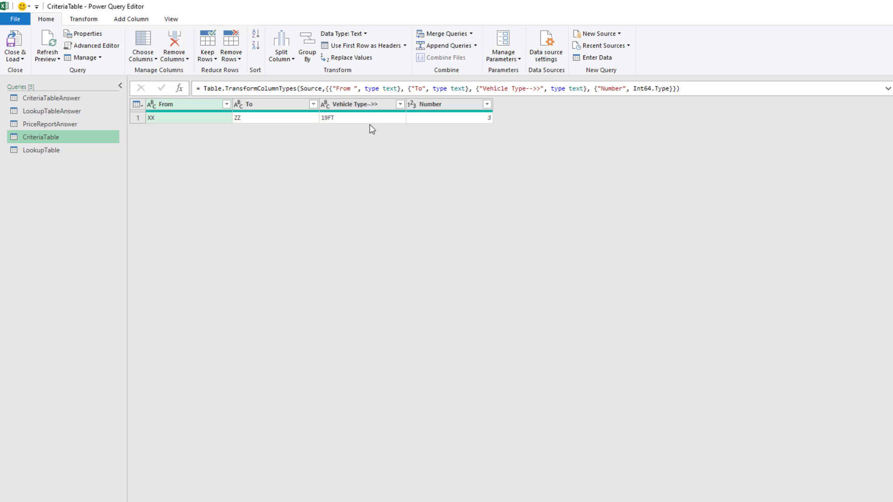
pyautogui.click(41, 149)
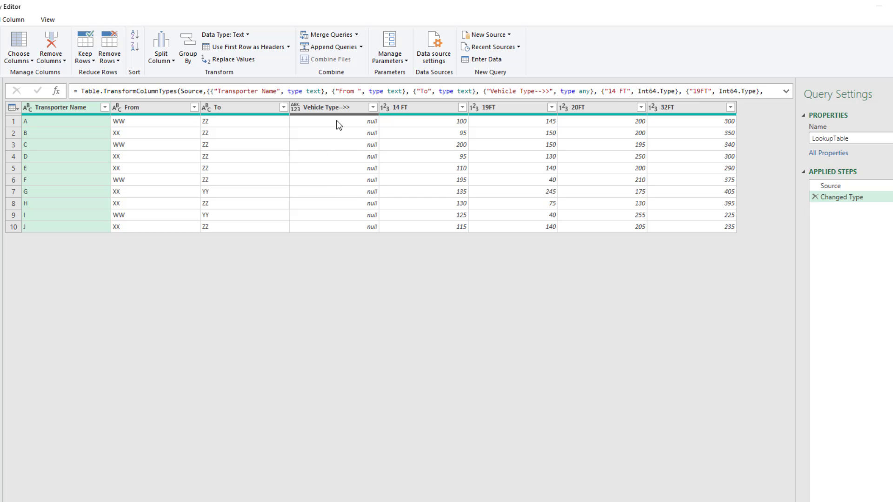
pyautogui.moveTo(334, 109)
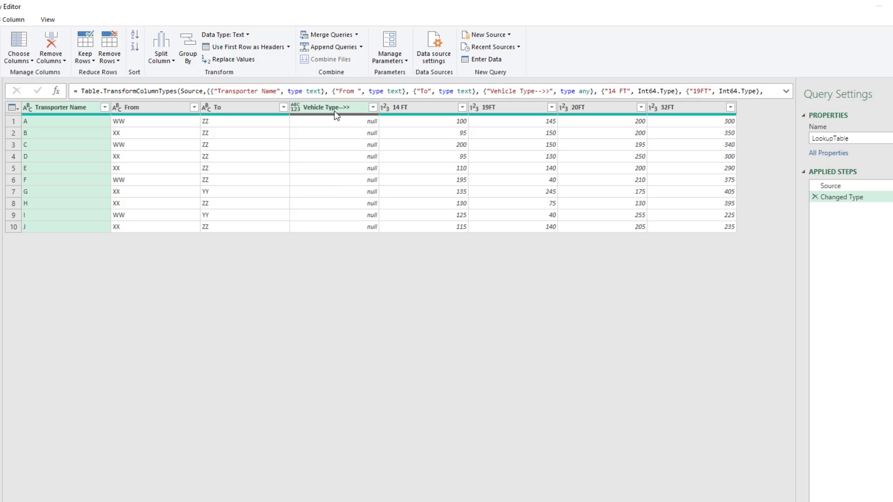
# Delete the empty Vehicle Type column from LookupTable.
pyautogui.click(330, 107)
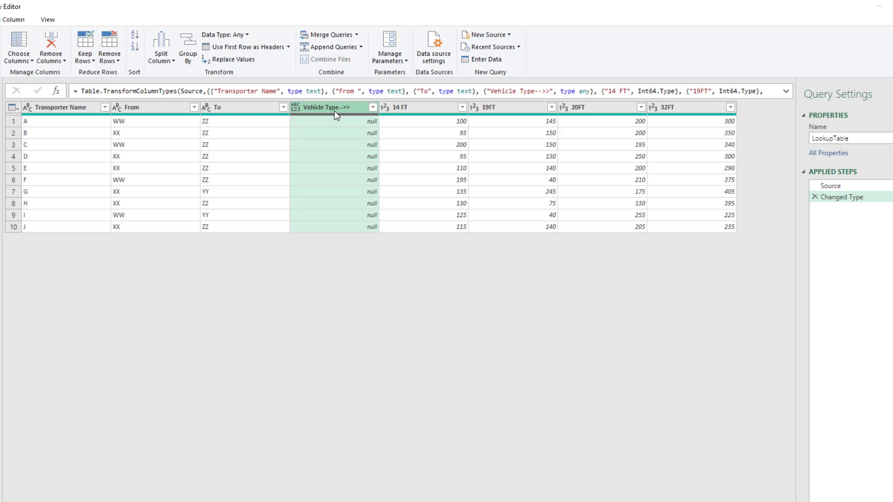
pyautogui.rightClick(333, 121)
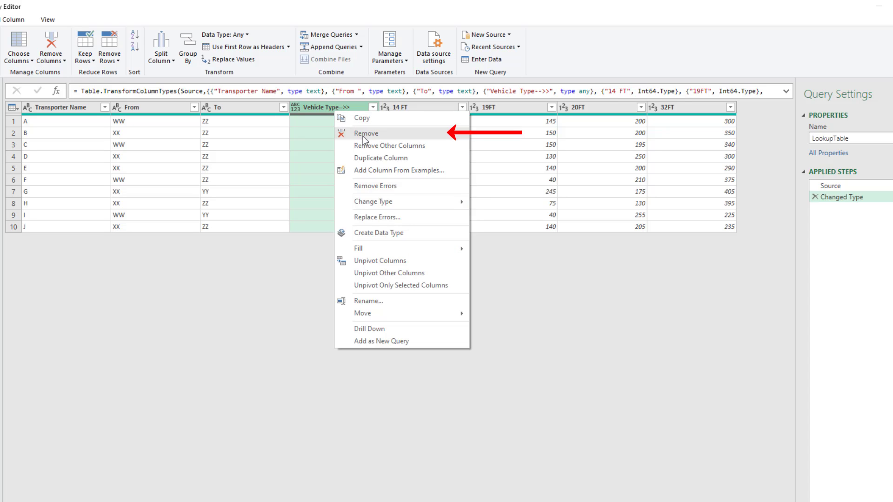
pyautogui.click(366, 133)
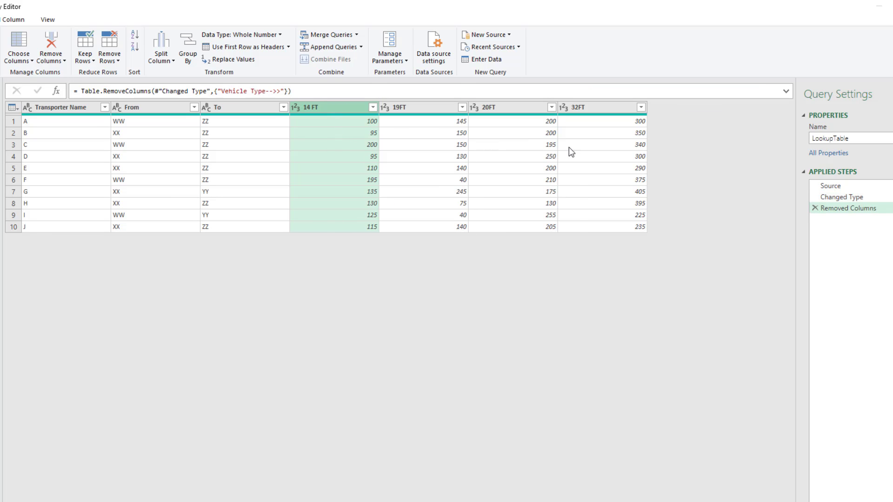
# Unpivot only the 14 FT, 19FT, 20FT and 32FT columns into Attribute and Value rows.
pyautogui.press('shift')
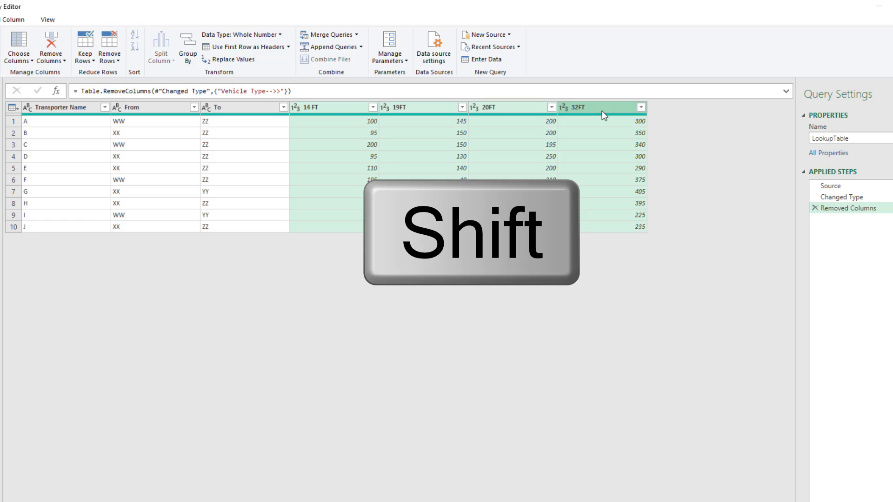
pyautogui.rightClick(333, 107)
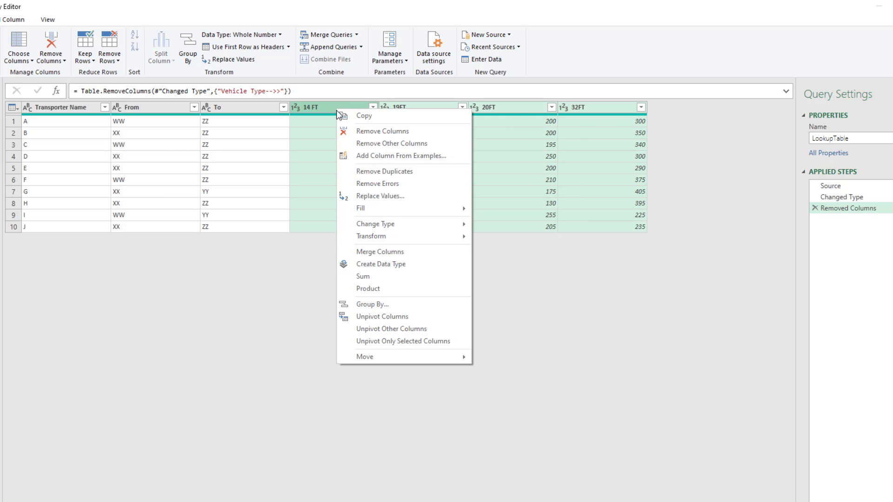
pyautogui.moveTo(402, 341)
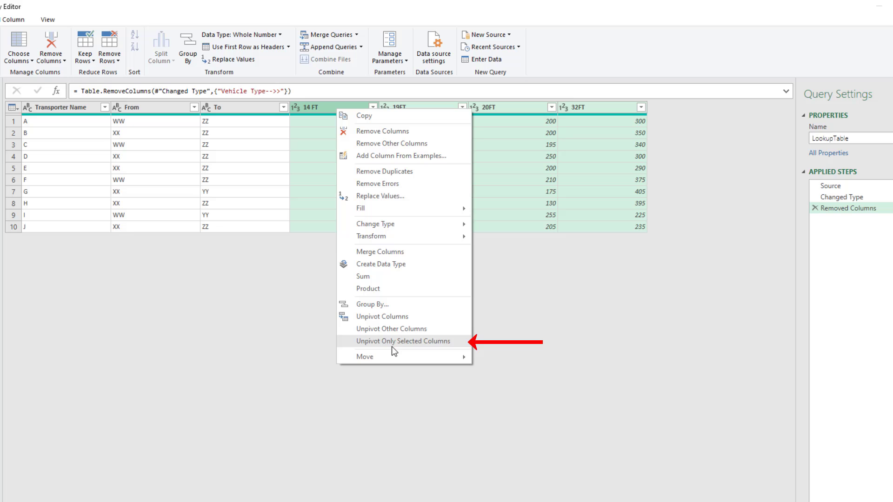
pyautogui.moveTo(444, 351)
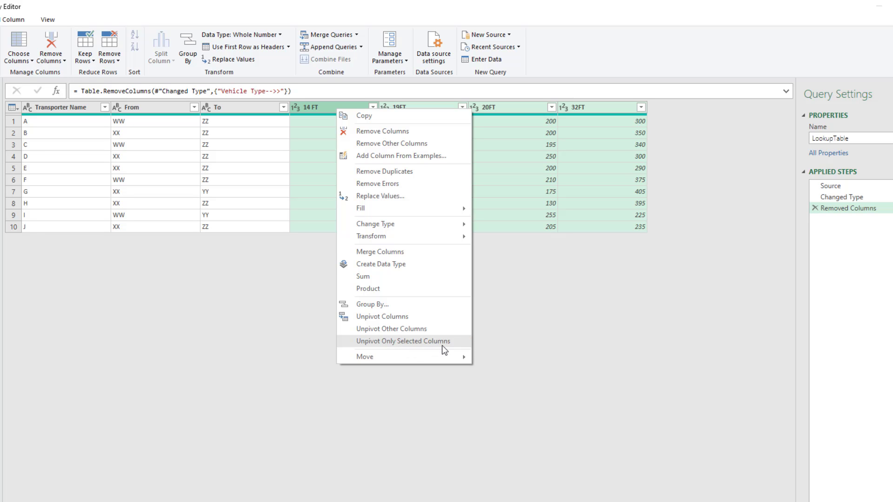
pyautogui.click(402, 340)
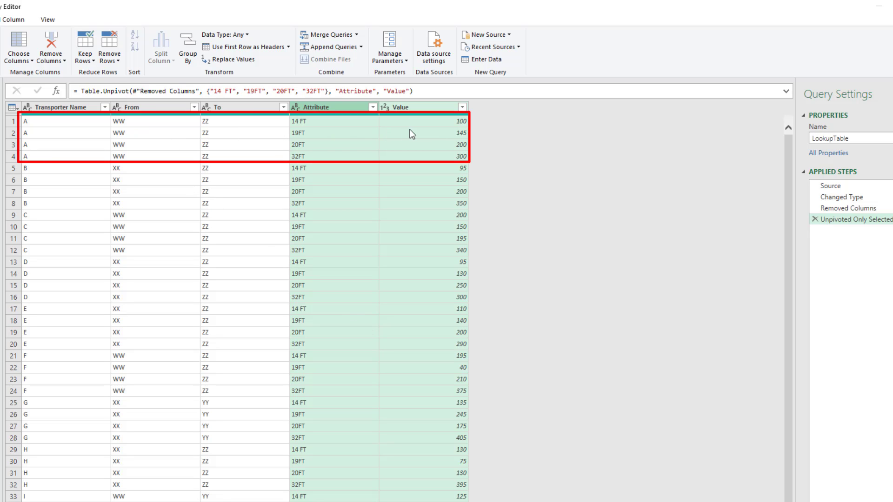
pyautogui.moveTo(424, 129)
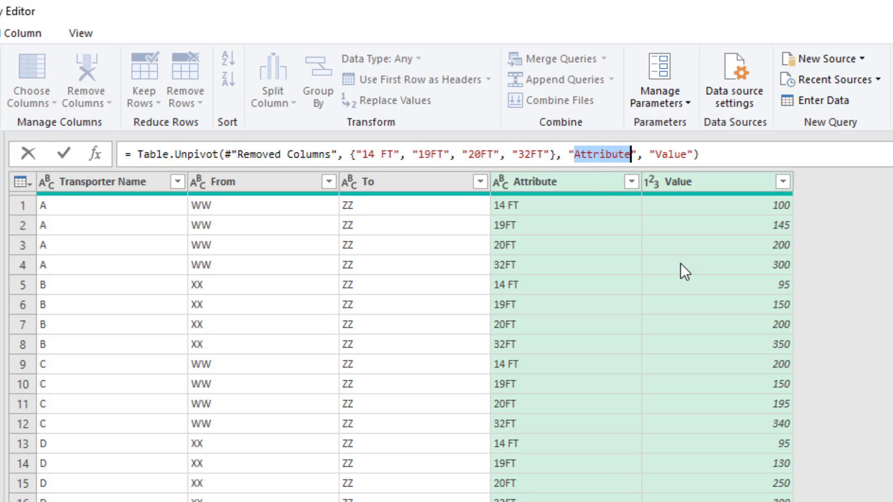
# Edit the Table.Unpivot formula so Attribute becomes 'Vehicle Type =>' and Value a price heading.
pyautogui.write('Vehicle Ty')
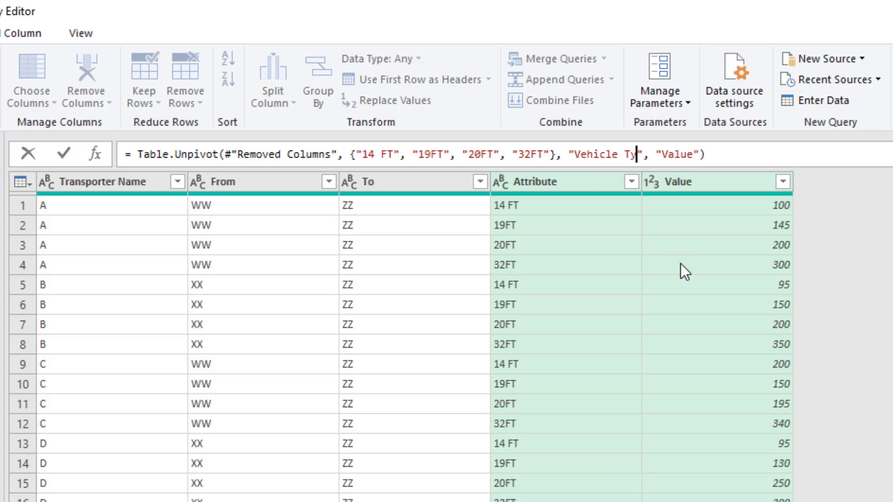
pyautogui.write('pe =>')
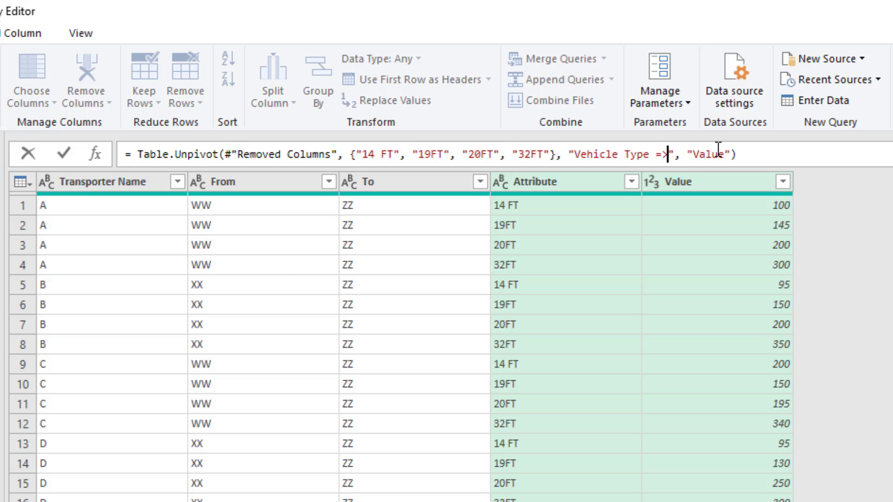
pyautogui.write('Pr')
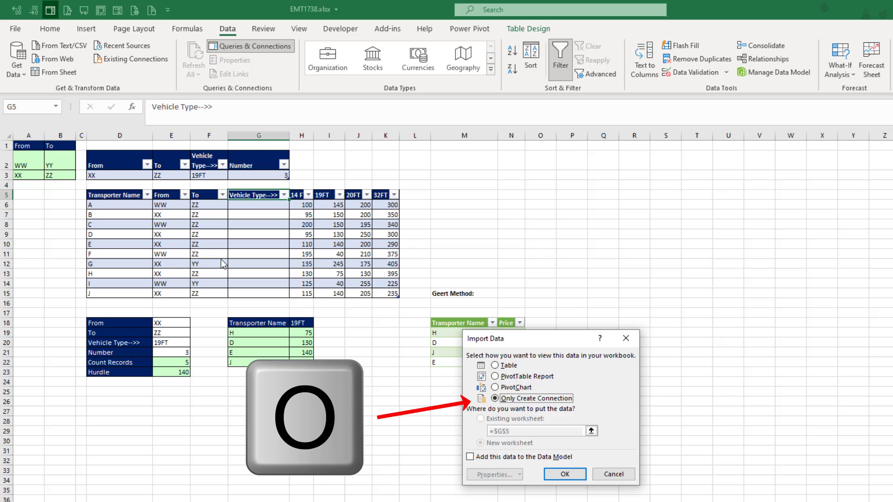
# Load LookupTable as connection only and reopen CriteriaTable from Queries & Connections.
pyautogui.click(564, 473)
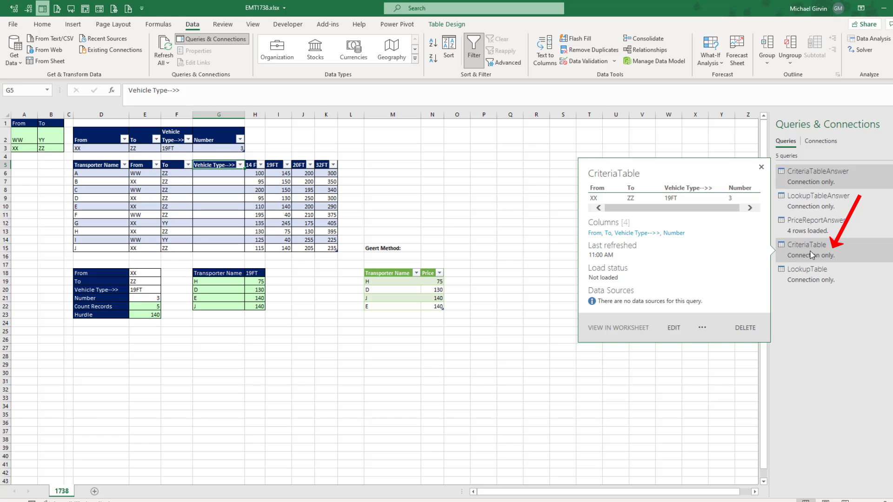
pyautogui.click(673, 327)
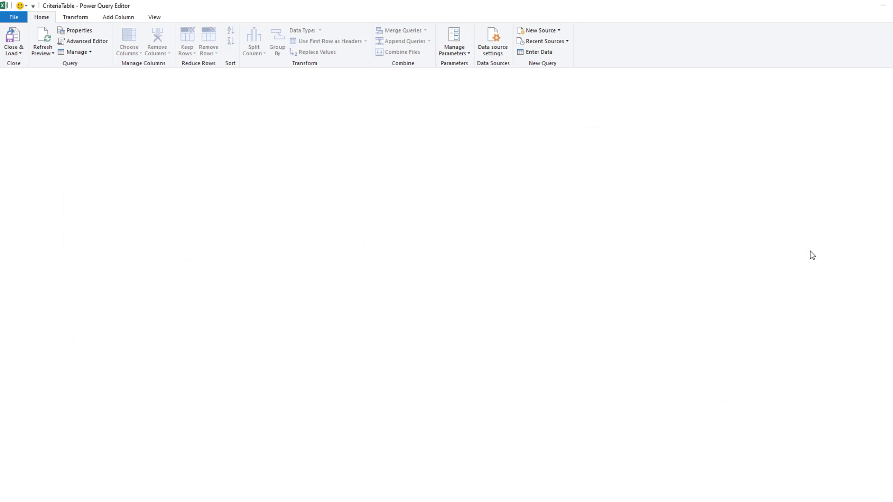
# Create a query referencing CriteriaTable and rename it ThreeLowPrices.
pyautogui.click(73, 239)
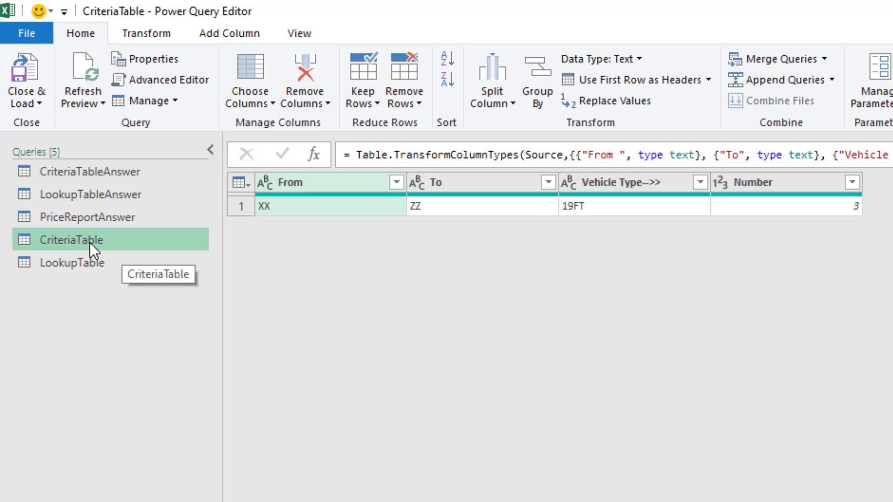
pyautogui.moveTo(78, 262)
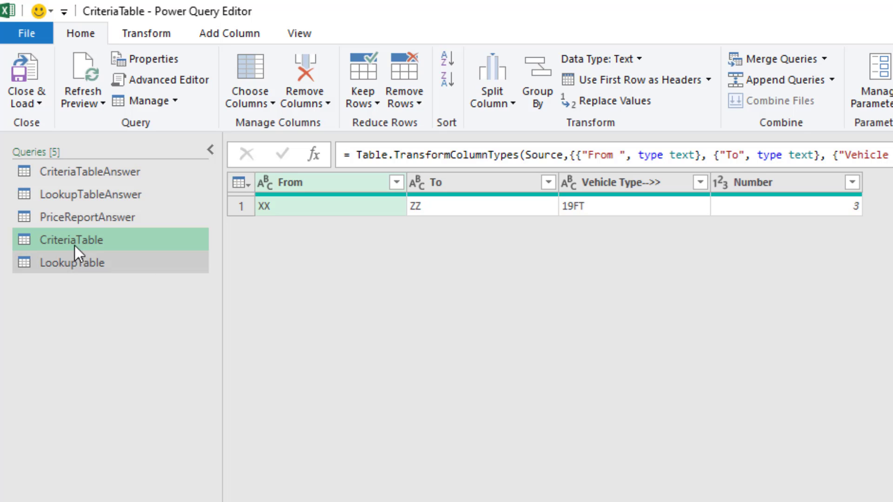
pyautogui.moveTo(101, 254)
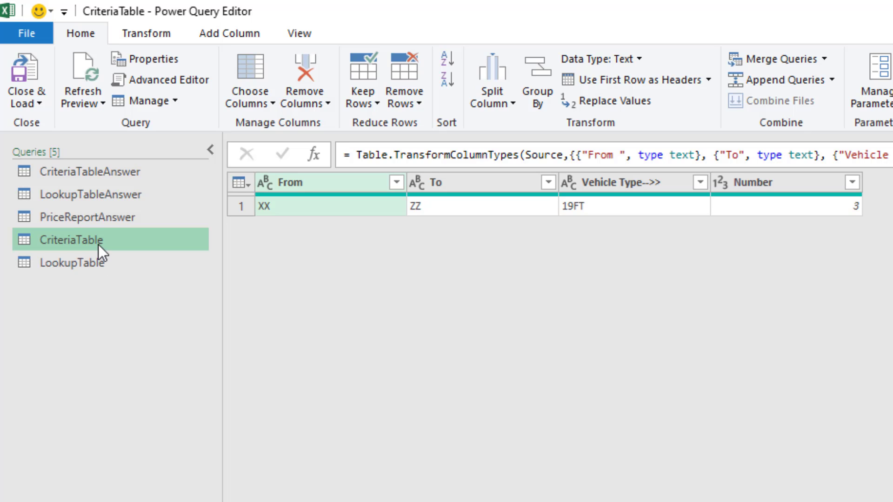
pyautogui.rightClick(73, 239)
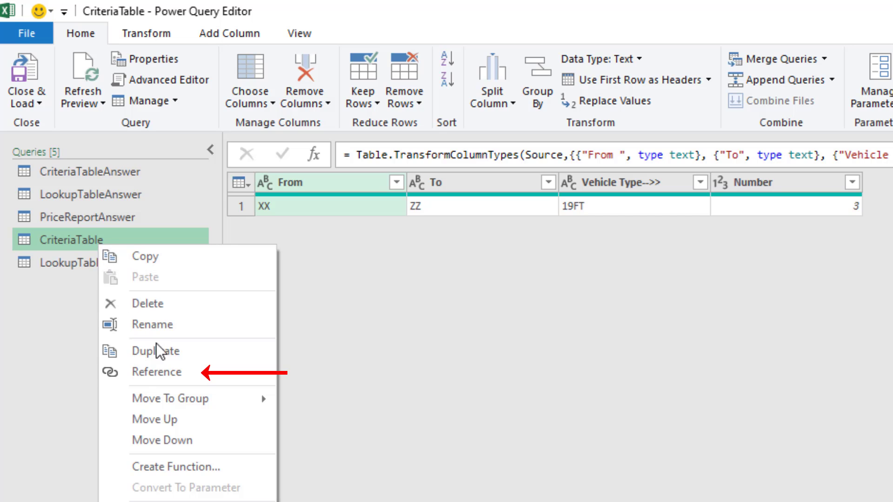
pyautogui.click(157, 372)
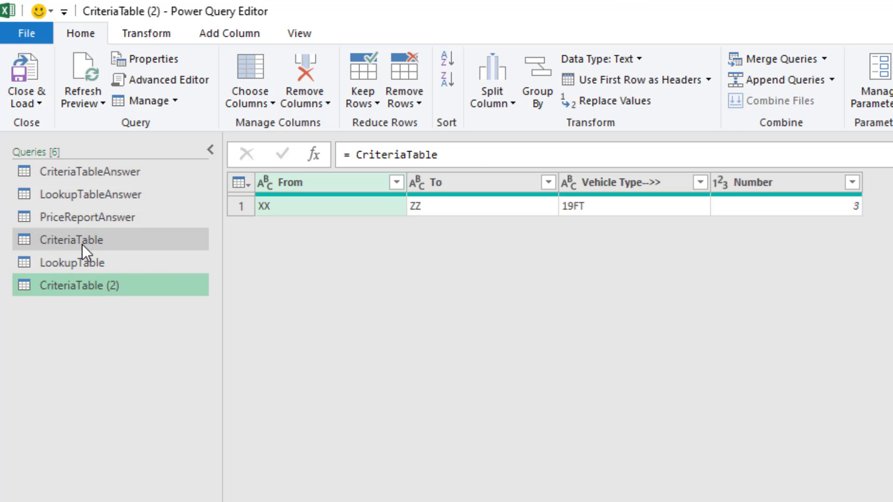
pyautogui.moveTo(104, 260)
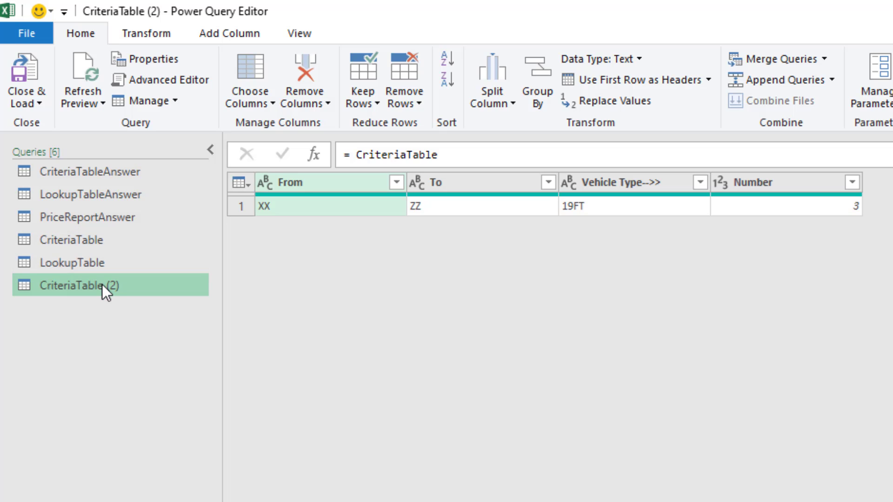
pyautogui.moveTo(660, 248)
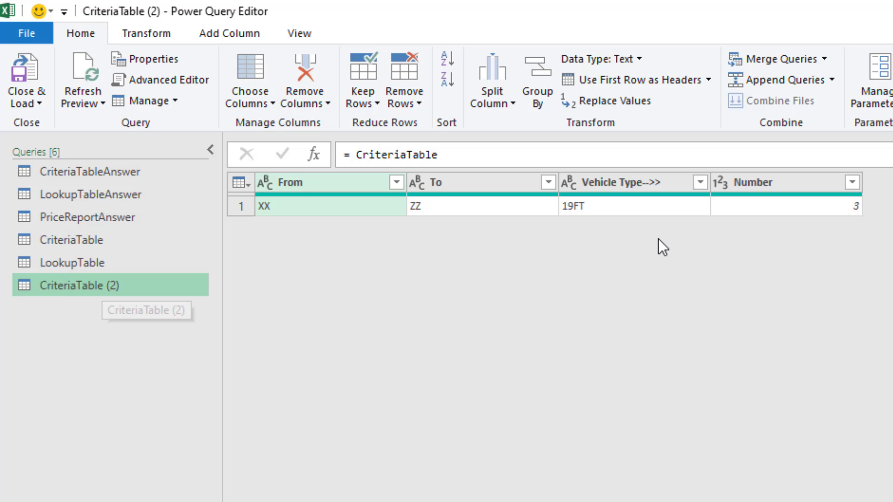
pyautogui.moveTo(204, 336)
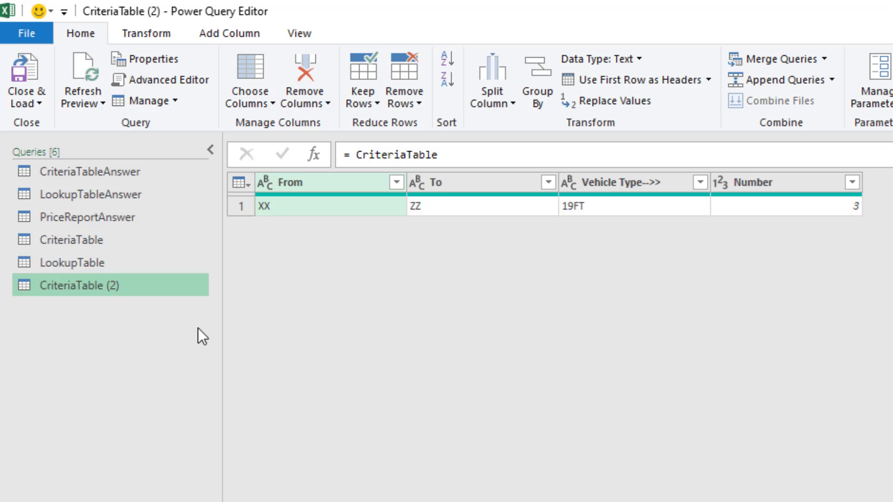
pyautogui.press('F2')
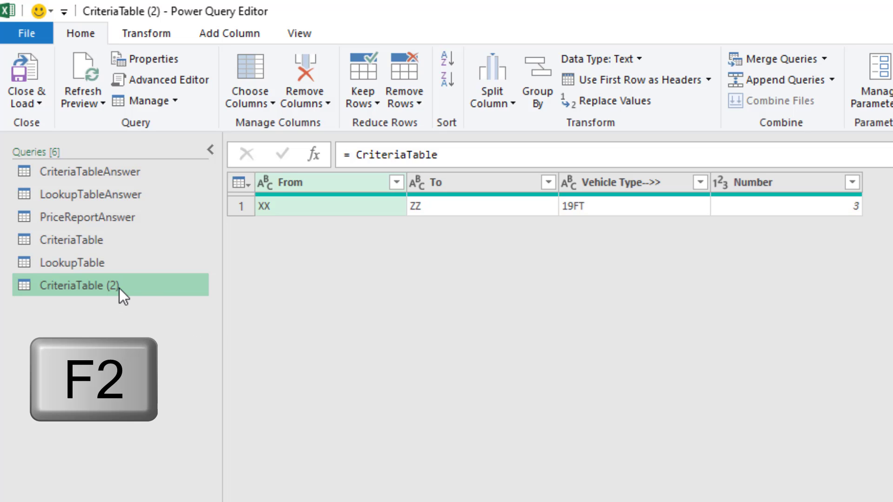
pyautogui.write('ThreeLowPrices')
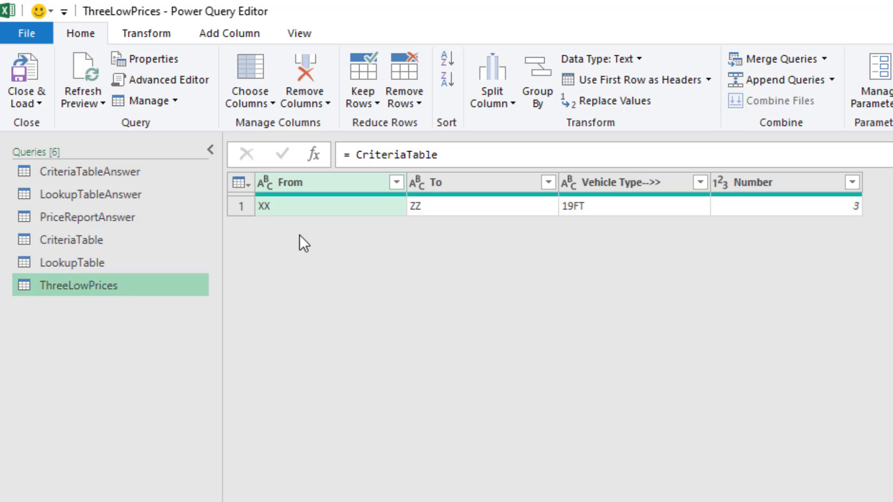
pyautogui.moveTo(276, 236)
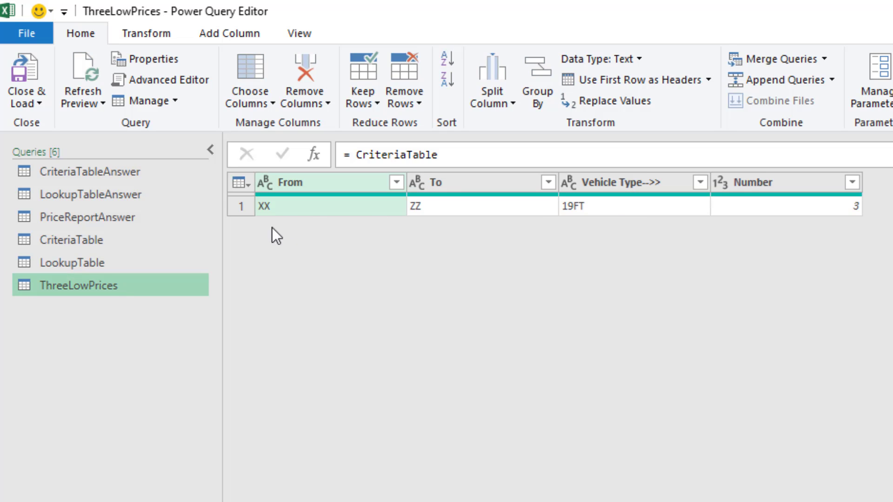
# Review LookupTable's unpivoted rows, return to ThreeLowPrices and bring up Merge Queries.
pyautogui.click(73, 263)
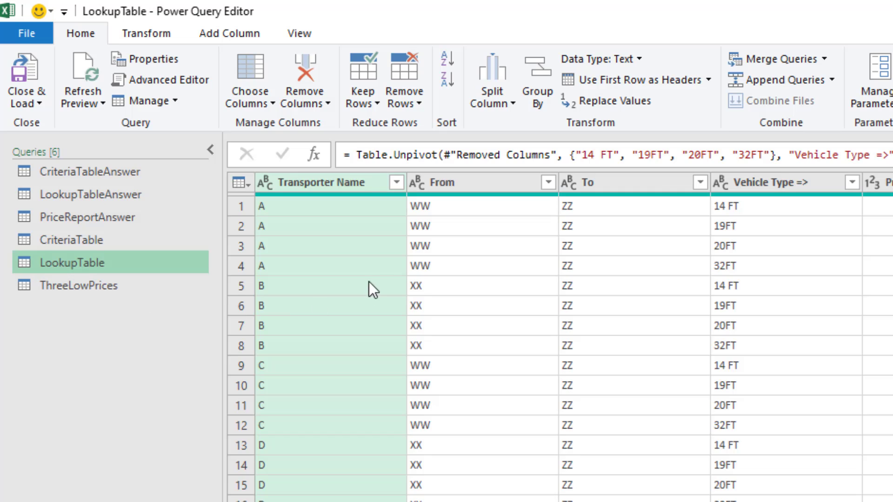
pyautogui.moveTo(494, 173)
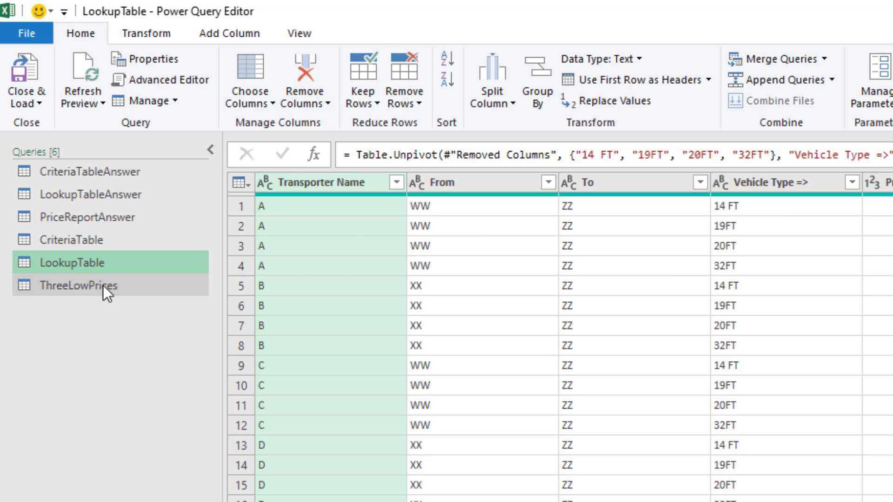
pyautogui.click(78, 285)
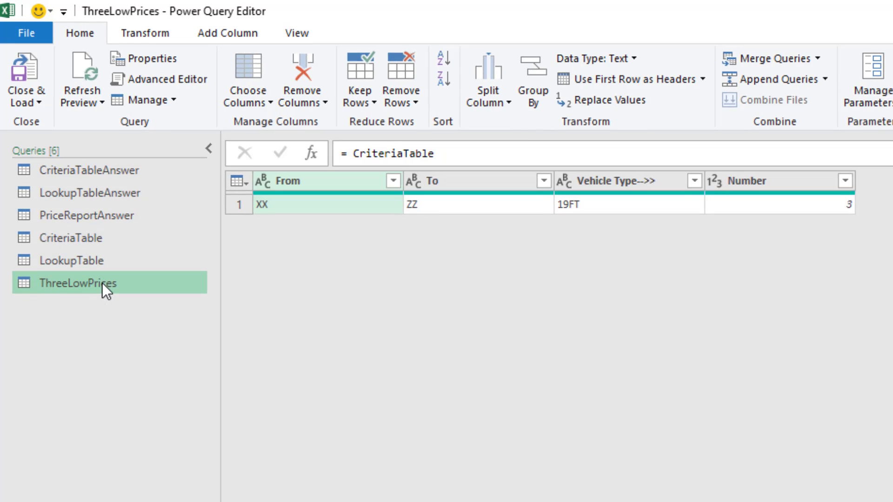
pyautogui.click(145, 33)
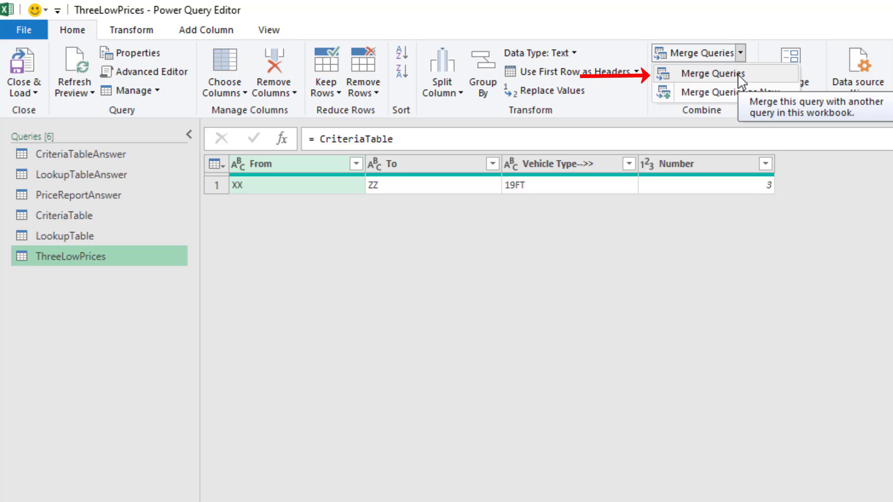
# Merge ThreeLowPrices with LookupTable on From, To and Vehicle Type, left outer with fuzzy matching.
pyautogui.click(709, 73)
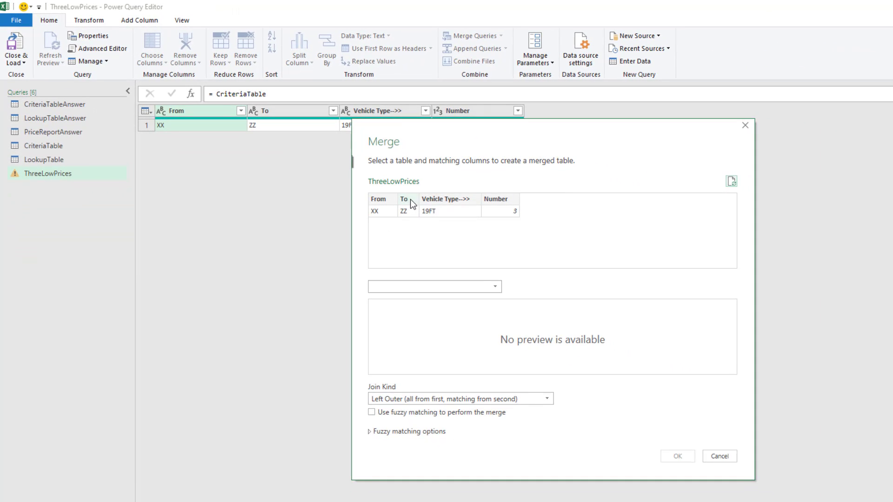
pyautogui.click(378, 199)
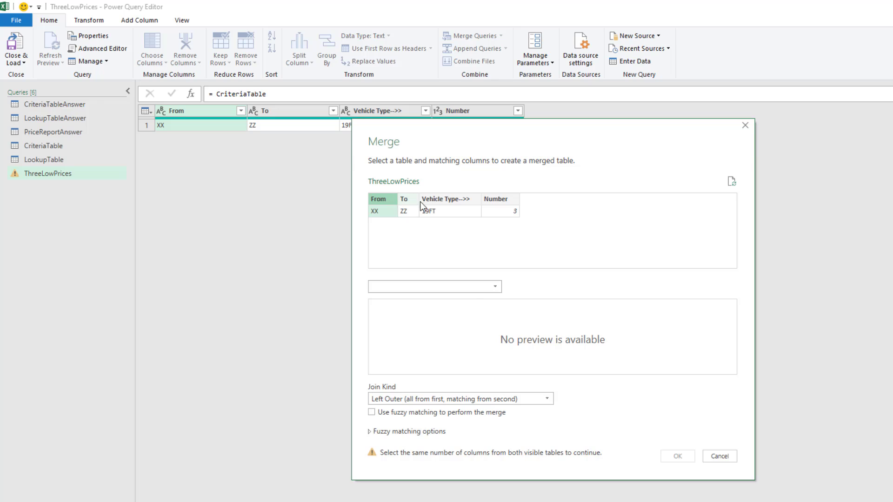
pyautogui.click(447, 199)
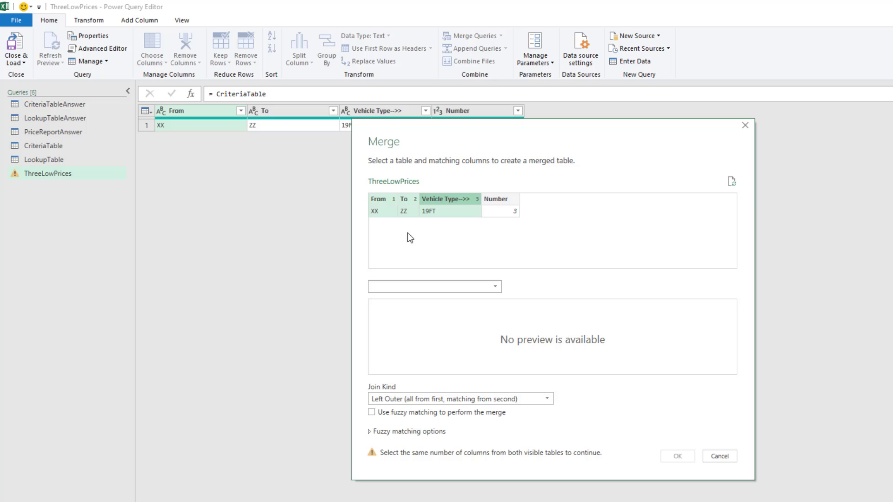
pyautogui.moveTo(464, 220)
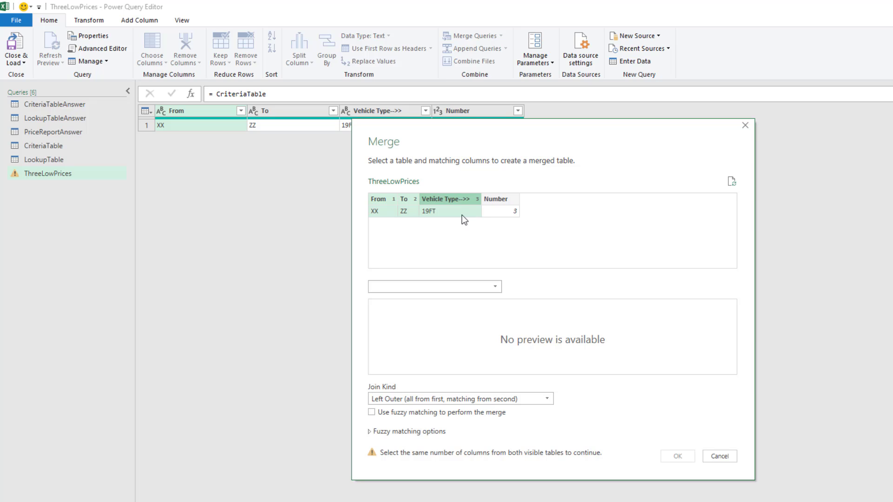
pyautogui.moveTo(459, 256)
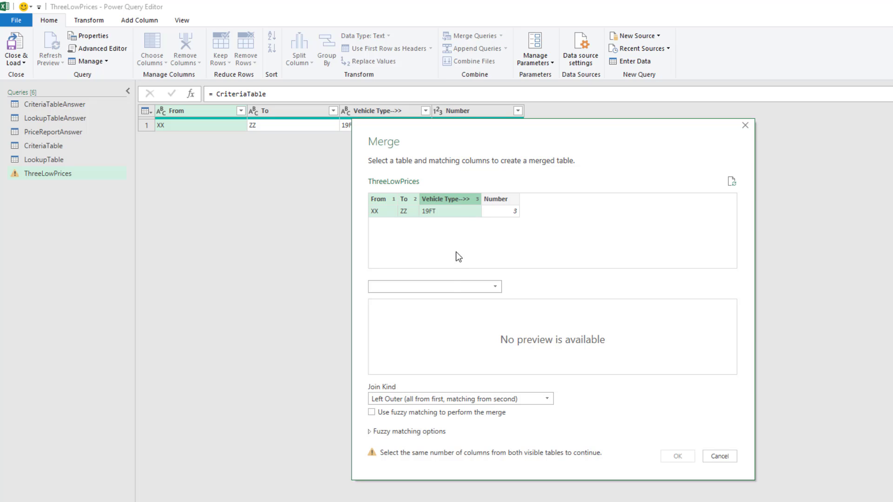
pyautogui.click(434, 286)
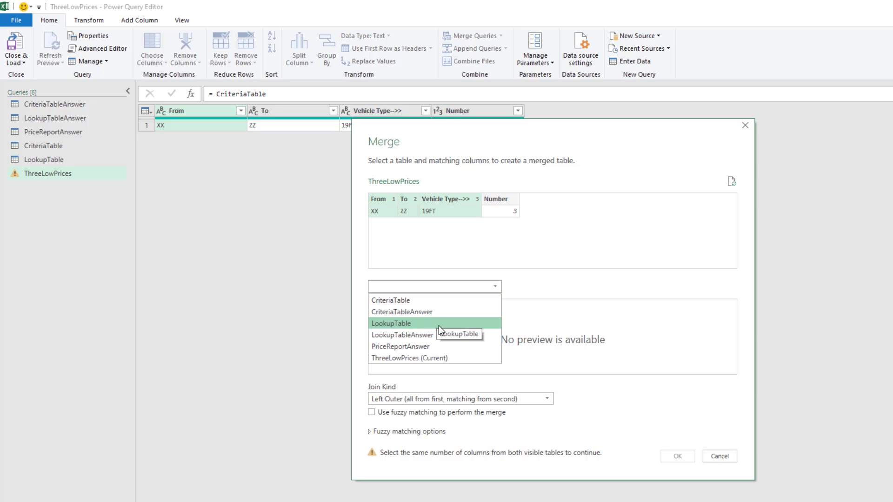
pyautogui.click(390, 323)
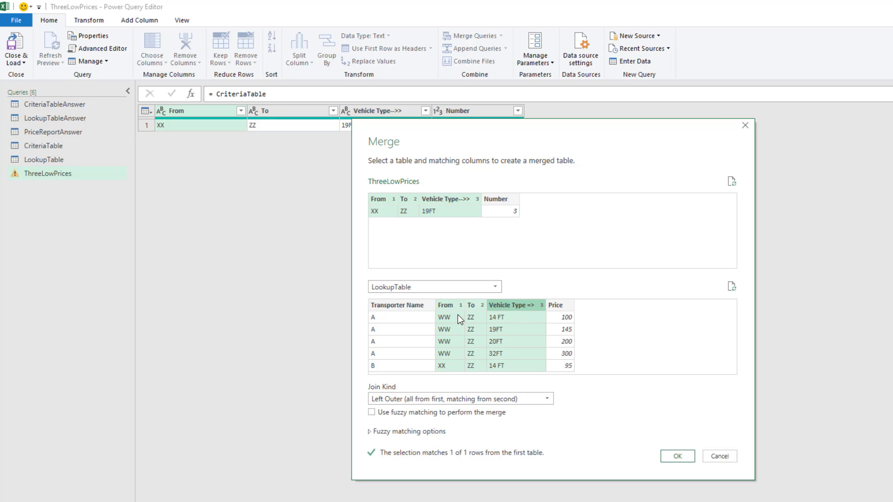
pyautogui.click(372, 412)
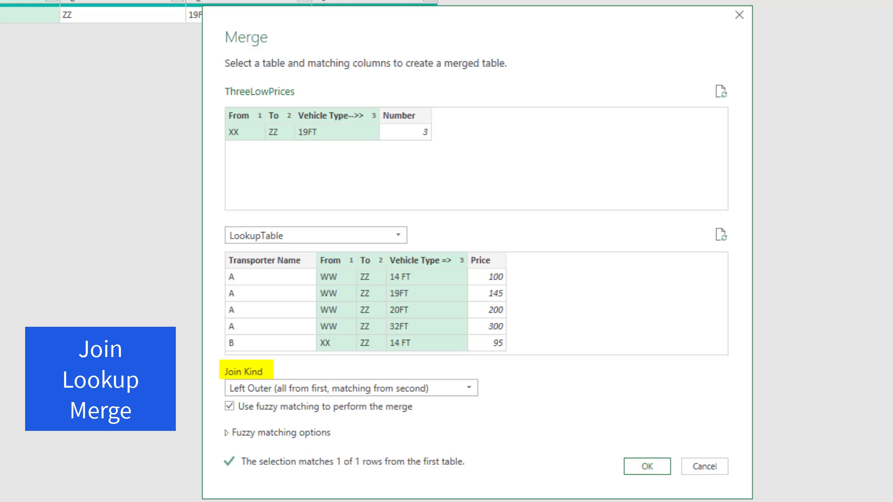
pyautogui.moveTo(190, 429)
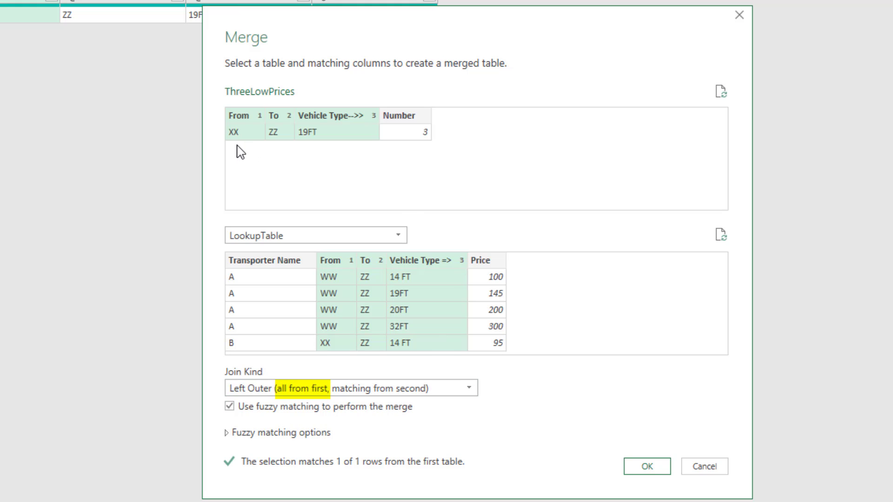
pyautogui.moveTo(374, 155)
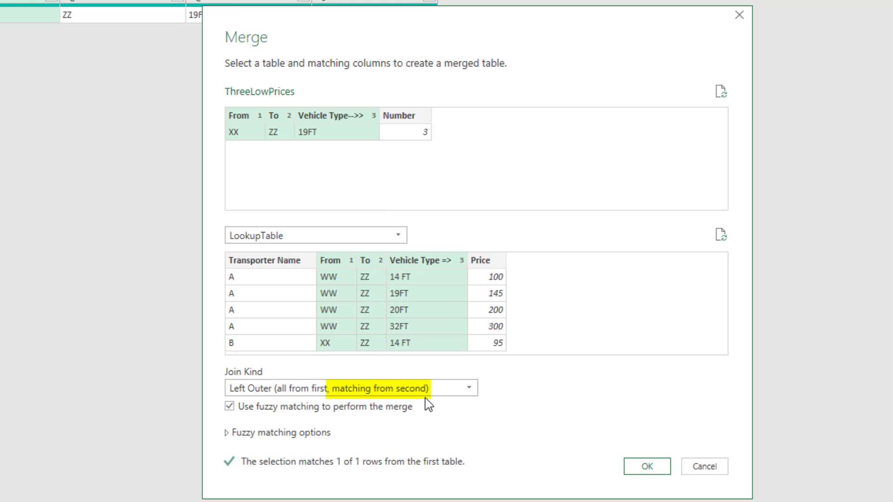
pyautogui.moveTo(245, 157)
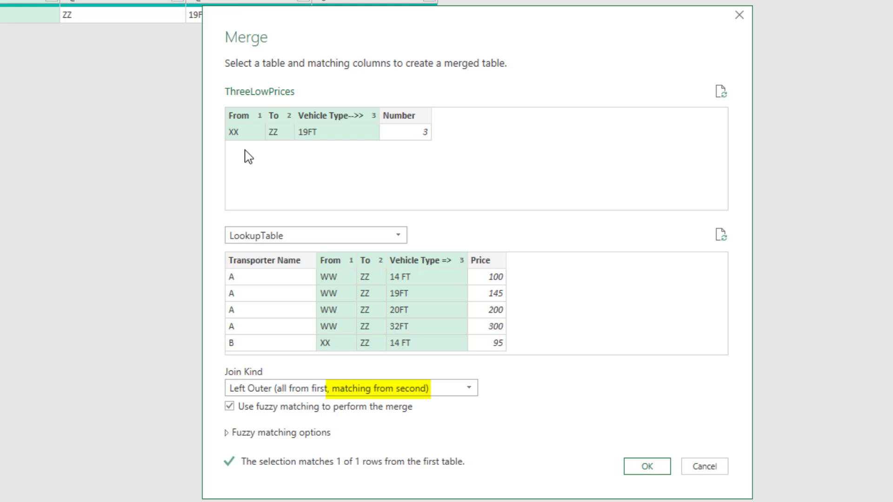
pyautogui.moveTo(368, 206)
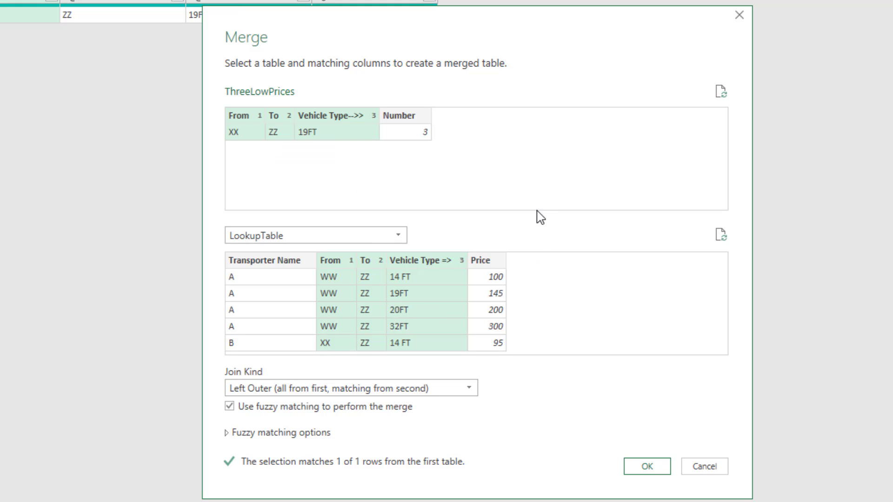
pyautogui.moveTo(453, 138)
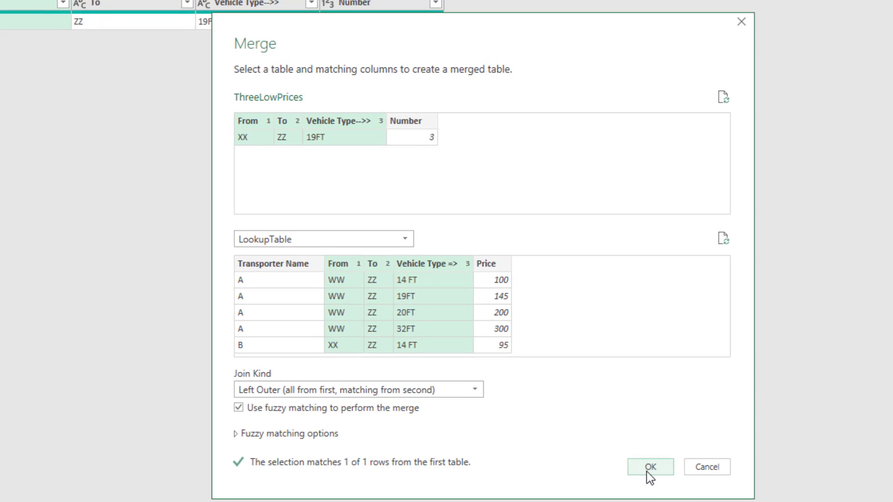
# Confirm the merge, adding a LookupTable column of nested matching rows.
pyautogui.click(649, 466)
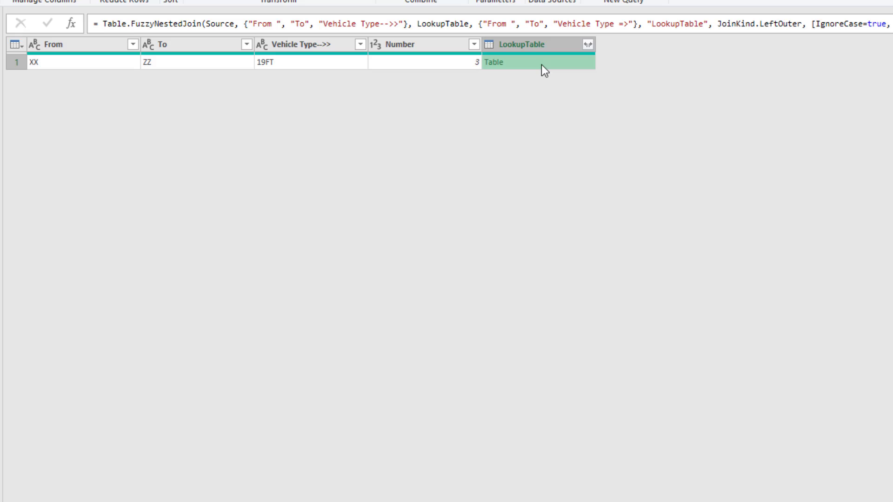
pyautogui.moveTo(505, 79)
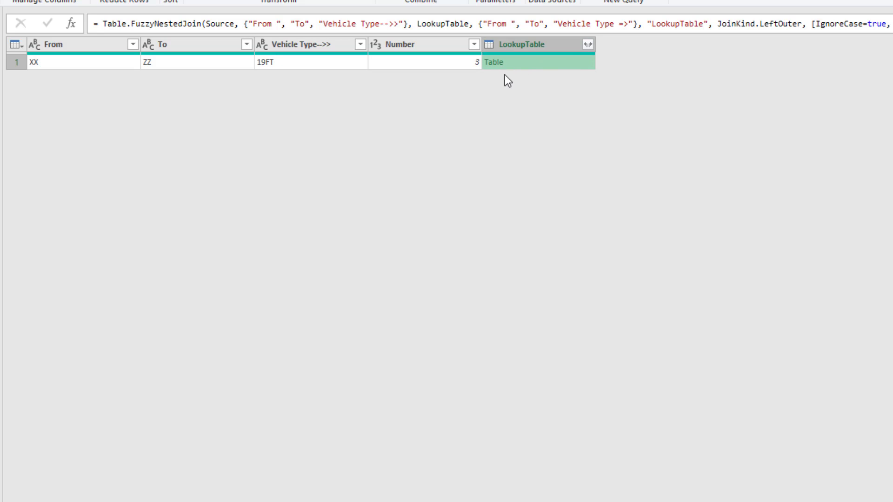
pyautogui.moveTo(524, 92)
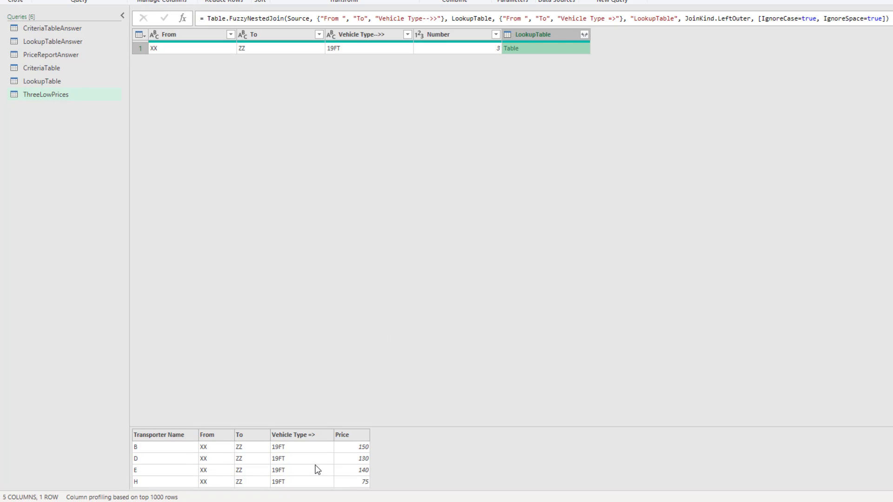
pyautogui.moveTo(158, 461)
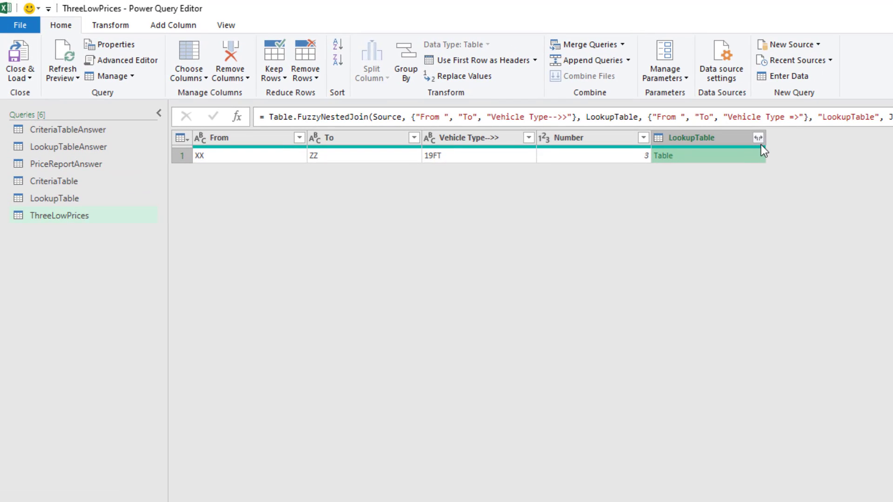
# Expand LookupTable into unprefixed Transporter Name and Price columns, giving rows B, D, E, H, J.
pyautogui.click(758, 137)
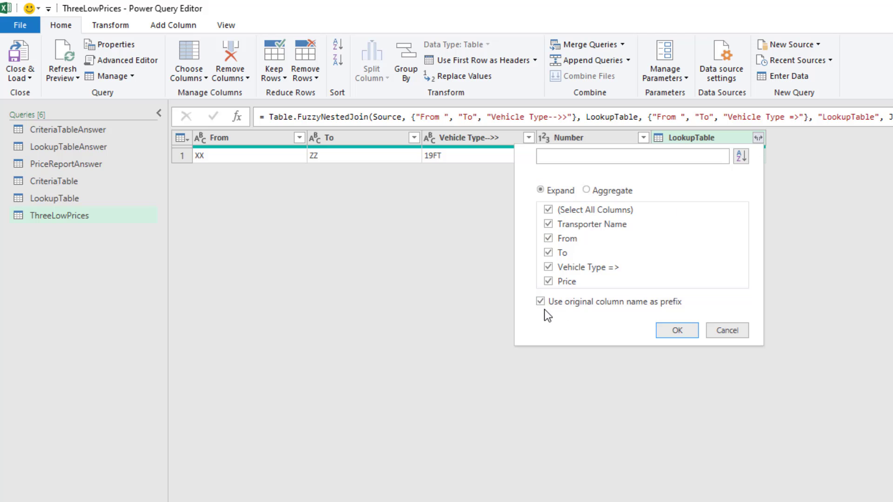
pyautogui.click(539, 301)
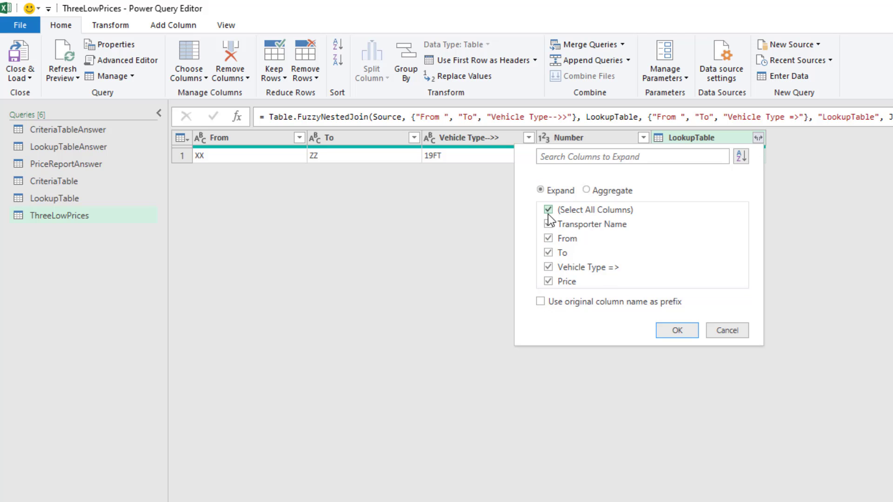
pyautogui.click(547, 209)
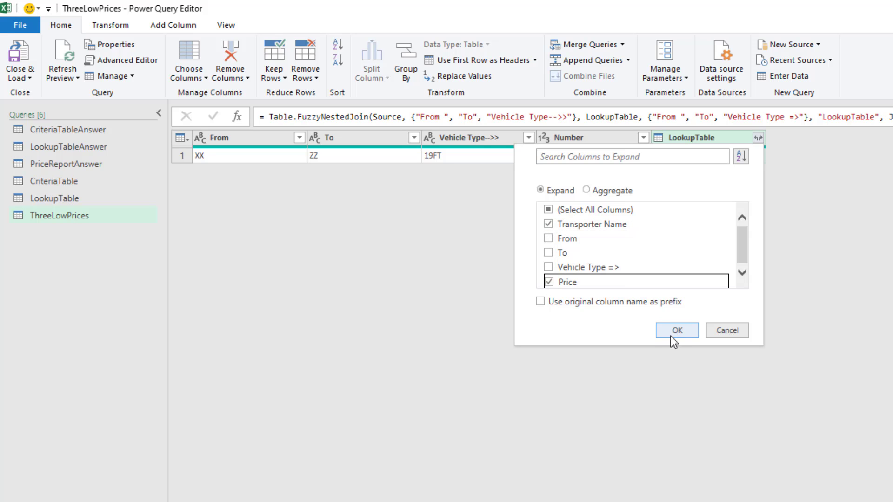
pyautogui.click(676, 331)
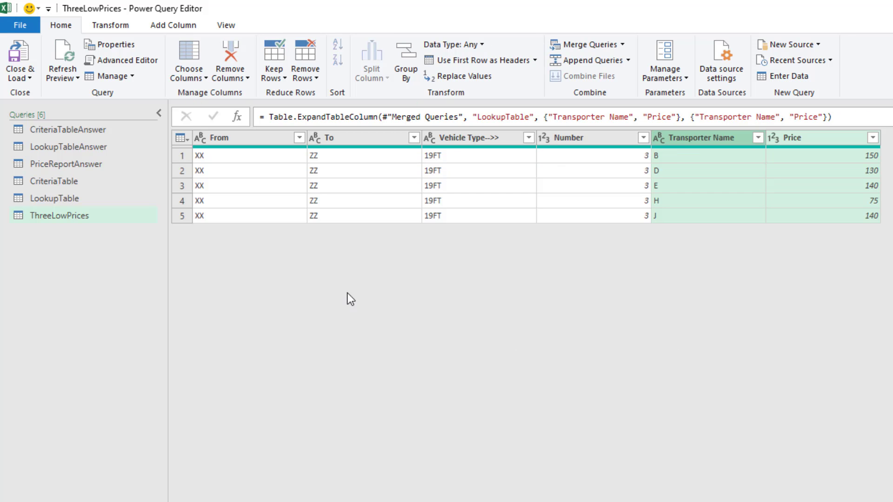
pyautogui.moveTo(332, 273)
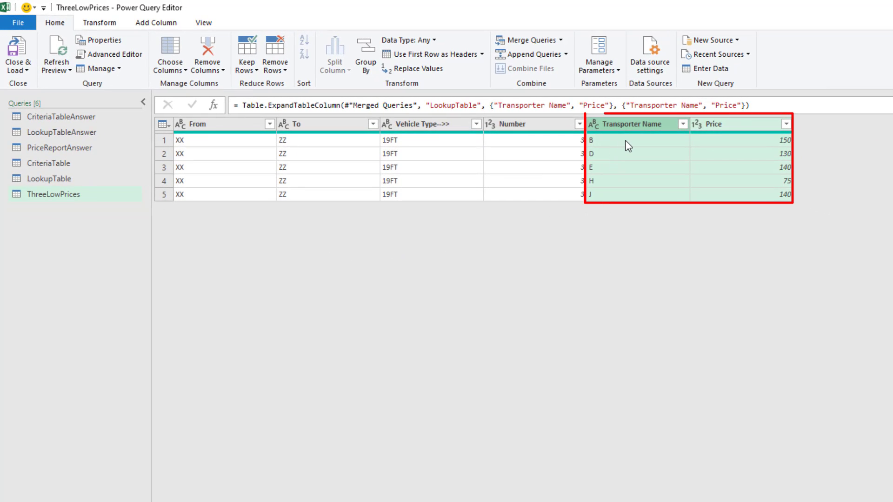
pyautogui.moveTo(755, 155)
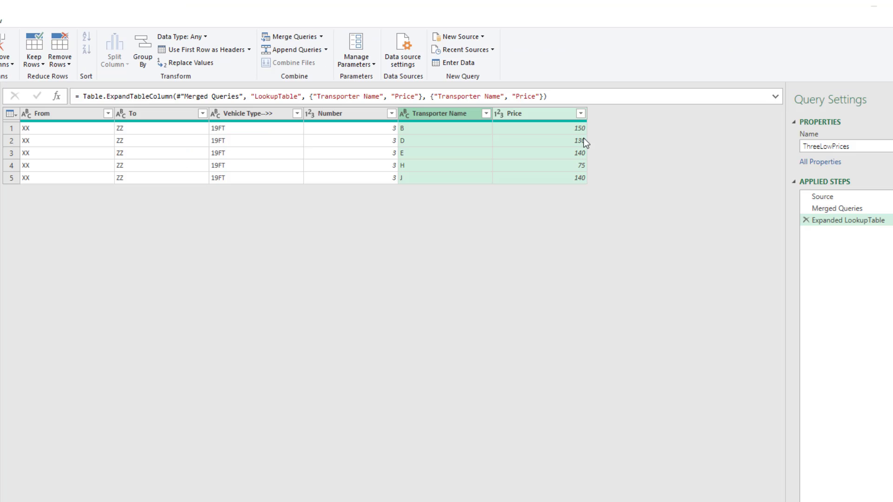
pyautogui.moveTo(597, 156)
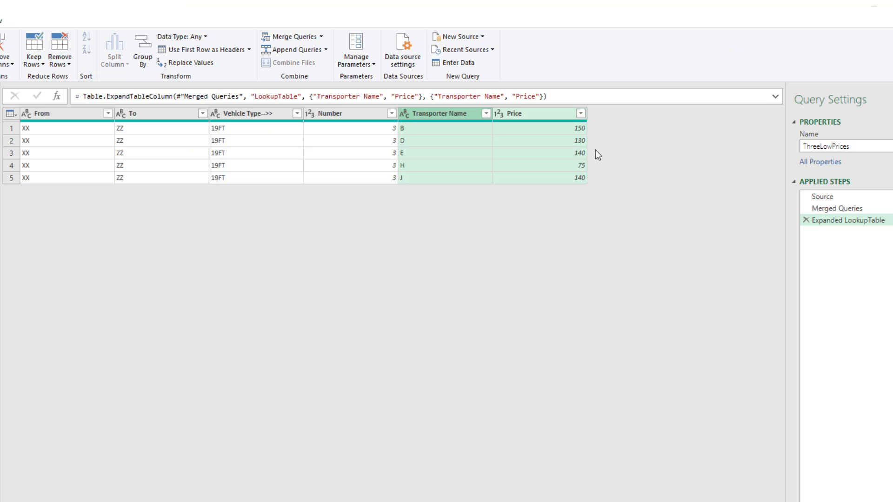
pyautogui.moveTo(606, 161)
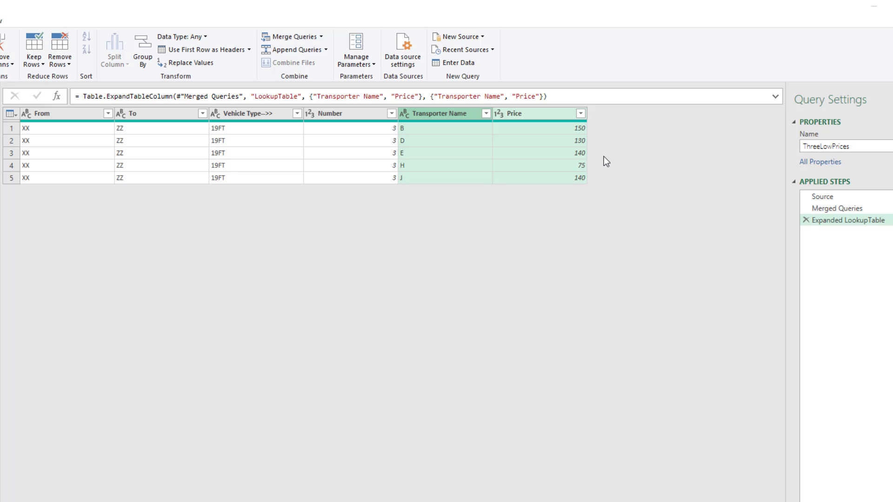
pyautogui.moveTo(596, 156)
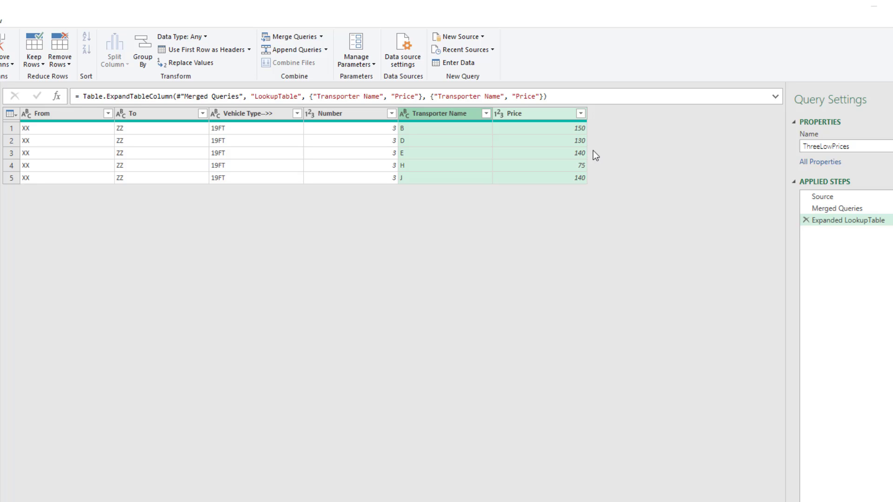
pyautogui.moveTo(582, 184)
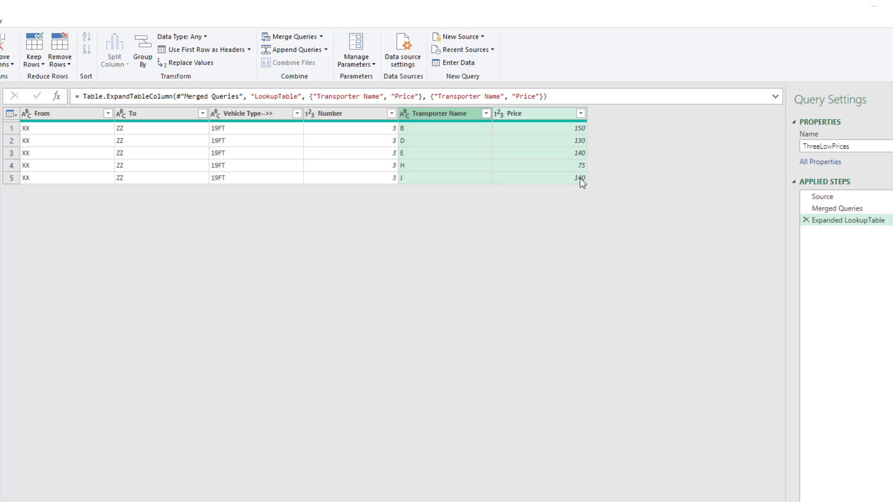
pyautogui.moveTo(580, 113)
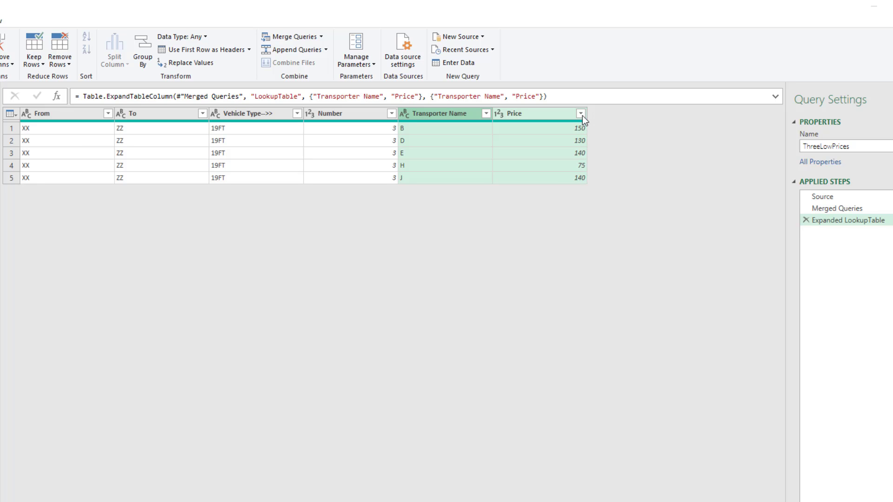
pyautogui.click(580, 113)
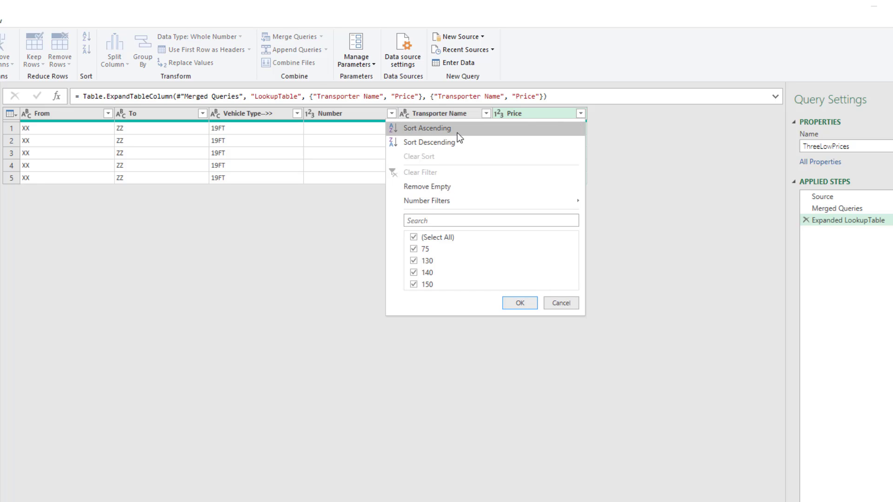
pyautogui.click(427, 127)
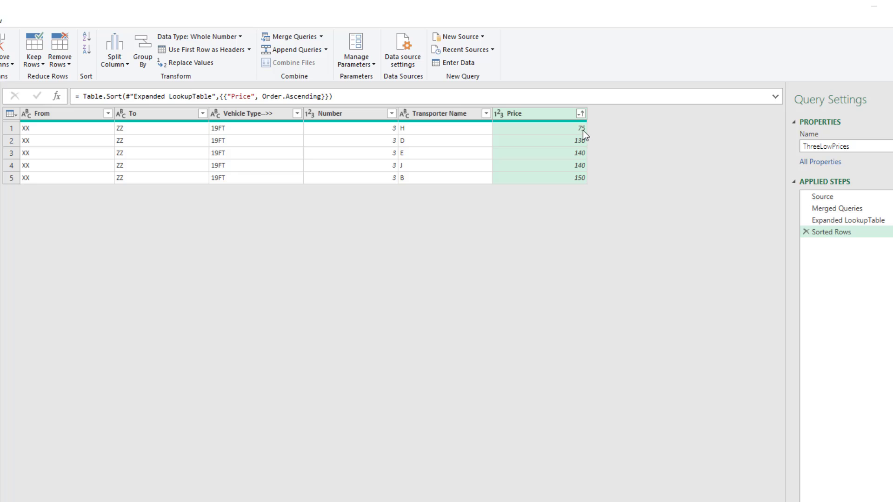
pyautogui.moveTo(577, 159)
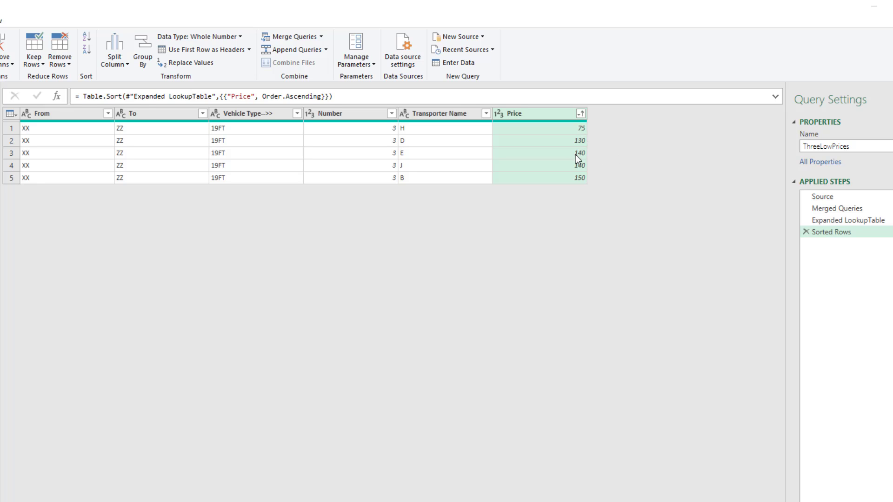
pyautogui.moveTo(658, 218)
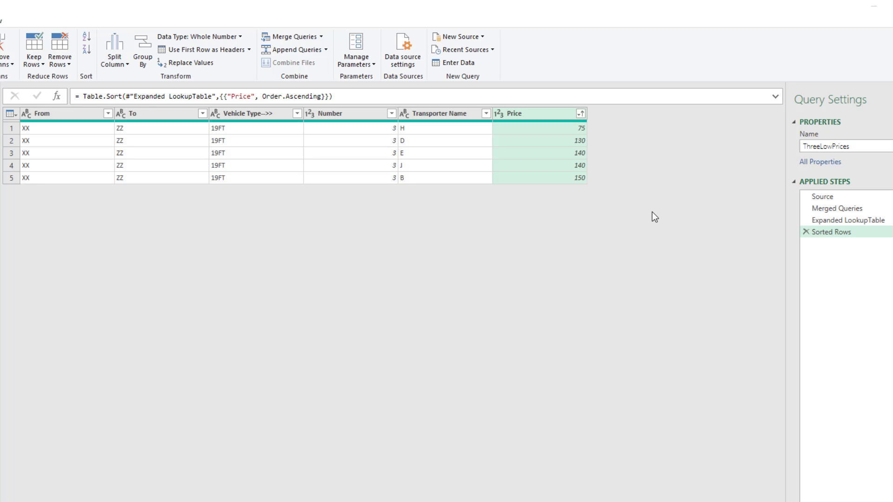
pyautogui.moveTo(585, 241)
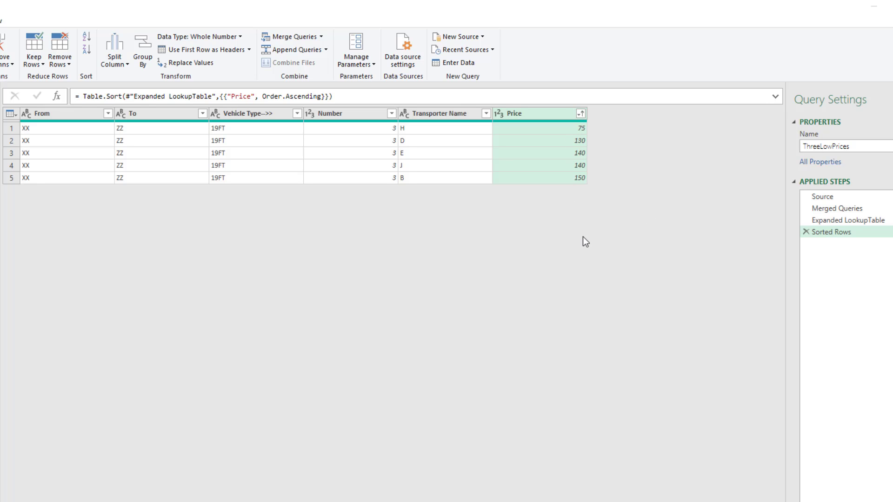
pyautogui.moveTo(591, 174)
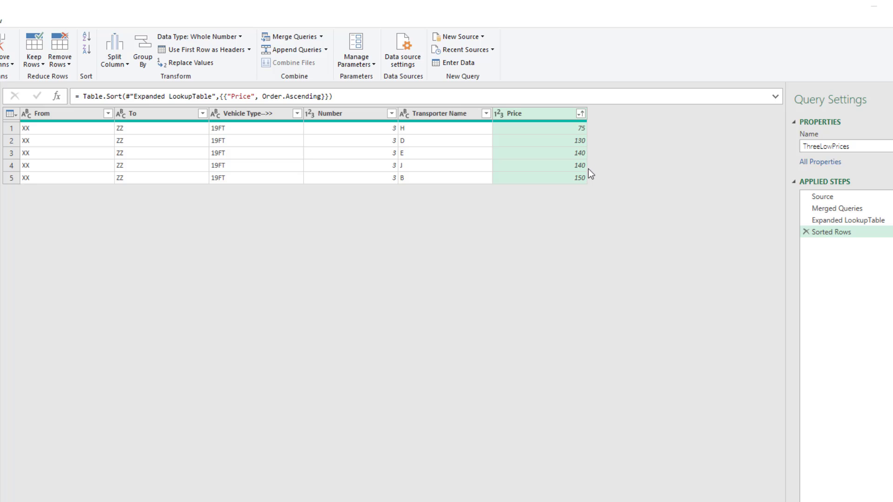
pyautogui.moveTo(593, 178)
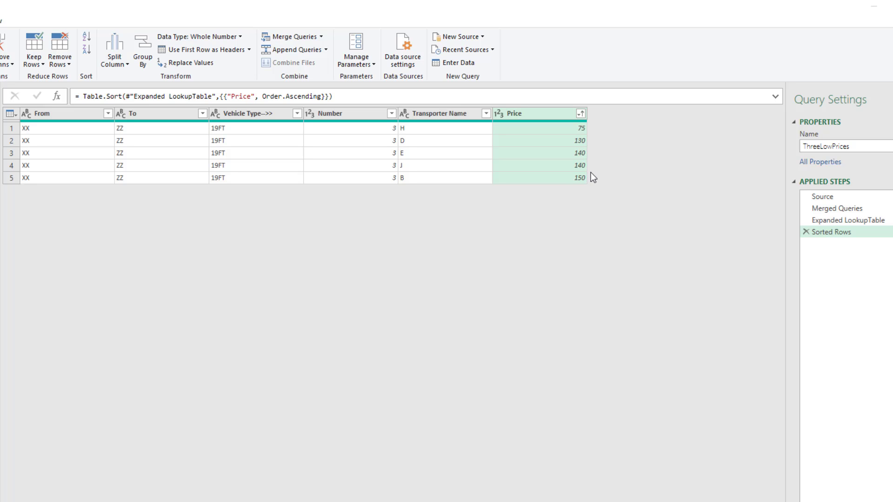
pyautogui.moveTo(422, 182)
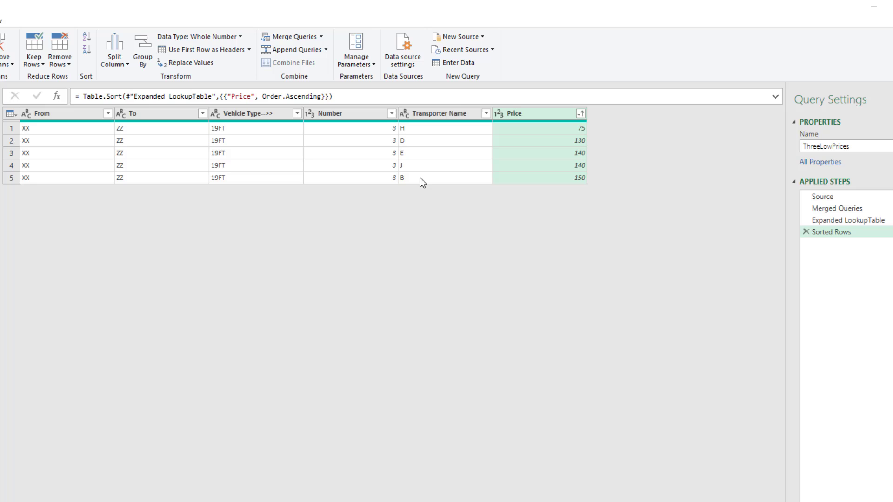
pyautogui.moveTo(380, 134)
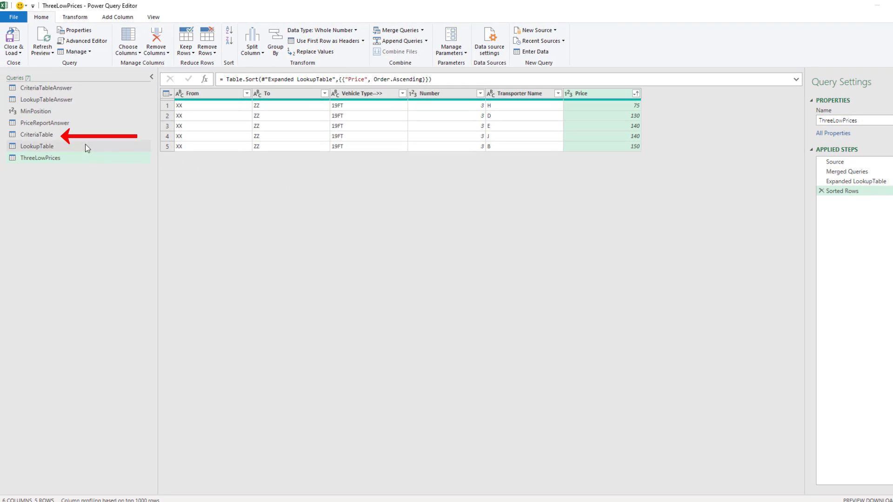
pyautogui.moveTo(145, 142)
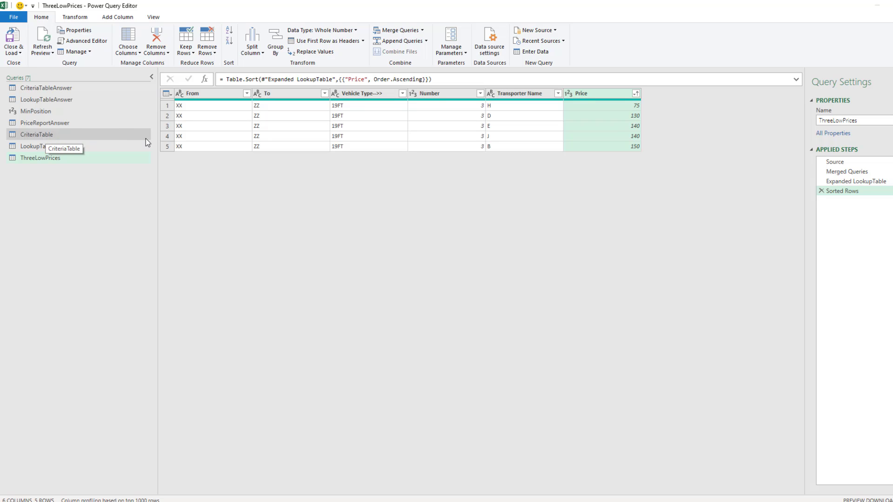
pyautogui.moveTo(639, 257)
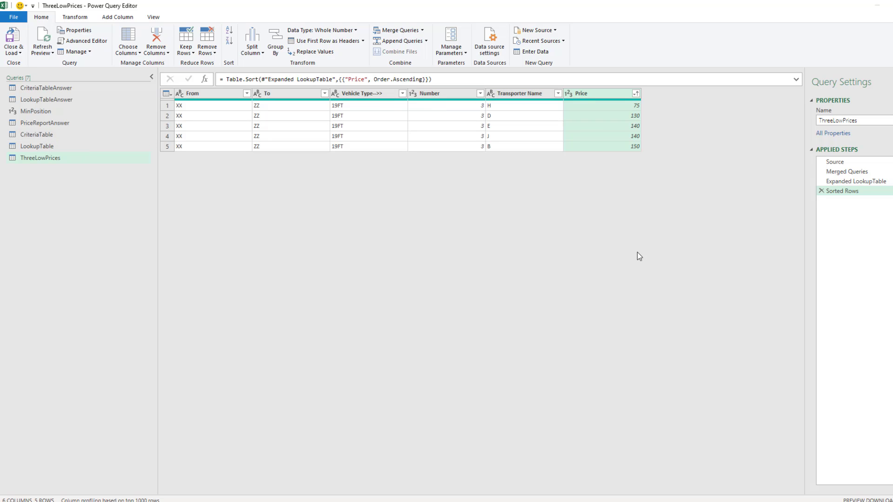
pyautogui.moveTo(863, 202)
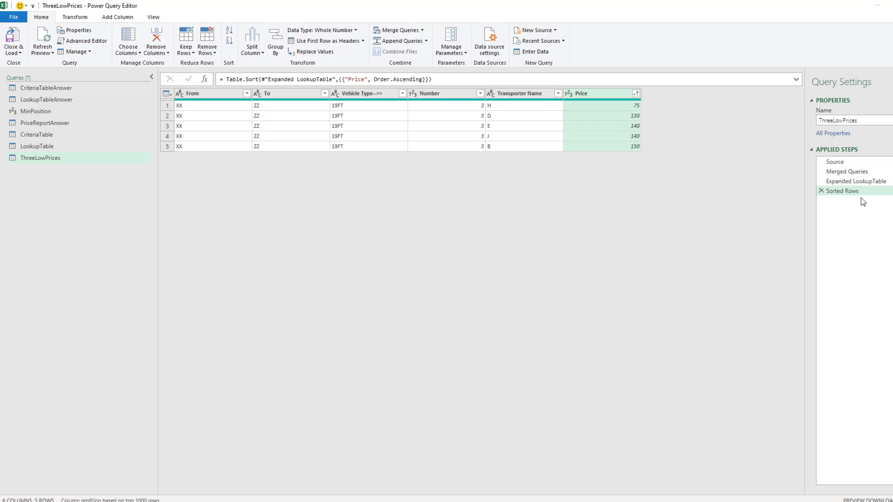
pyautogui.moveTo(840, 191)
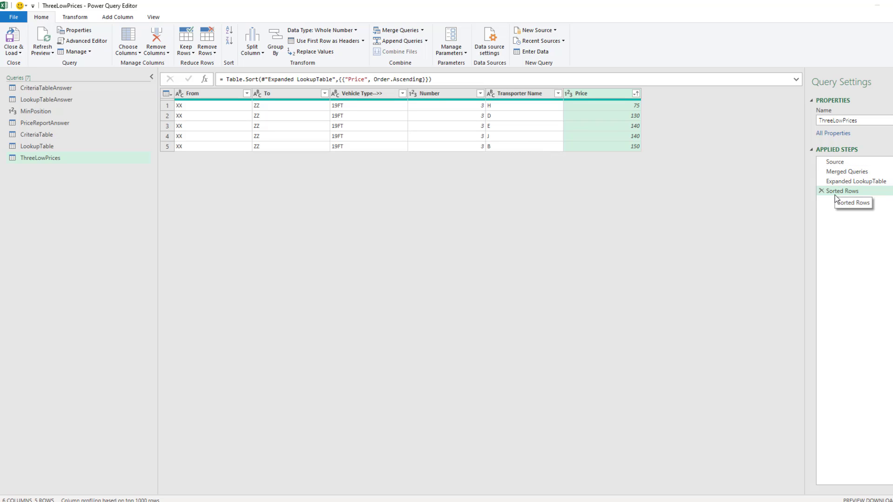
pyautogui.moveTo(471, 112)
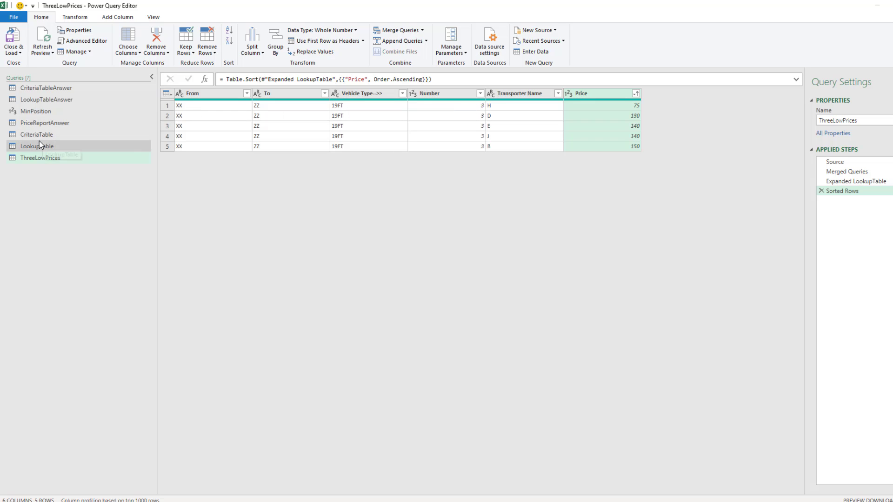
pyautogui.moveTo(383, 119)
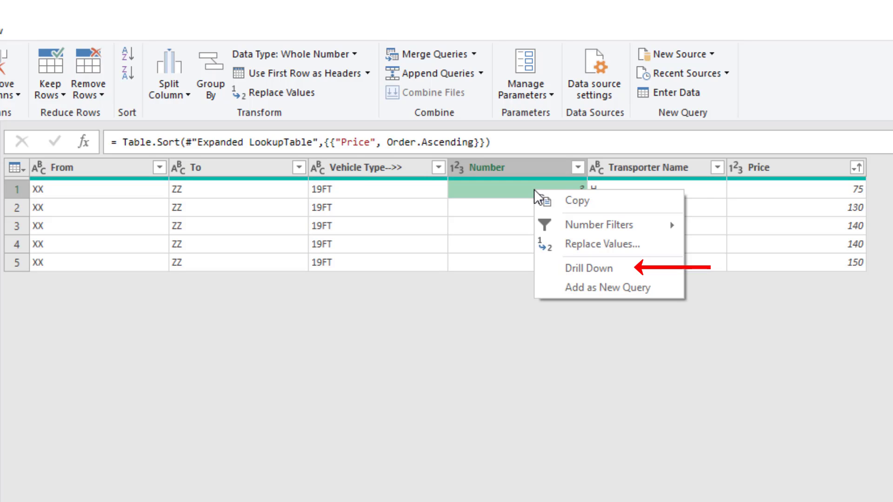
# Drill down into the first Number cell, creating a step returning 3.
pyautogui.click(589, 268)
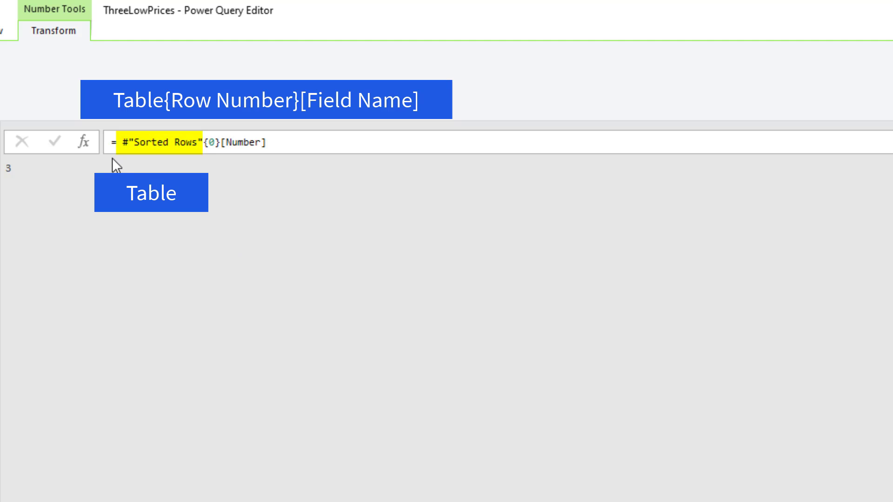
pyautogui.moveTo(211, 195)
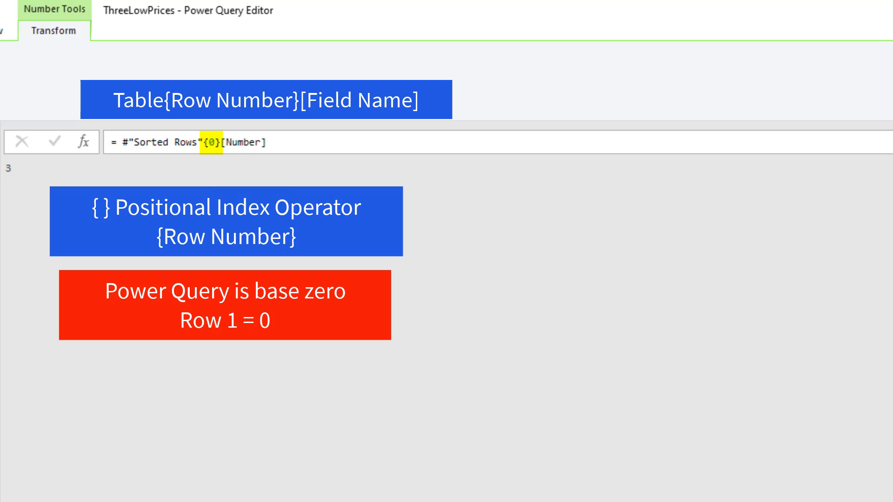
pyautogui.moveTo(220, 177)
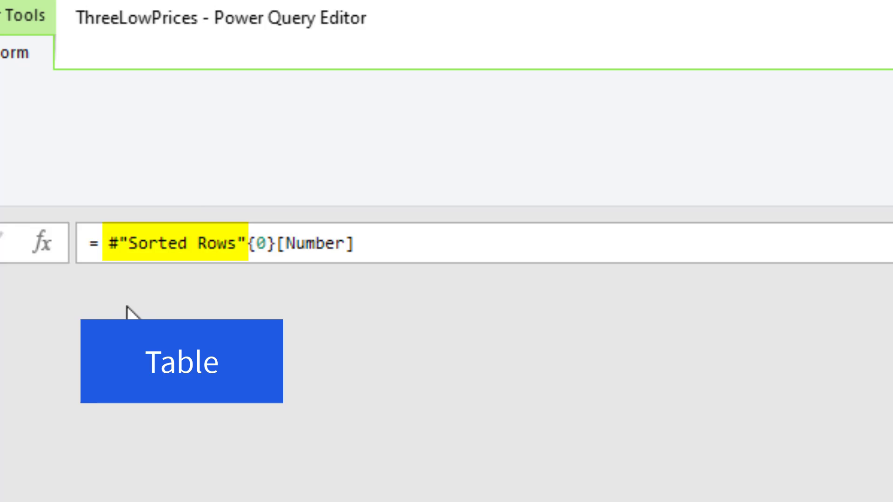
pyautogui.moveTo(188, 310)
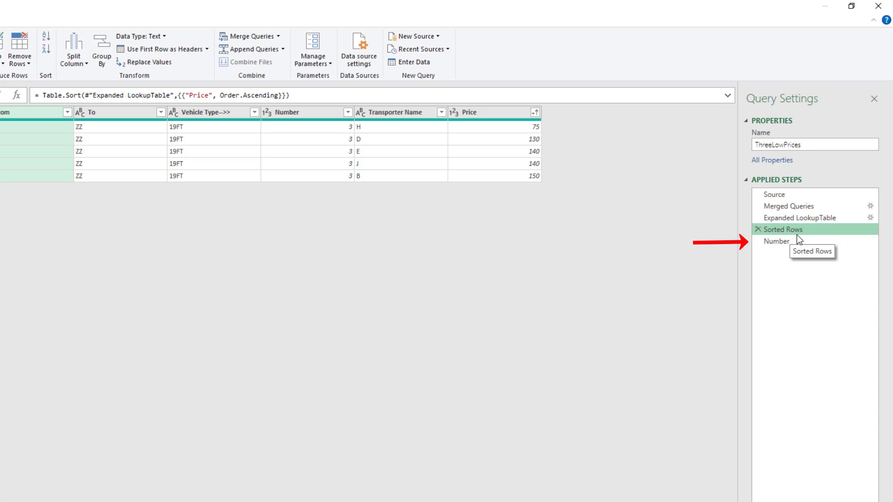
# Rename the Sorted Rows step to SortedRows so the drill-down reads SortedRows{0}[Number].
pyautogui.click(776, 241)
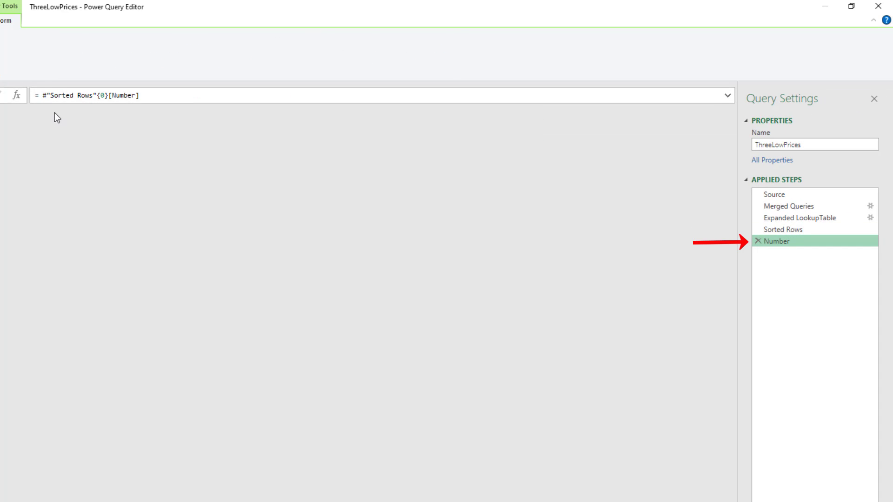
pyautogui.moveTo(78, 109)
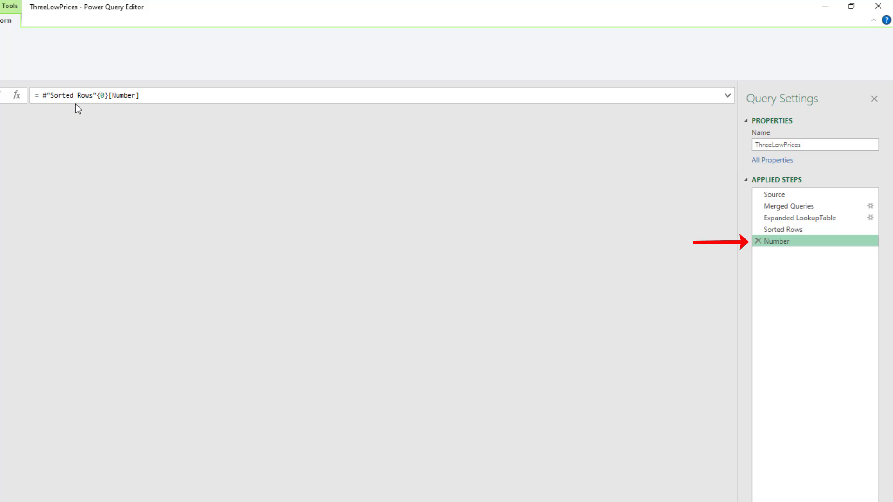
pyautogui.moveTo(782, 229)
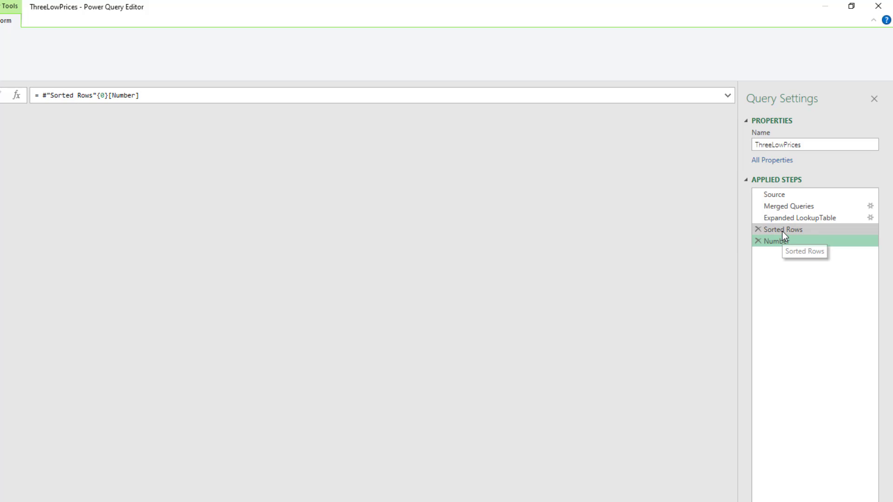
pyautogui.click(783, 229)
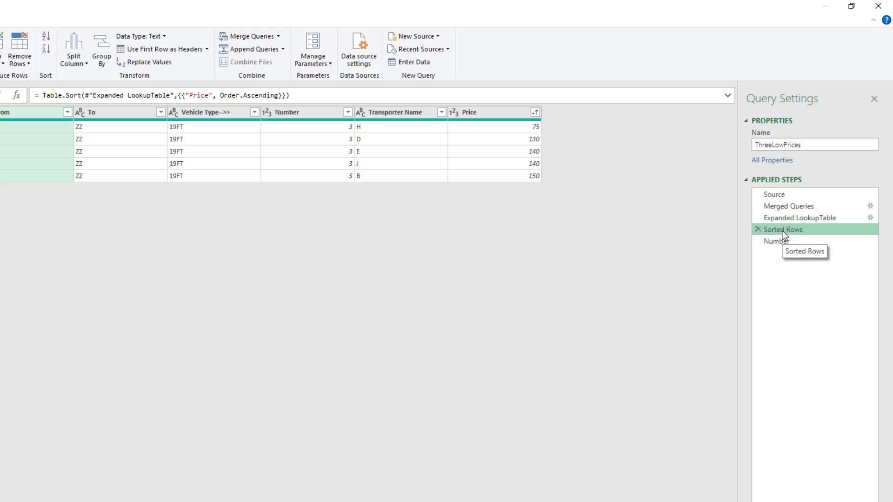
pyautogui.press('f2')
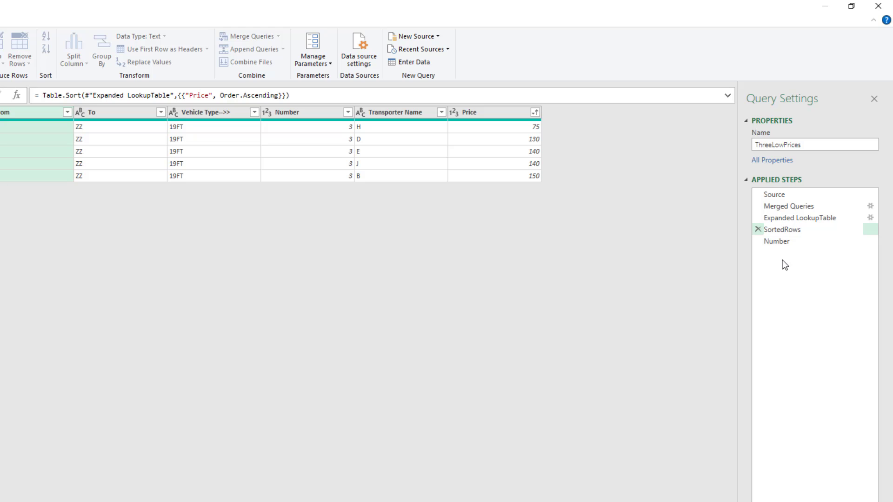
pyautogui.click(781, 241)
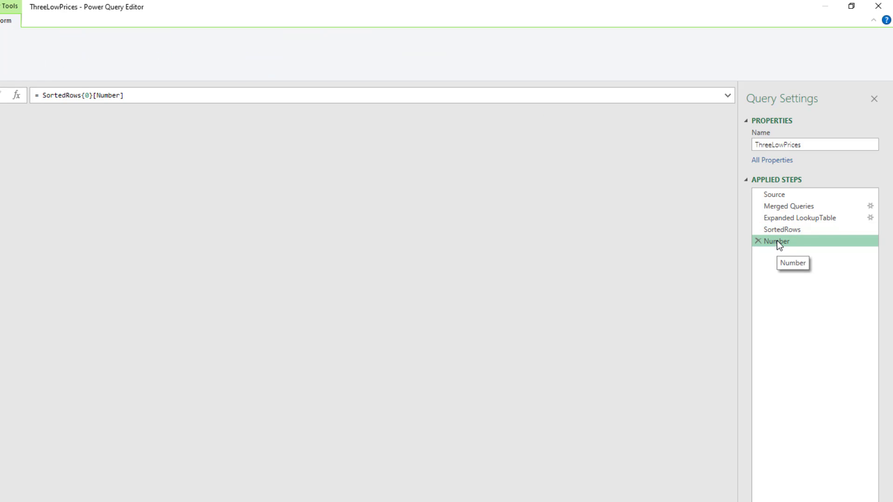
pyautogui.moveTo(142, 124)
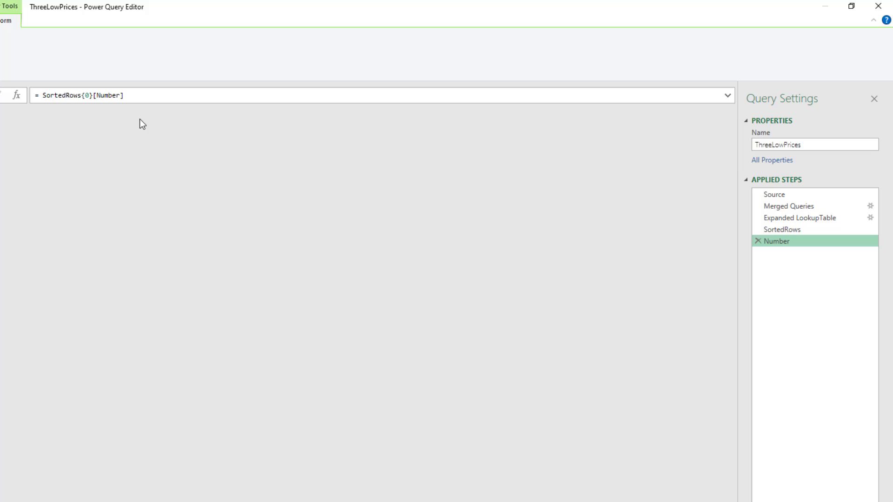
# Copy the Number step's formula SortedRows{0}[Number] for reuse.
pyautogui.click(779, 241)
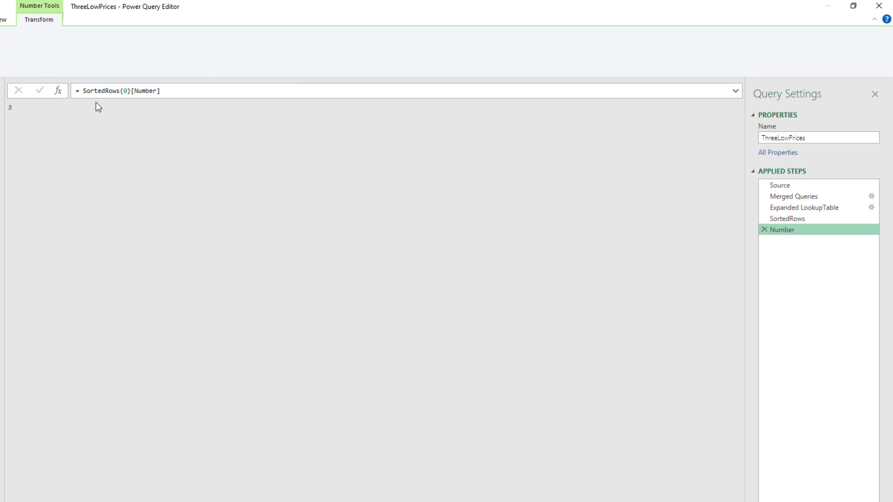
pyautogui.press('ctrl+c')
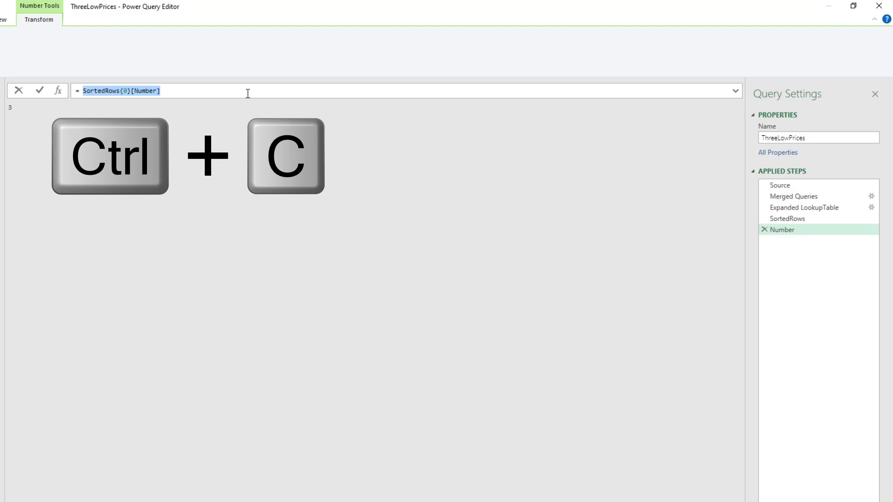
pyautogui.press('ctrl+c')
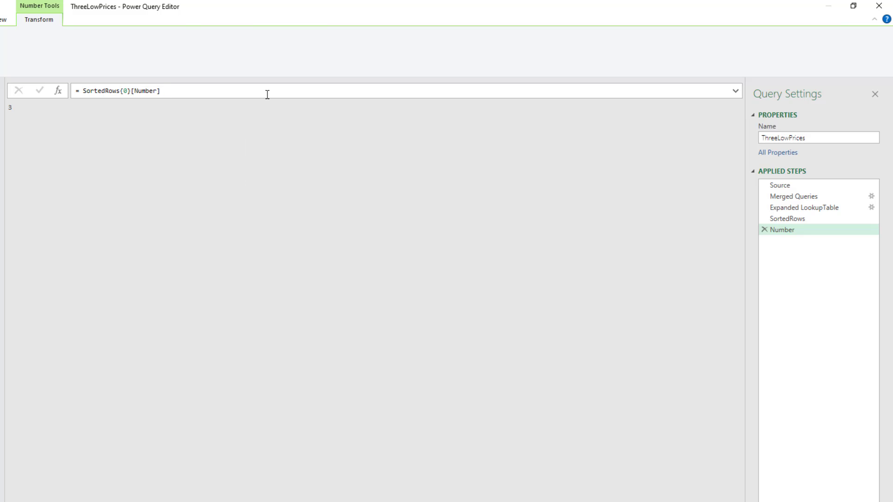
pyautogui.moveTo(786, 218)
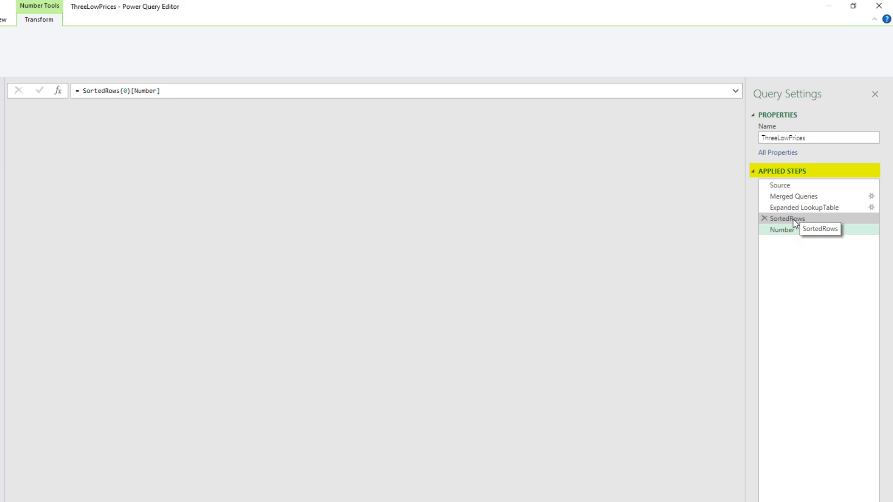
# Add a Keep Top Rows step after SortedRows keeping the first 3 rows.
pyautogui.click(786, 218)
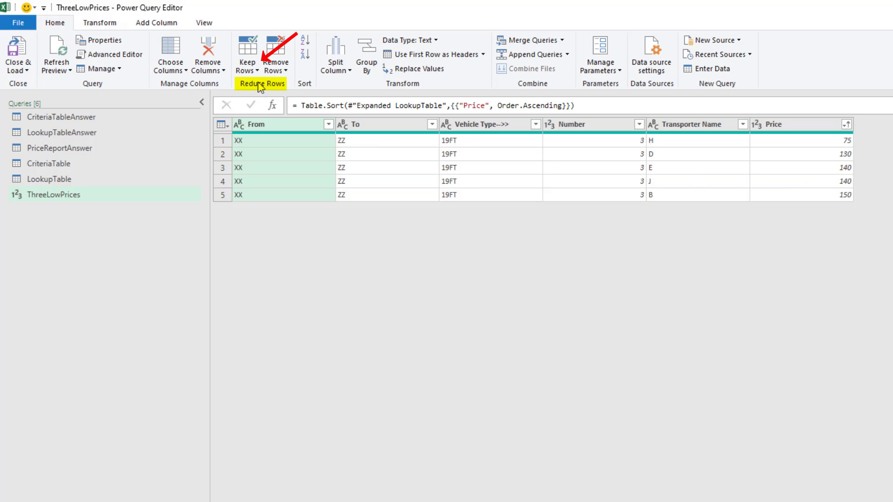
pyautogui.click(247, 54)
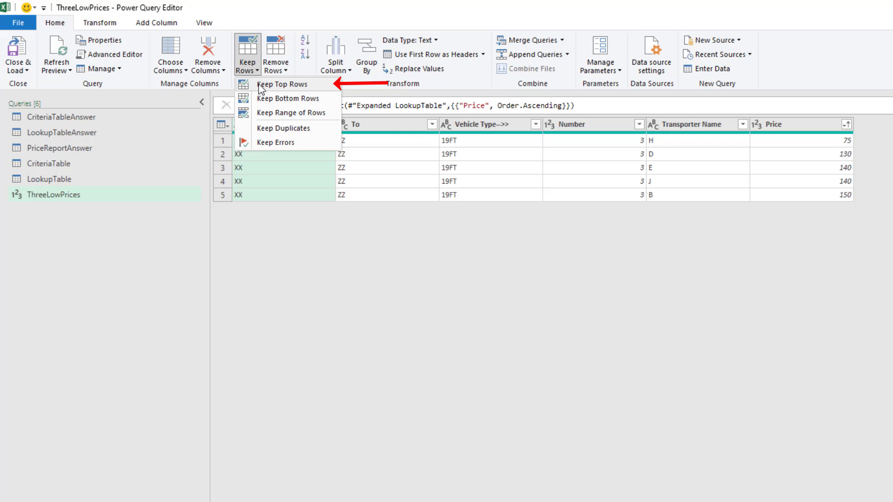
pyautogui.moveTo(318, 86)
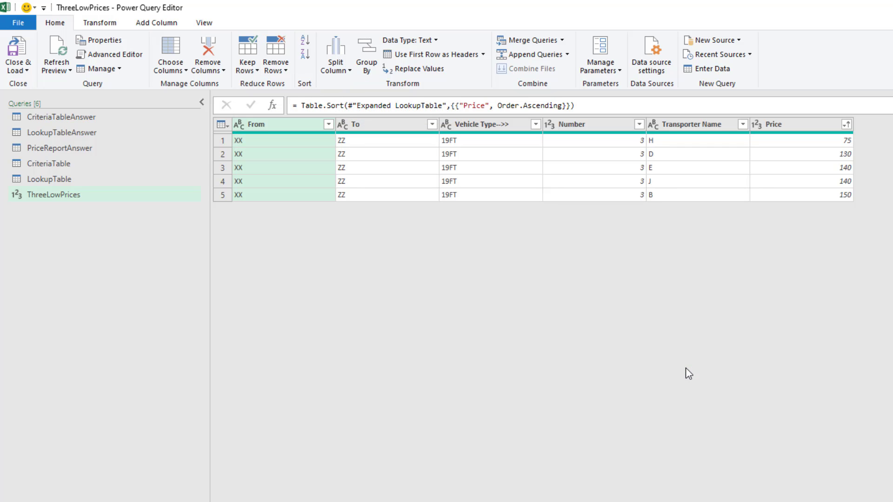
pyautogui.click(246, 54)
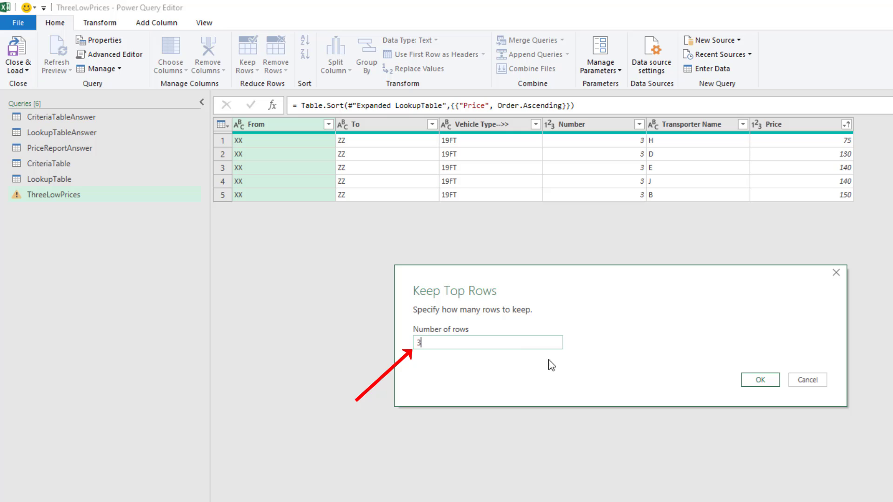
pyautogui.click(760, 379)
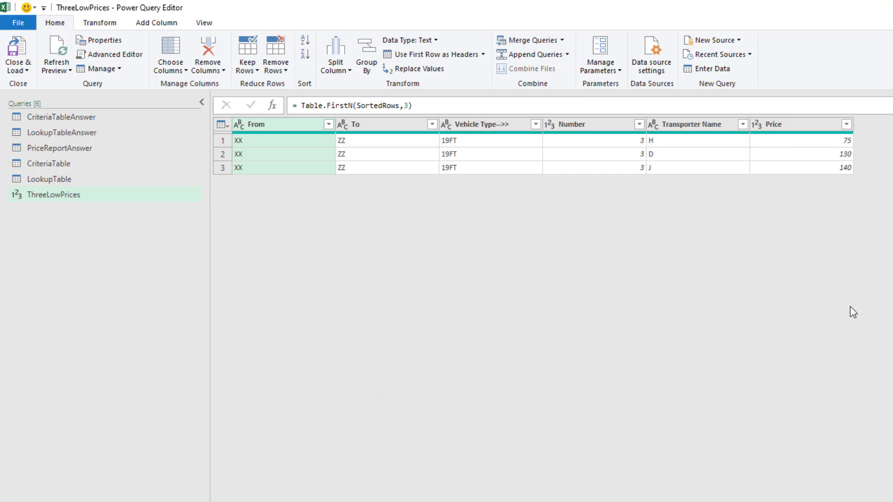
# Make the row count dynamic as Table.FirstN(SortedRows,SortedRows{0}[Number]) and confirm Number still returns 3.
pyautogui.click(404, 105)
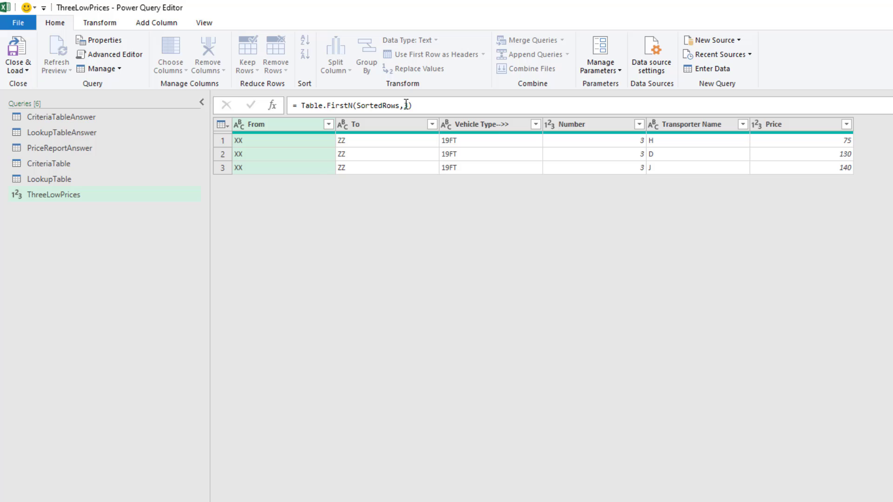
pyautogui.press('ctrl+v')
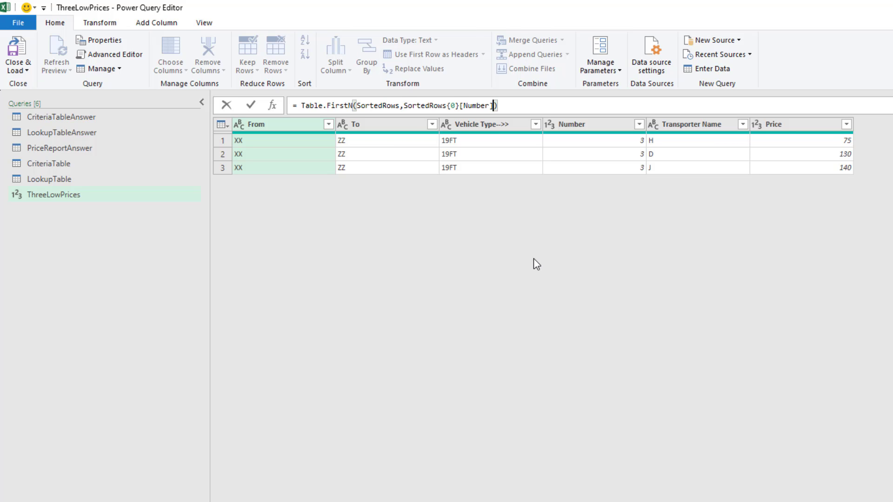
pyautogui.click(250, 105)
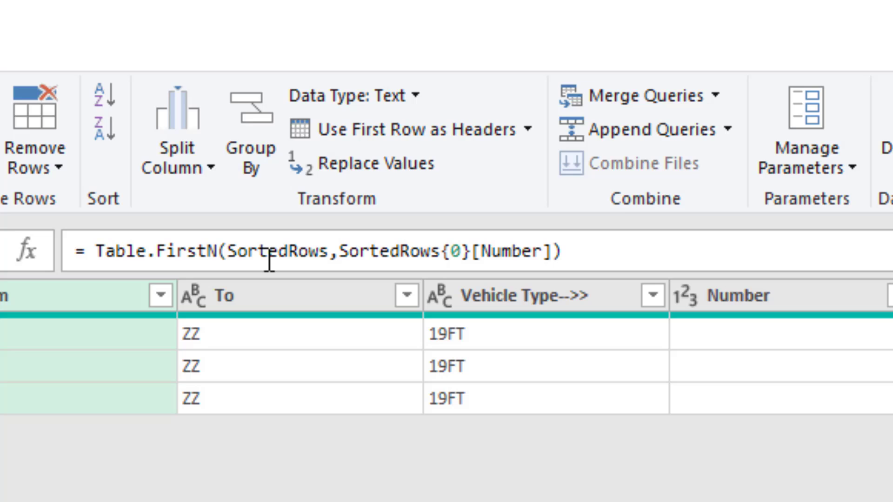
pyautogui.doubleClick(276, 250)
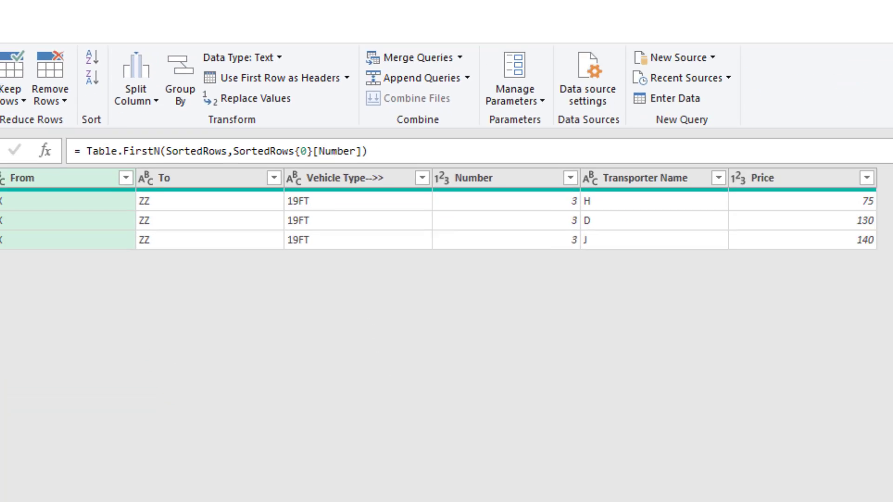
pyautogui.click(792, 241)
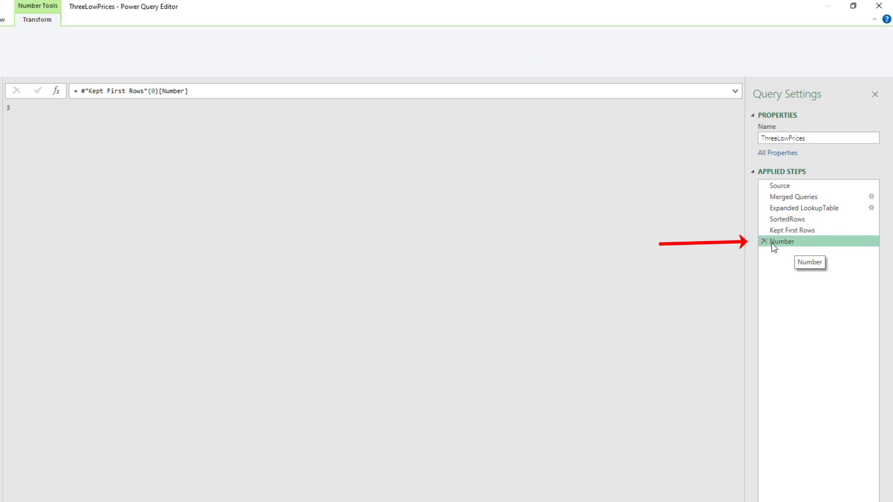
# Delete the temporary Number step and compare SortedRows with the kept rows H 75, D 130, J 140.
pyautogui.click(765, 241)
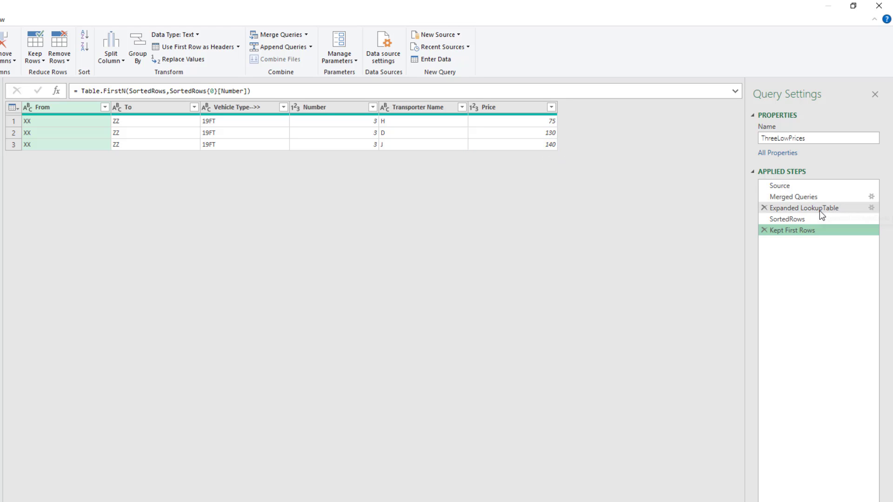
pyautogui.click(786, 219)
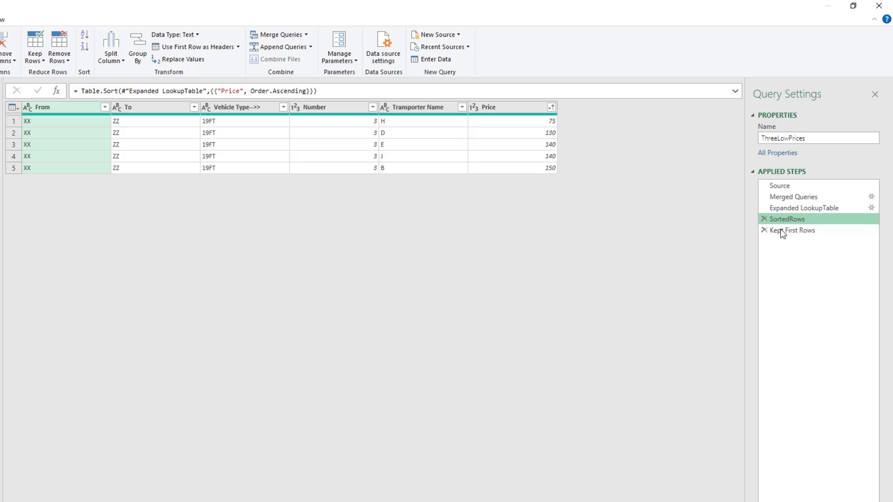
pyautogui.click(794, 230)
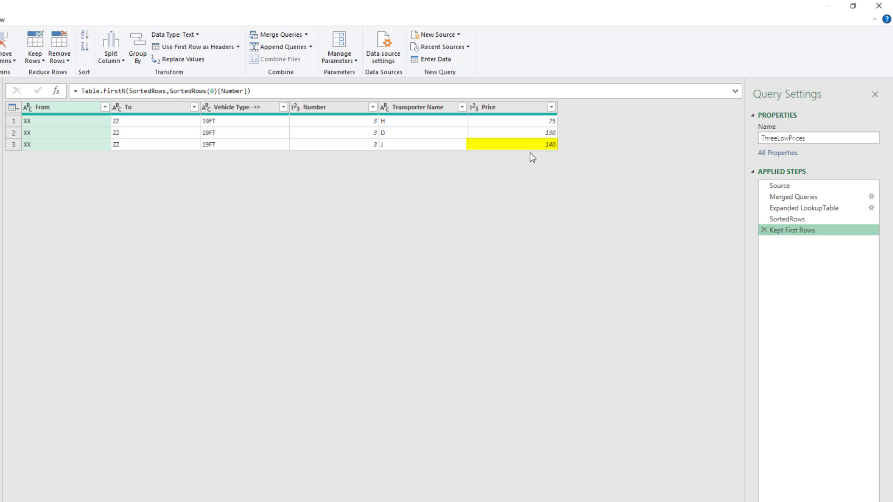
pyautogui.moveTo(553, 178)
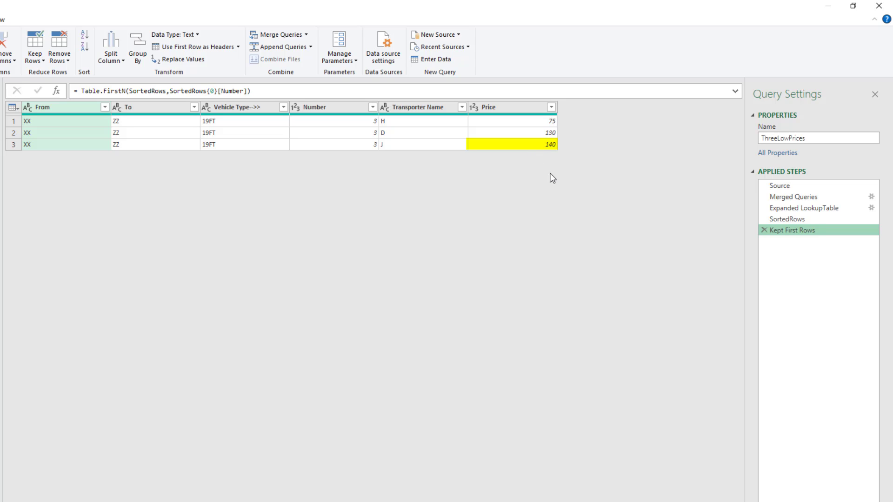
pyautogui.moveTo(541, 158)
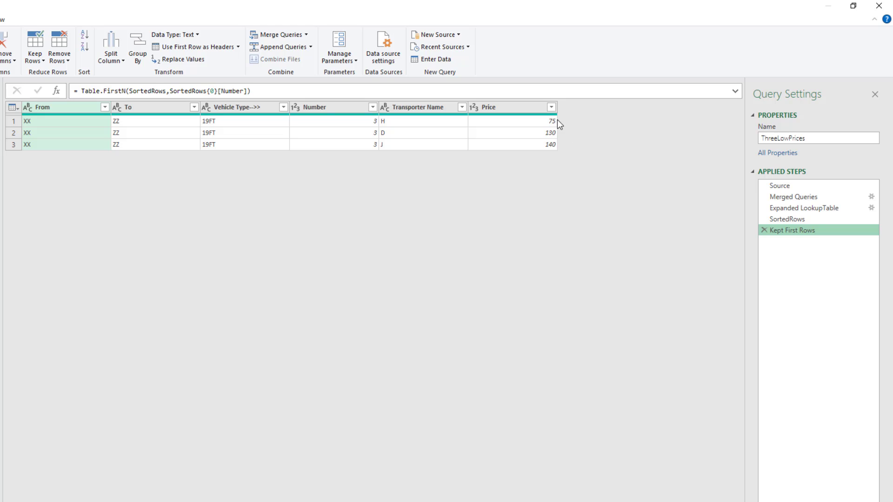
pyautogui.moveTo(566, 165)
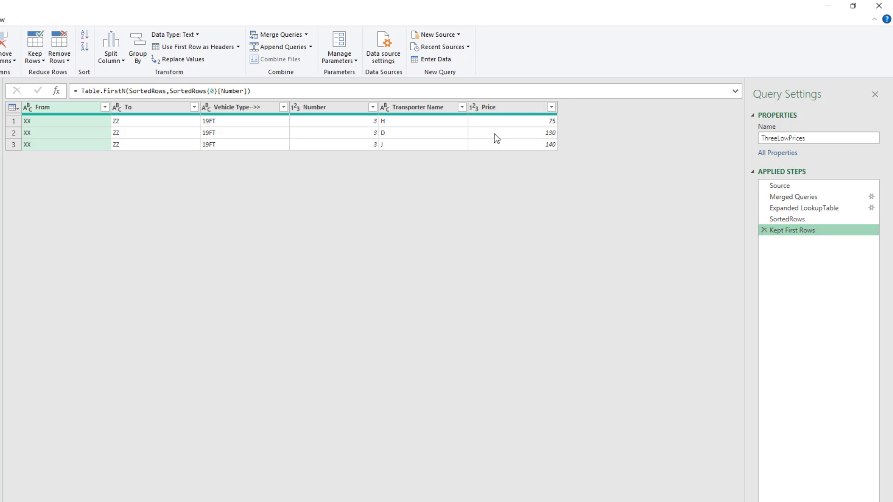
pyautogui.moveTo(498, 158)
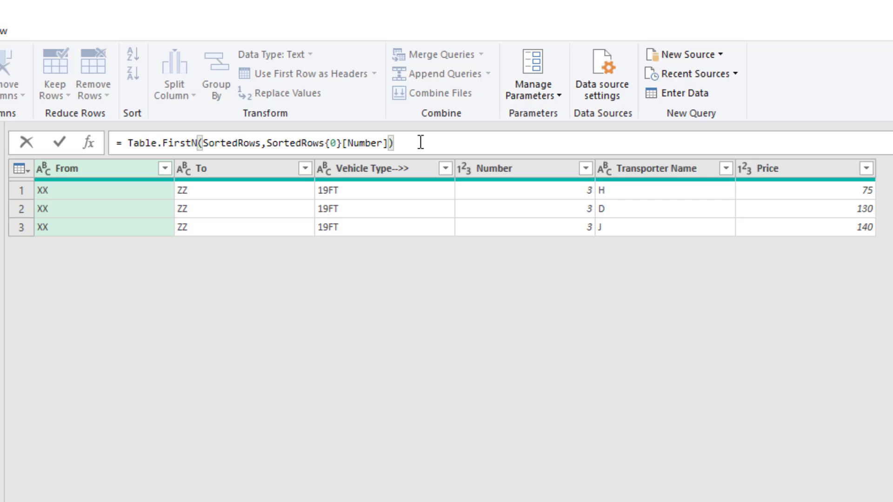
# Wrap the kept-rows formula as List.Last(...[Price]) so the step returns the hurdle 140.
pyautogui.write('[]')
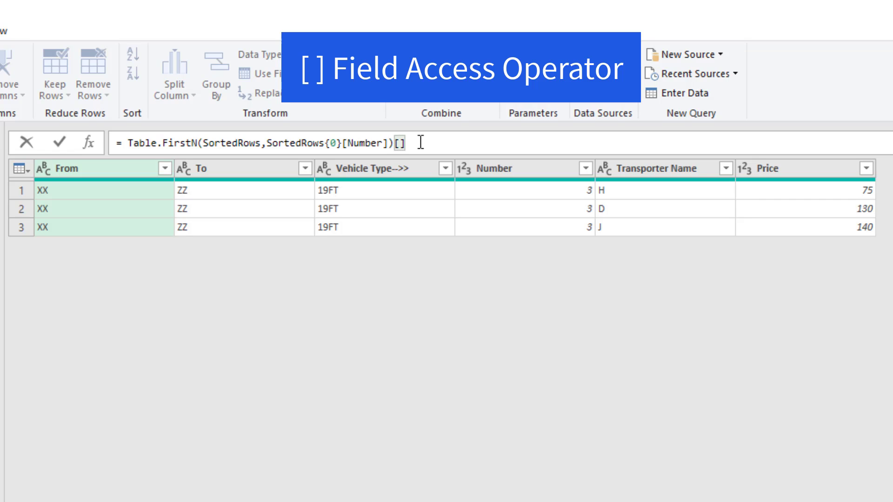
pyautogui.write('Price')
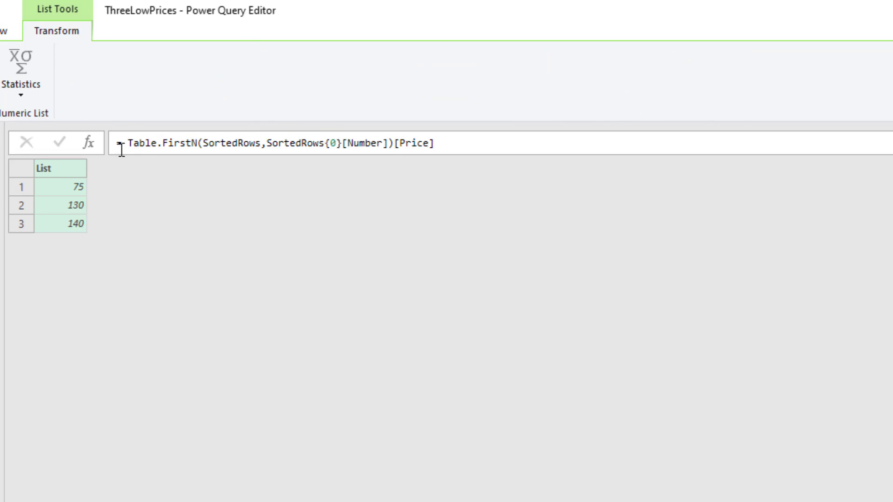
pyautogui.write('=List')
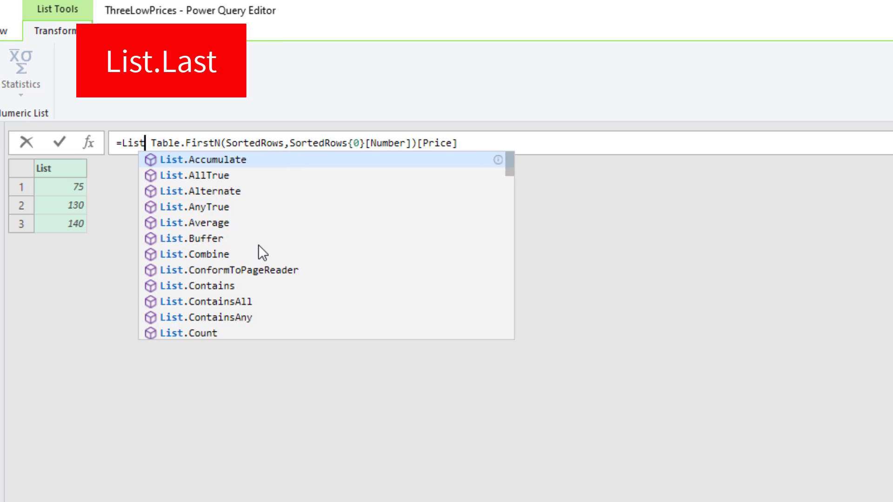
pyautogui.write('.Last(')
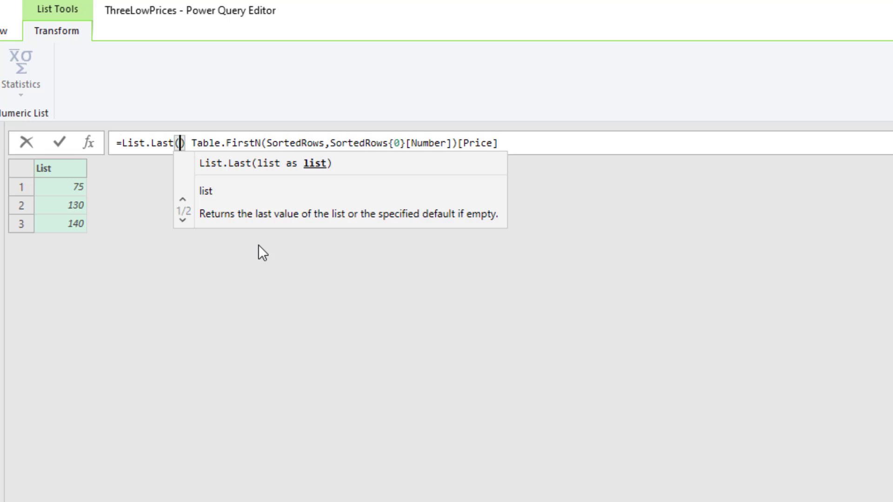
pyautogui.click(467, 143)
pyautogui.write(')')
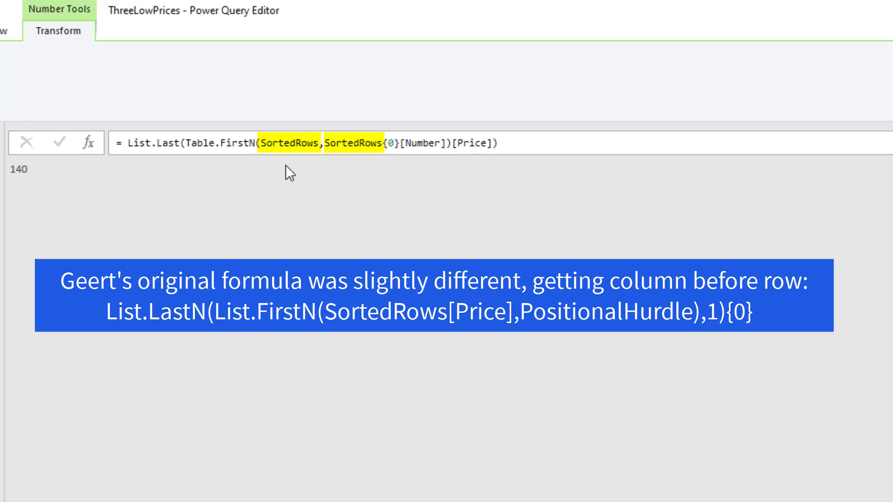
pyautogui.moveTo(234, 199)
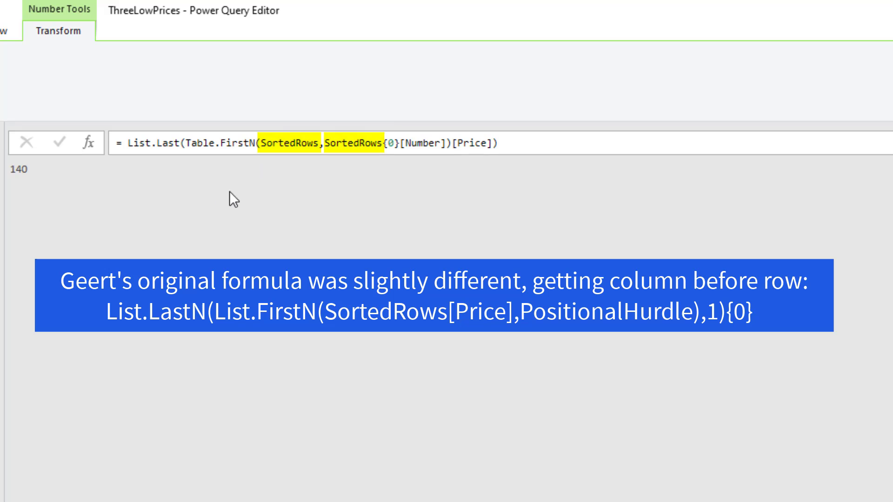
pyautogui.moveTo(222, 193)
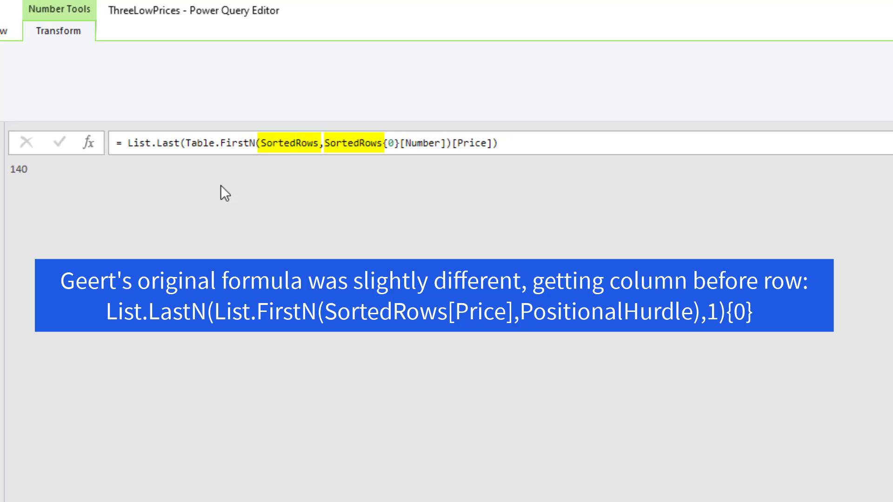
pyautogui.click(787, 219)
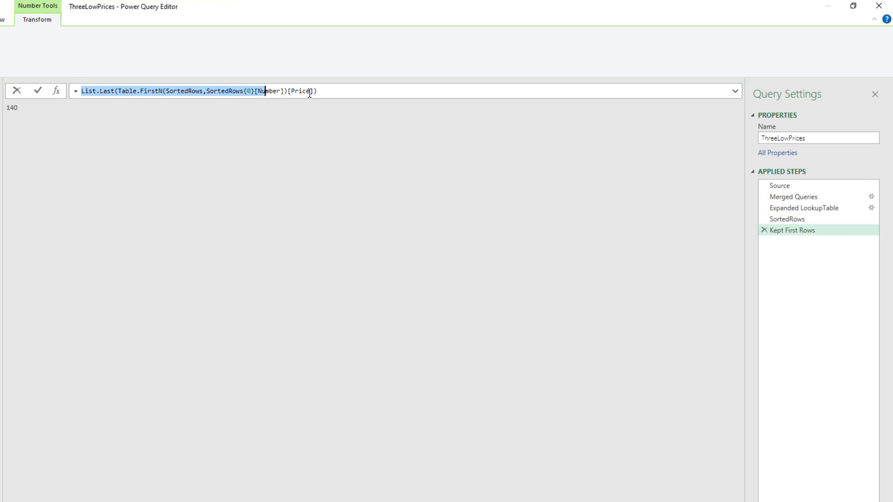
# Insert a filter after SortedRows keeping rows with Price less than or equal to 140.
pyautogui.press('ctrl+c')
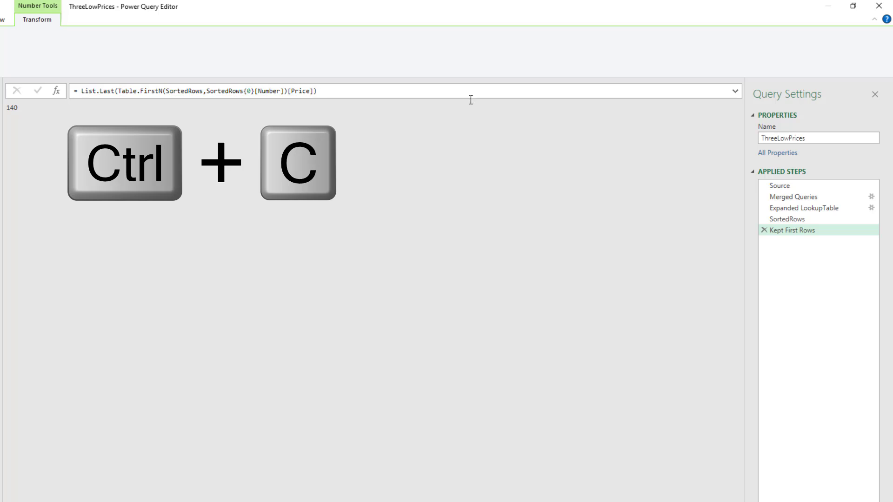
pyautogui.click(787, 218)
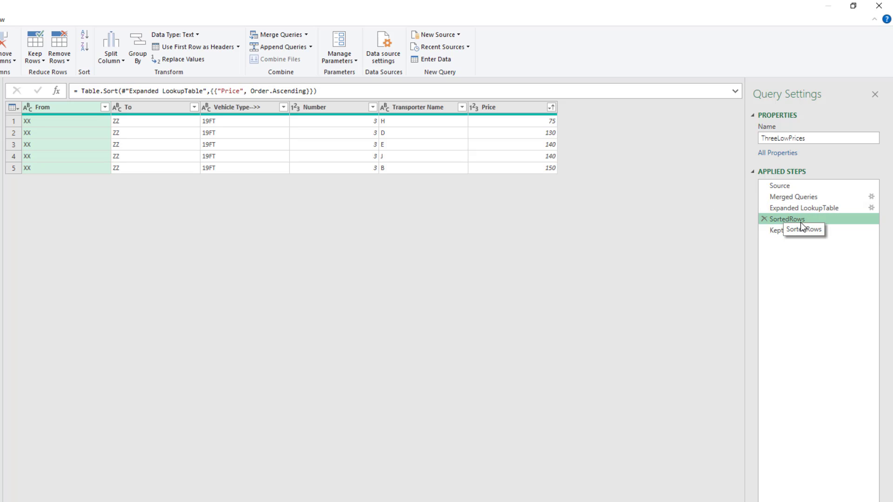
pyautogui.moveTo(555, 117)
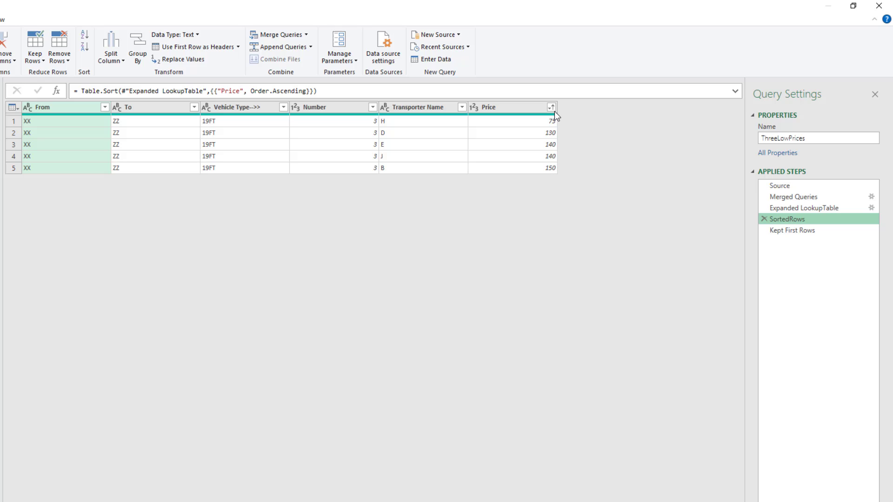
pyautogui.click(550, 107)
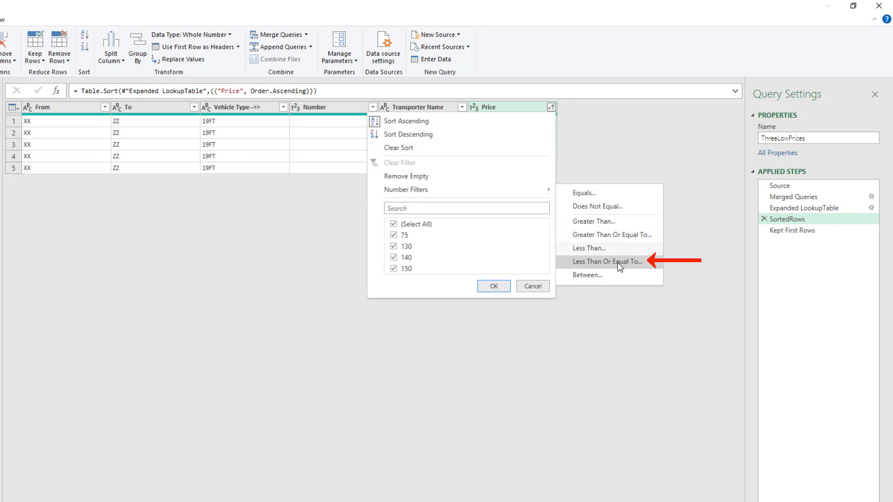
pyautogui.click(608, 261)
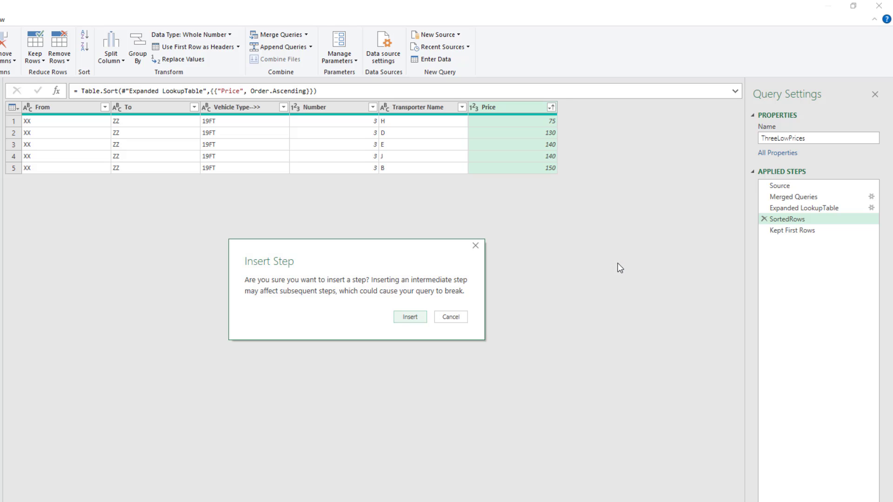
pyautogui.click(450, 316)
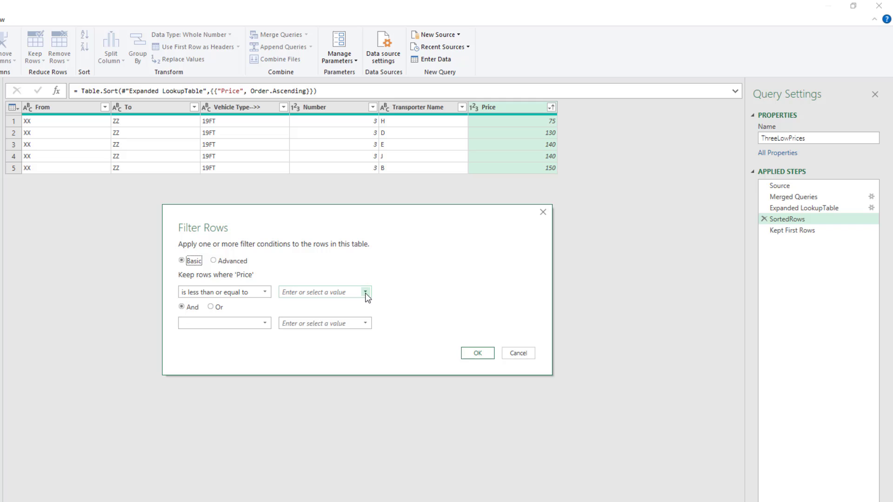
pyautogui.write('140')
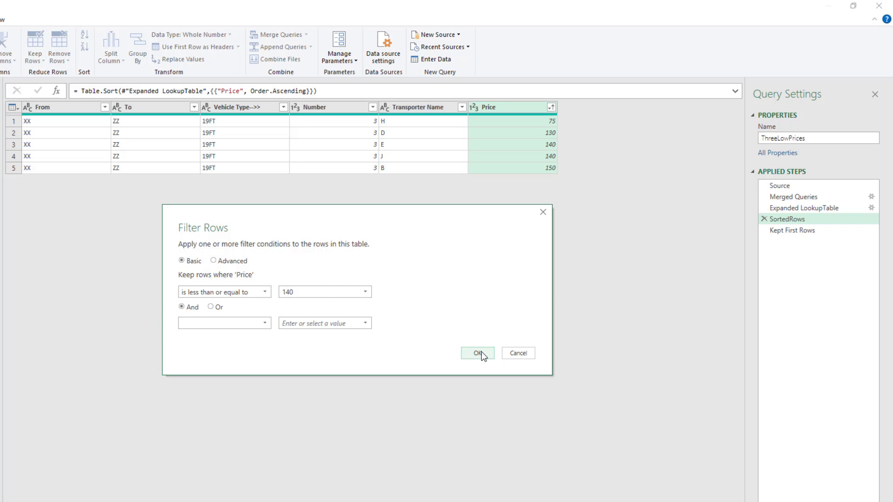
pyautogui.click(477, 353)
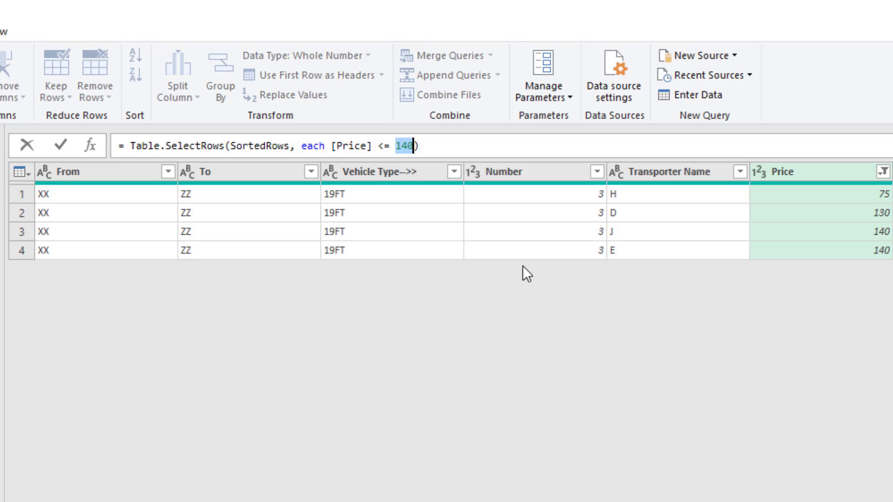
# Replace 140 with the List.Last hurdle formula, leaving H, D, J, E.
pyautogui.press('ctrl+v')
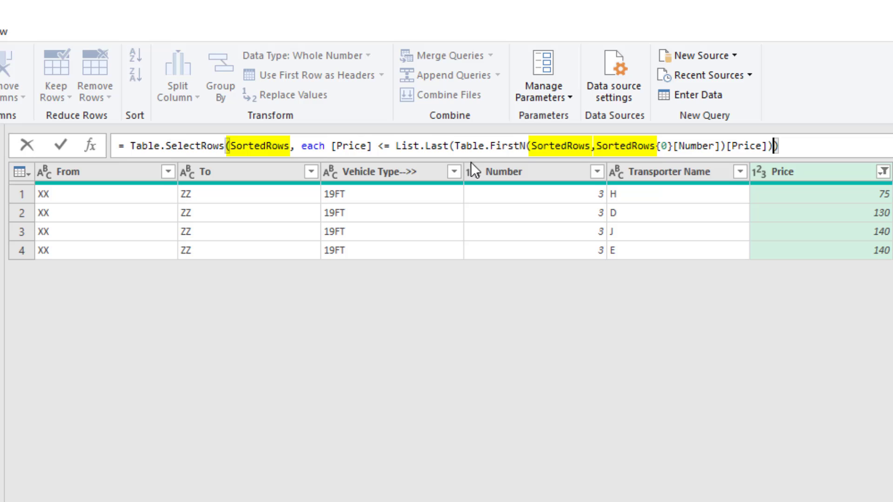
pyautogui.click(60, 144)
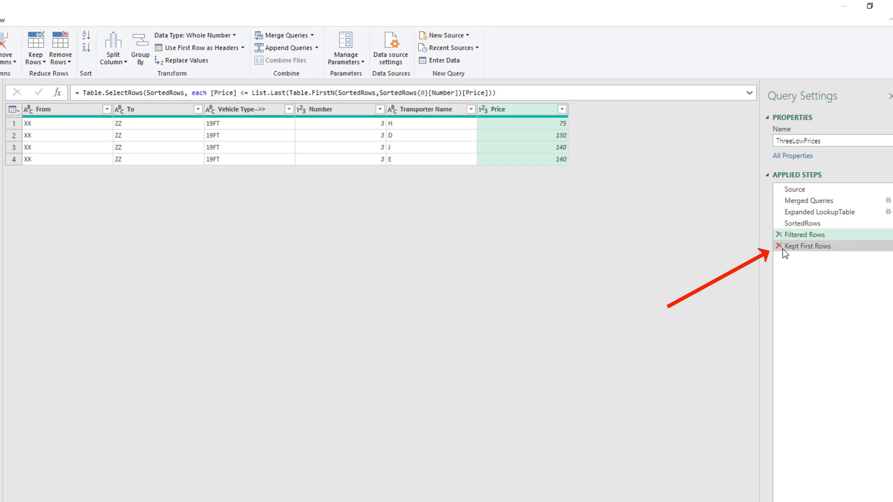
# Remove all columns other than Transporter Name and Price from ThreeLowPrices.
pyautogui.click(778, 246)
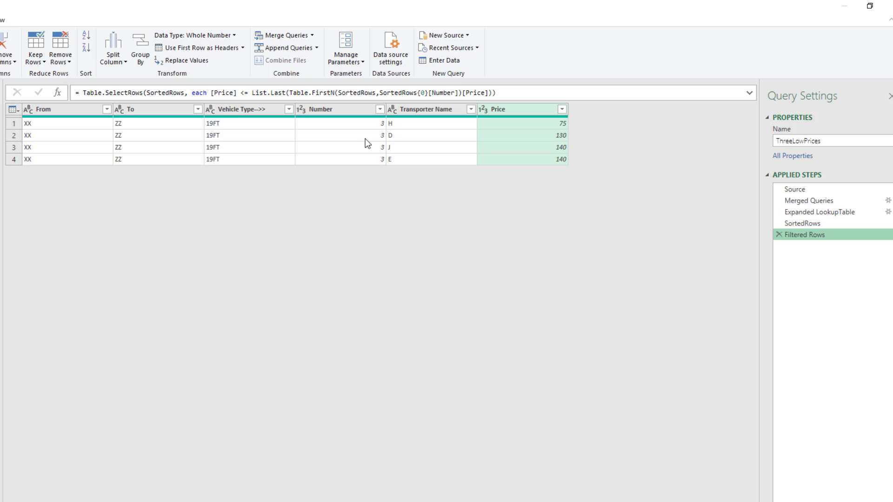
pyautogui.moveTo(411, 114)
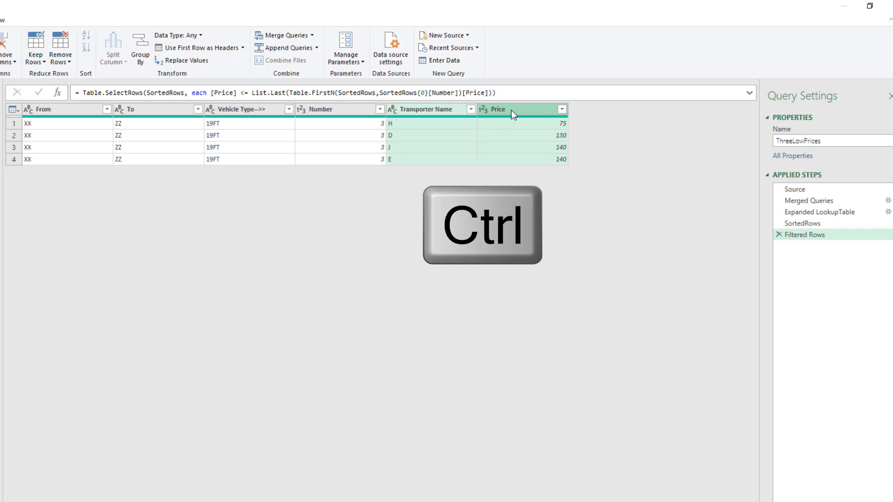
pyautogui.rightClick(523, 109)
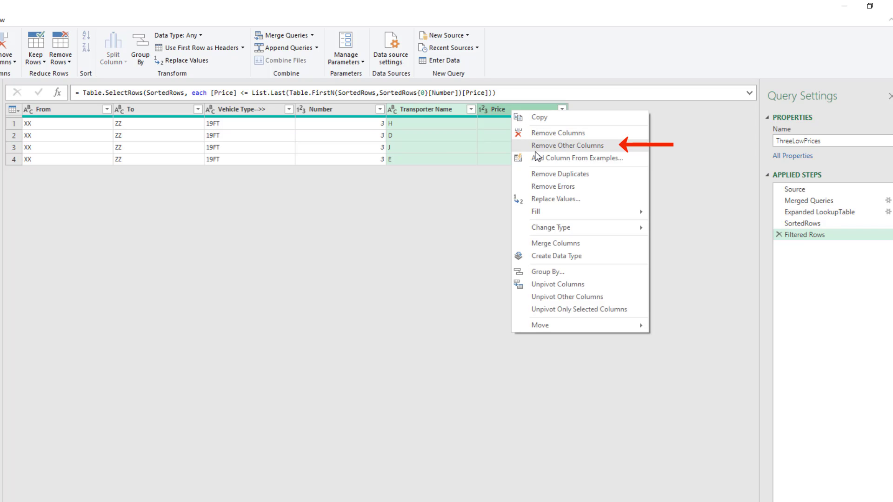
pyautogui.click(566, 145)
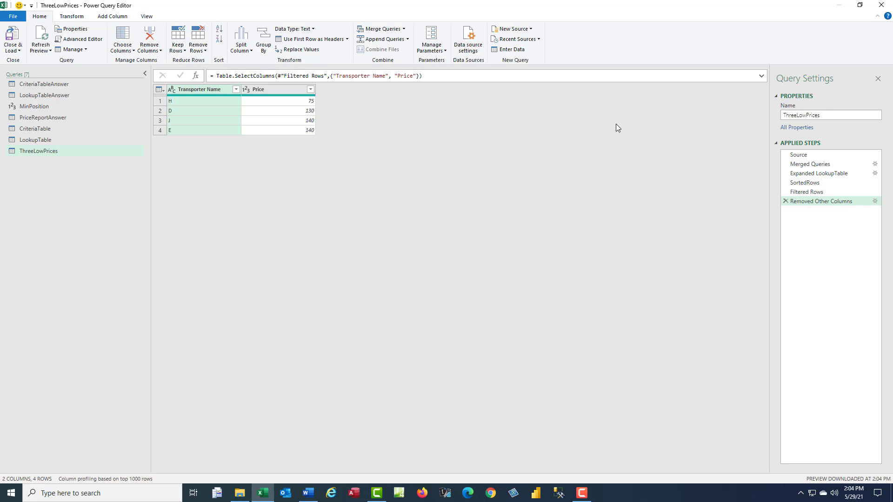
pyautogui.moveTo(307, 159)
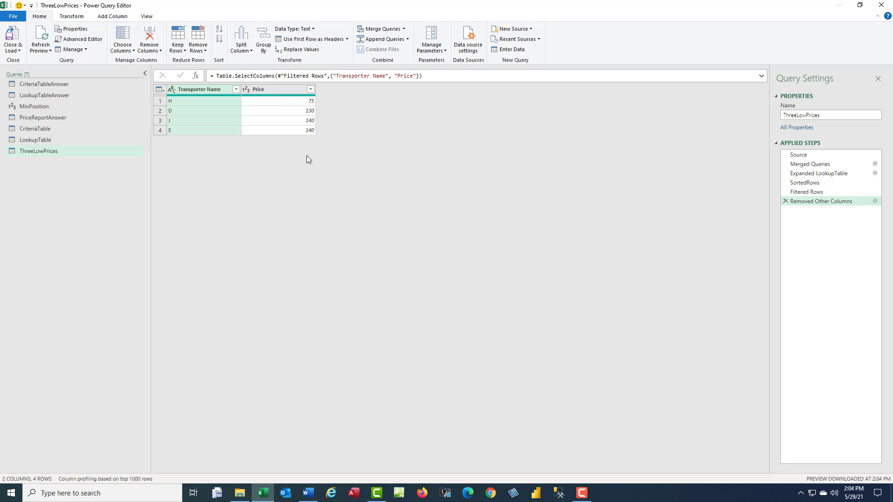
# Close & Load ThreeLowPrices as a table on the existing worksheet at cell P18.
pyautogui.click(11, 40)
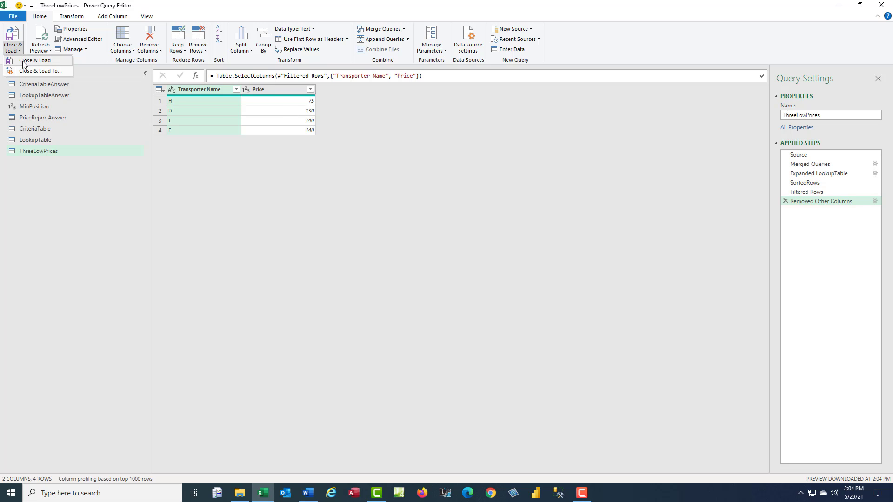
pyautogui.click(437, 264)
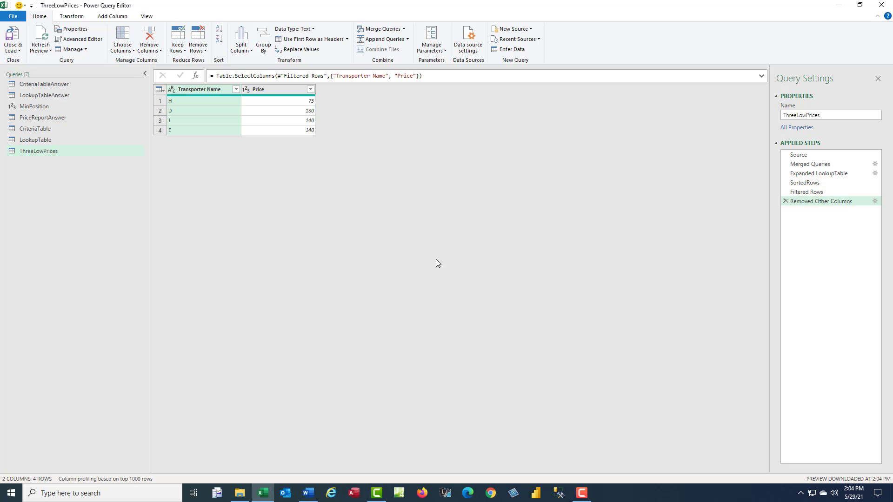
pyautogui.press('alt')
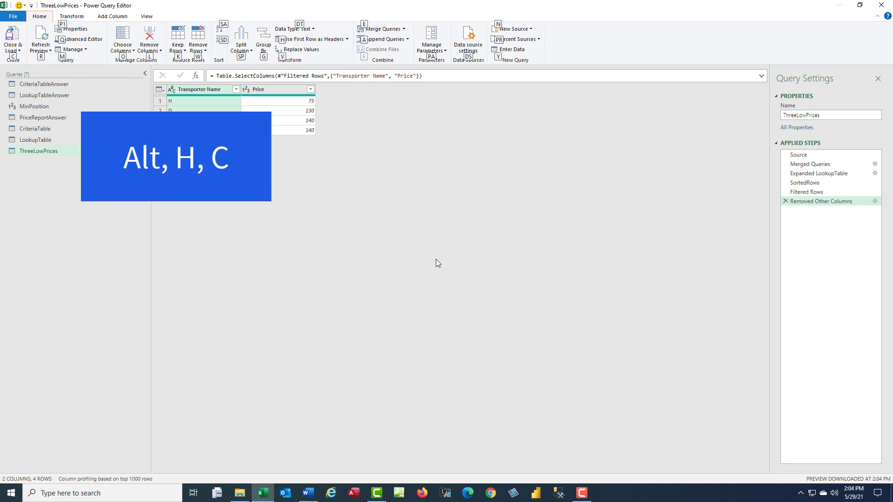
pyautogui.click(12, 39)
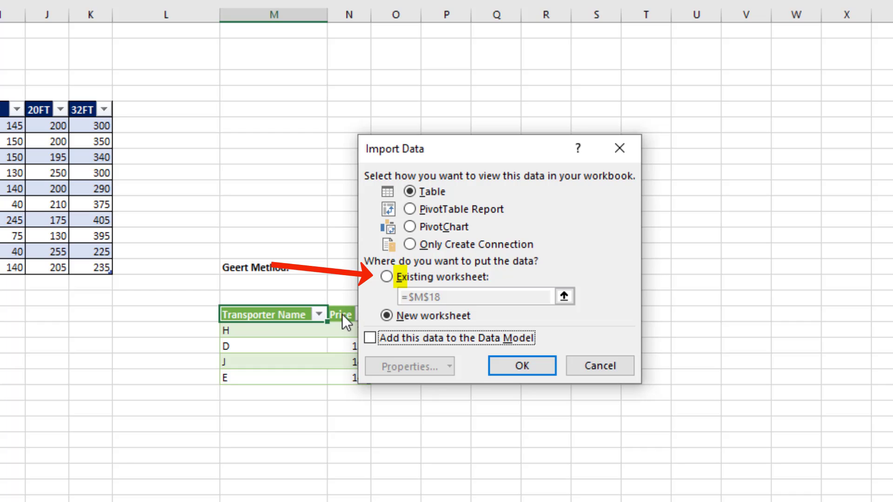
pyautogui.click(387, 277)
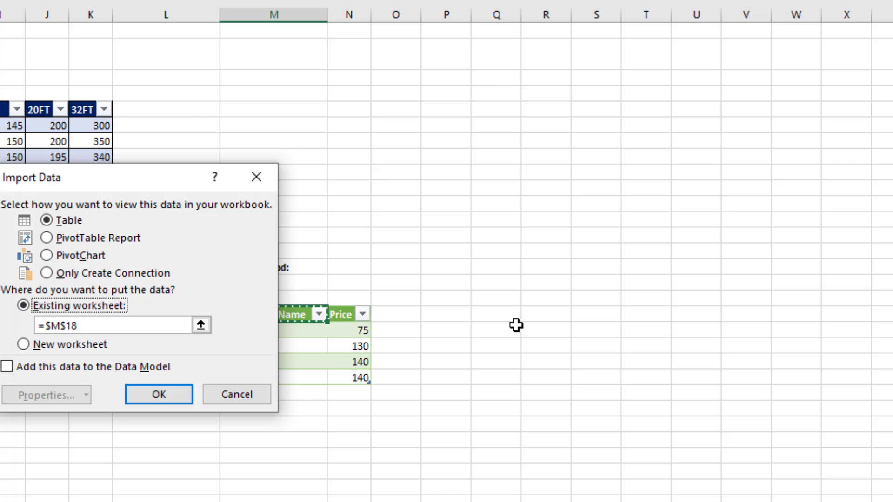
pyautogui.click(448, 314)
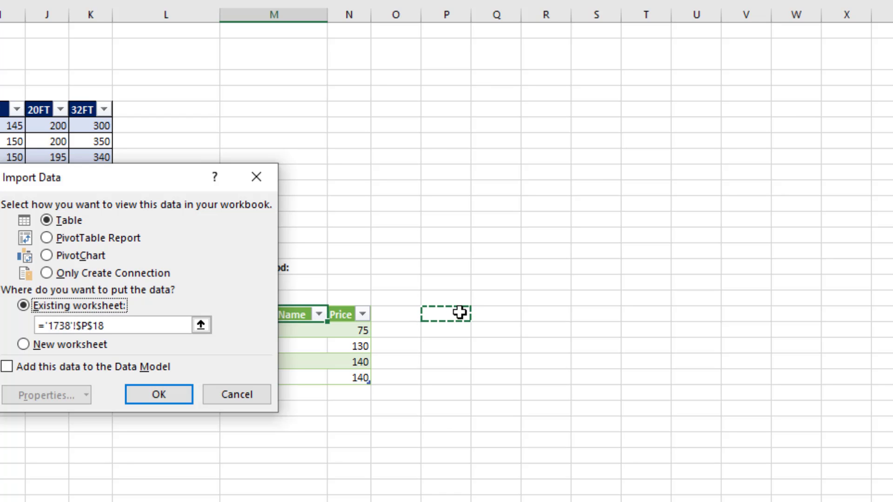
pyautogui.click(158, 394)
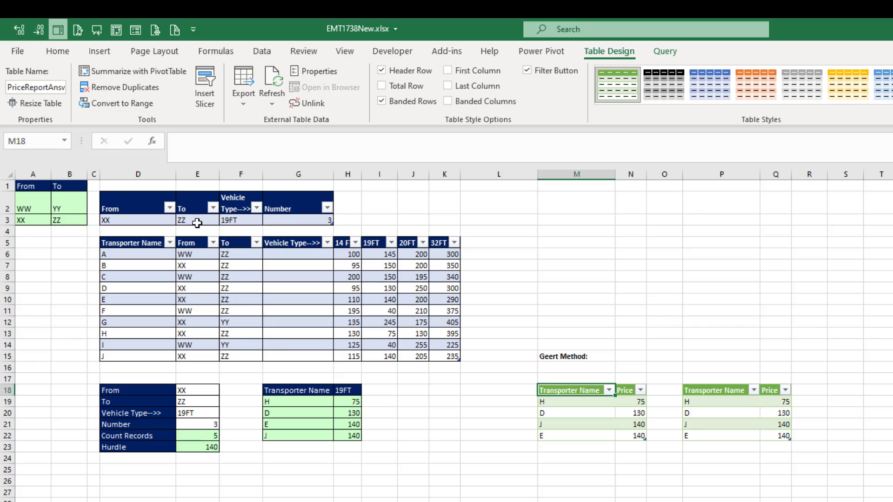
# Set the To criterion in the criteria table to YY.
pyautogui.click(197, 220)
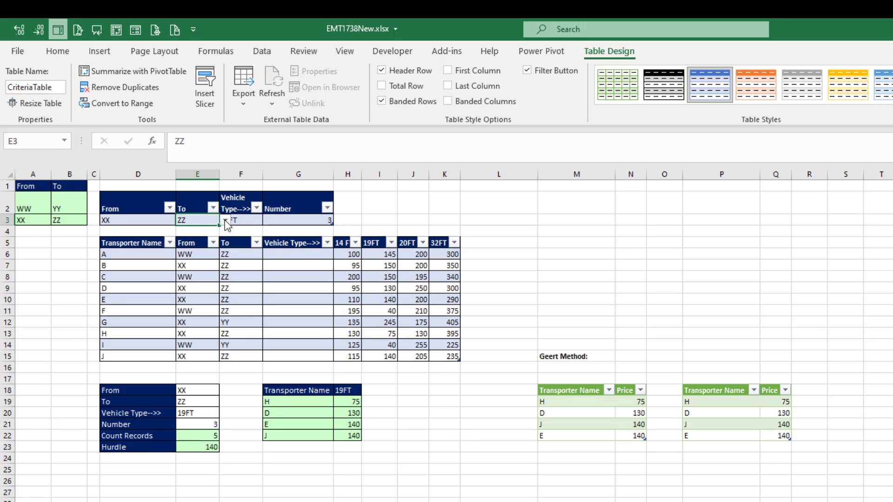
pyautogui.click(222, 221)
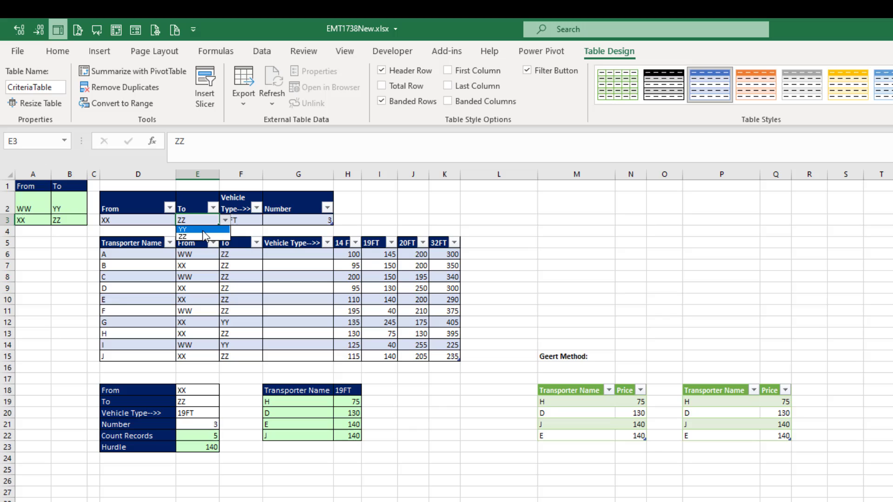
pyautogui.click(183, 229)
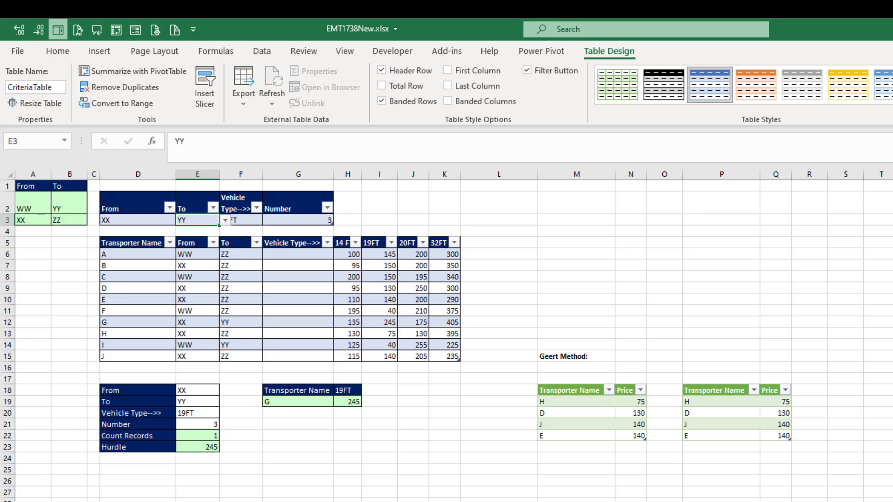
pyautogui.moveTo(617, 427)
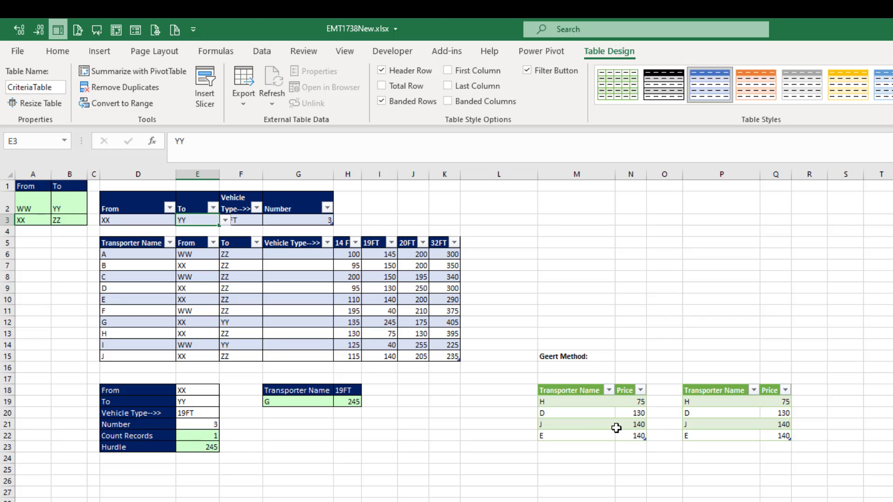
pyautogui.moveTo(702, 400)
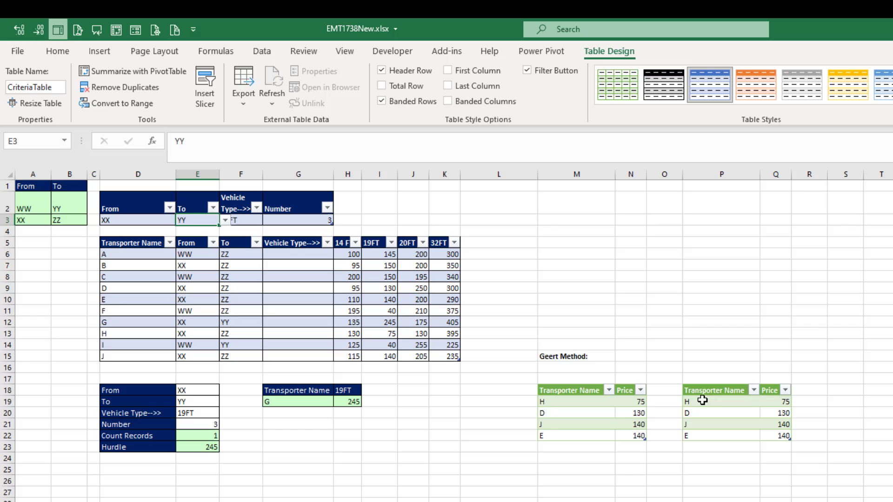
# Refresh all queries so both result tables show G 245.
pyautogui.click(261, 50)
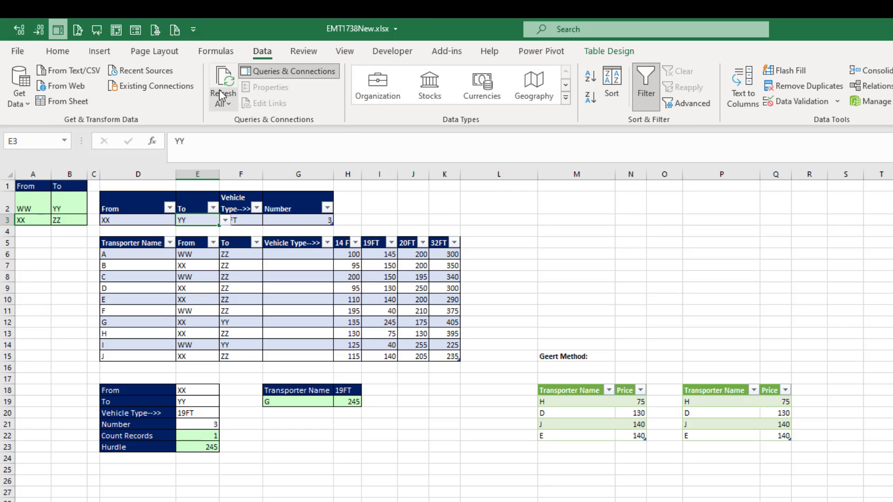
pyautogui.press('ctrl+alt+f5')
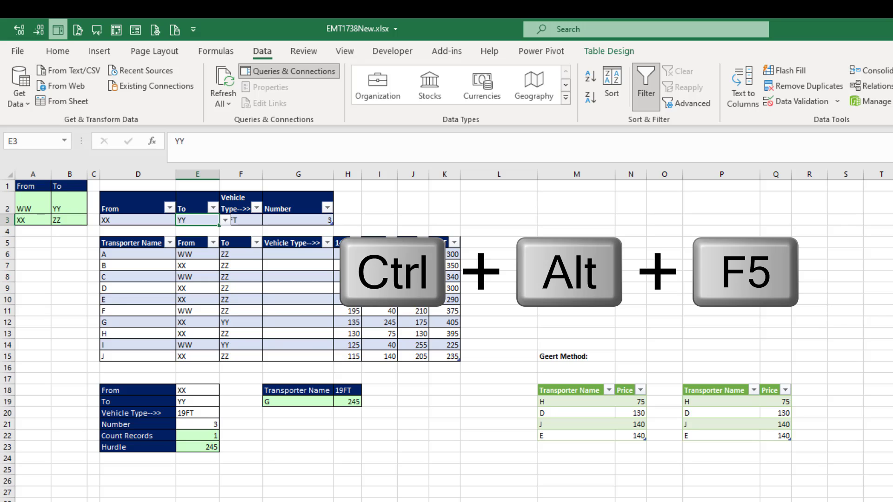
pyautogui.press('ctrl+alt+f5')
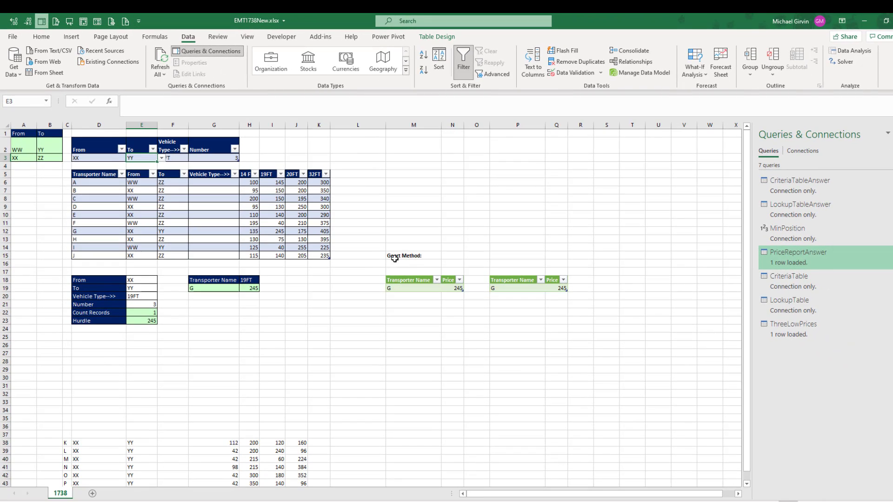
# Insert blank rows below the price table and paste transporter rows K through P under transporter J.
pyautogui.click(413, 264)
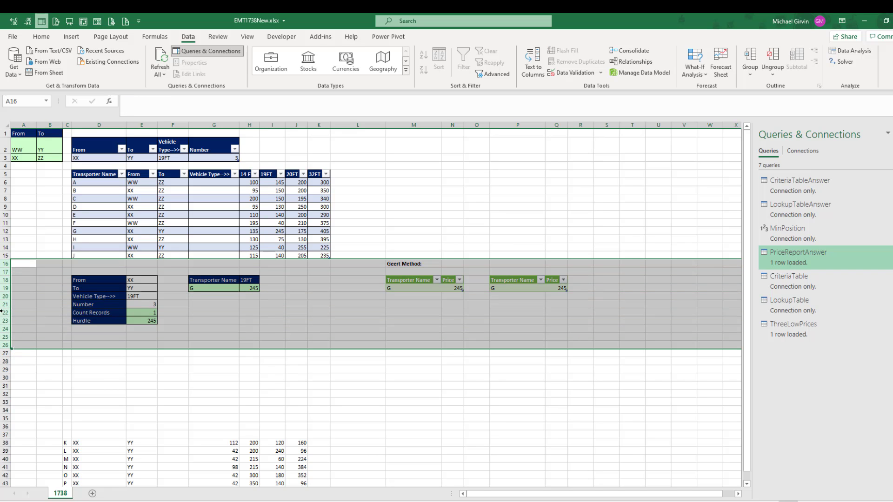
pyautogui.rightClick(22, 271)
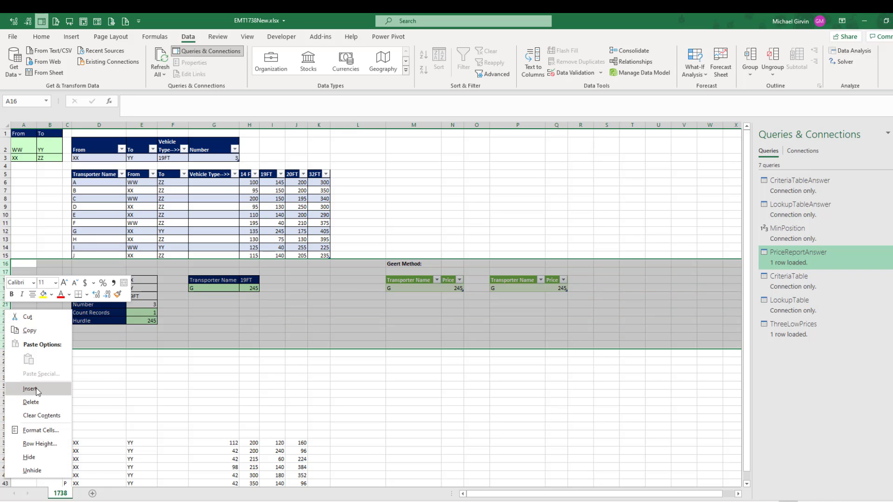
pyautogui.click(30, 389)
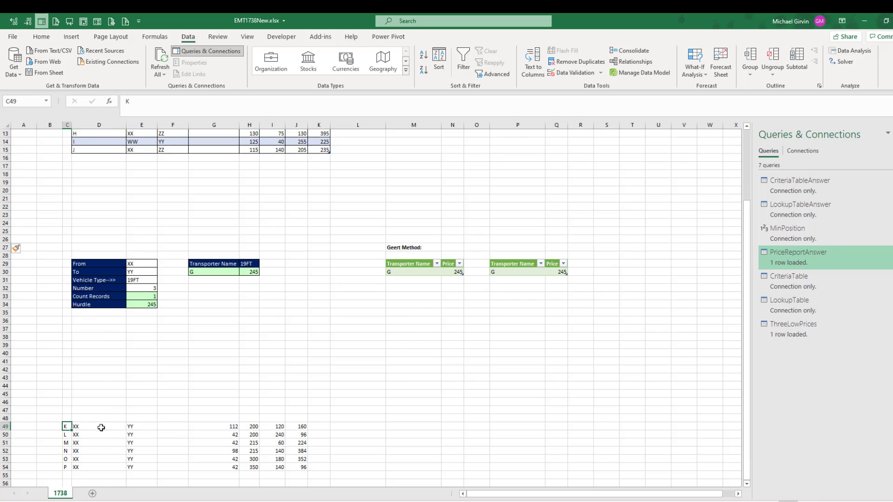
pyautogui.press('ctrl+c')
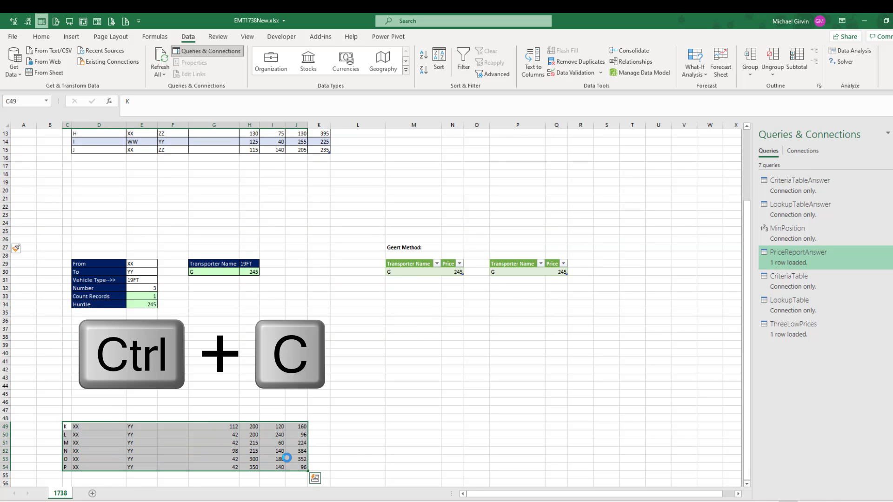
pyautogui.press('ctrl+v')
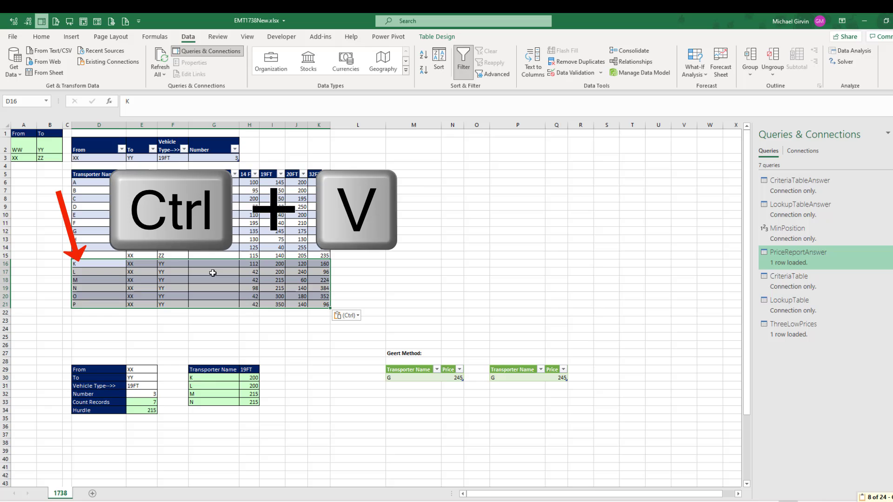
pyautogui.press('ctrl+v')
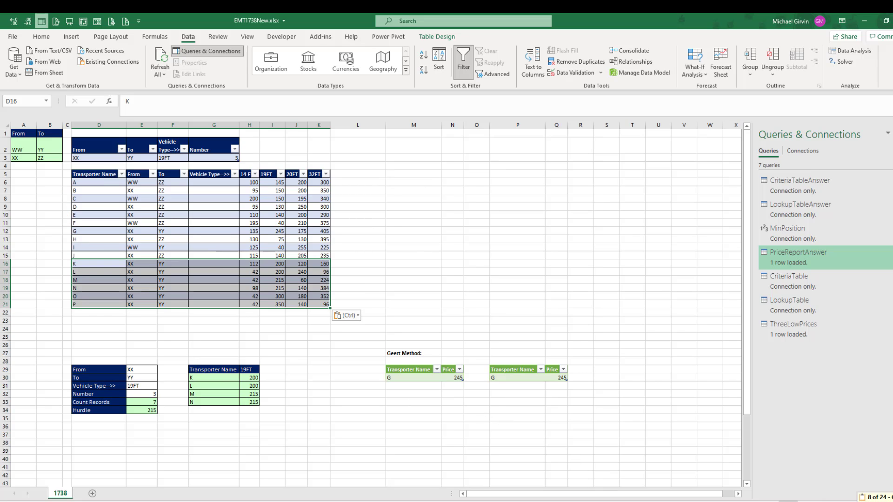
# Refresh all queries (Ctrl+Alt+F5) so both results list L, K, N and M.
pyautogui.press('ctrl+alt+f5')
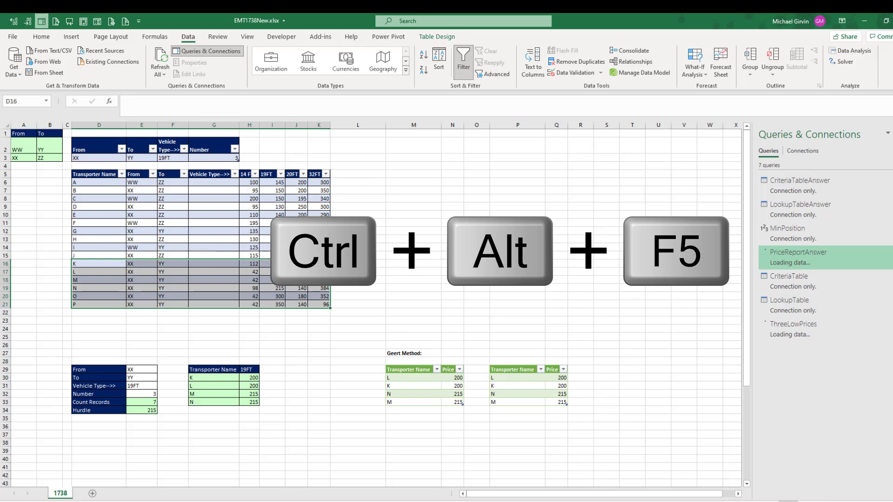
pyautogui.press('ctrl+alt+f5')
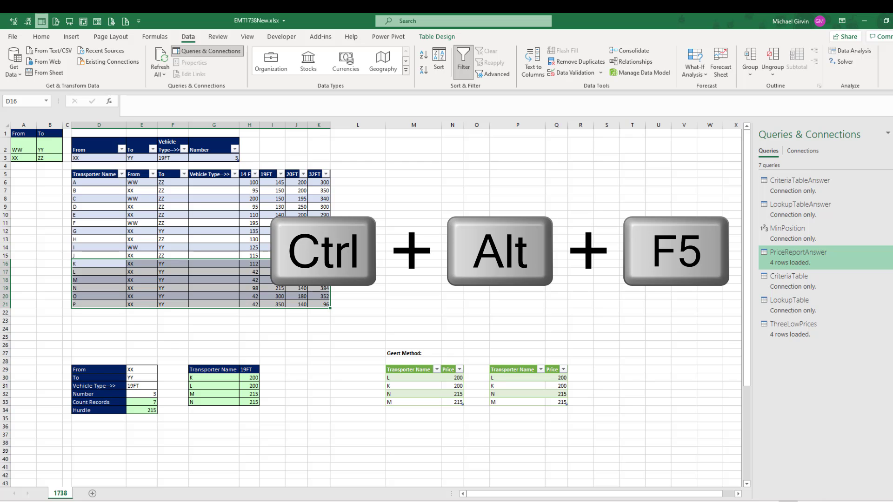